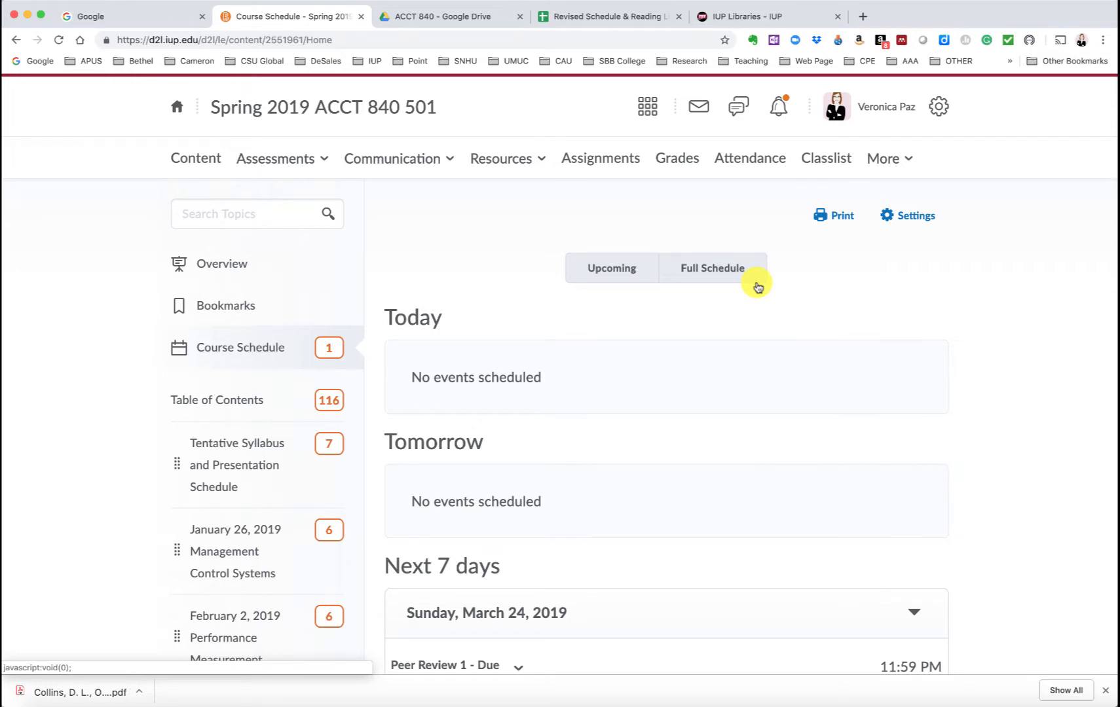
pyautogui.moveTo(236, 465)
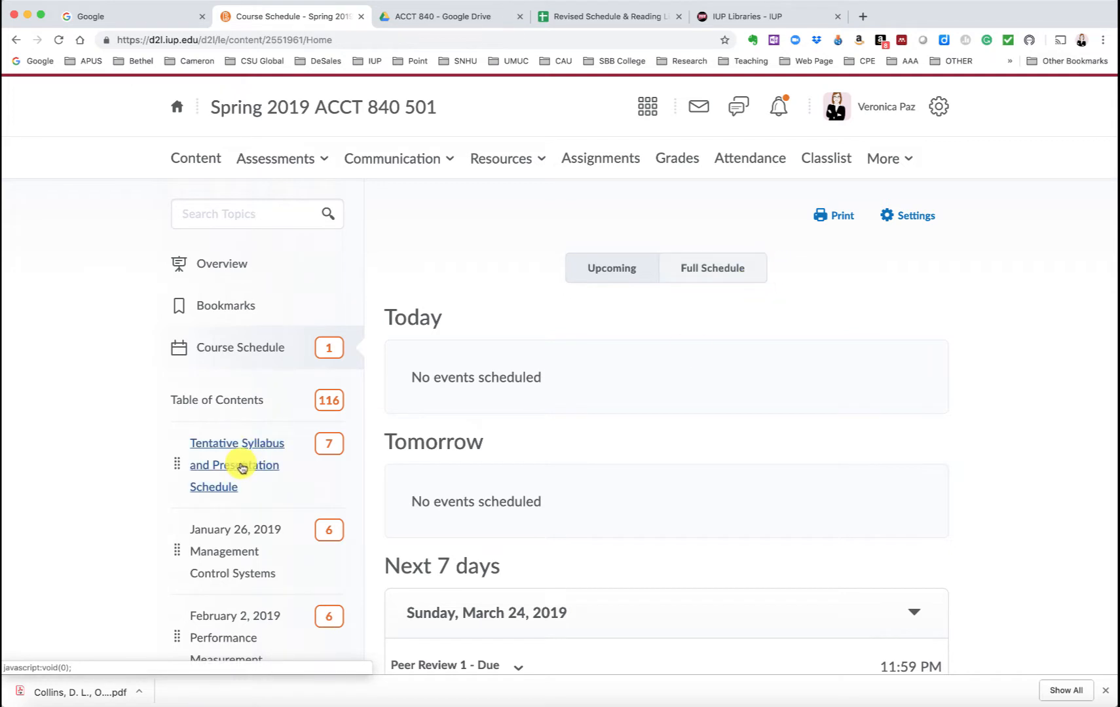
pyautogui.moveTo(231, 465)
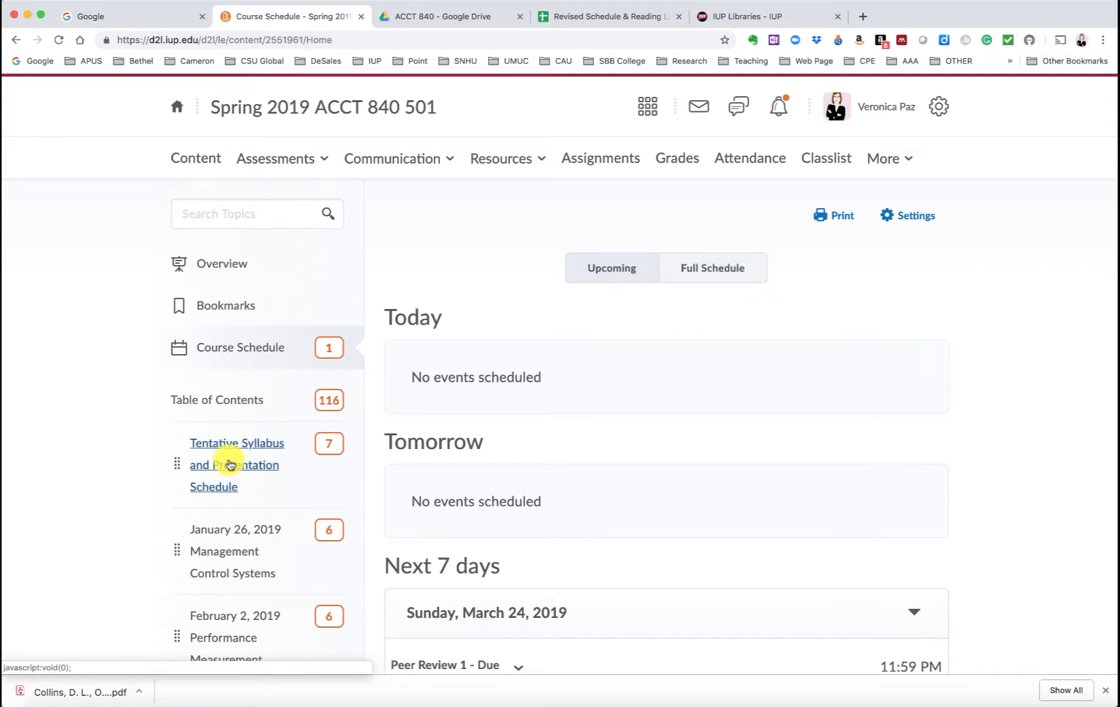
# Step: Go to the Tentative Syllabus and Presentation Schedule module from the Table of Contents
pyautogui.click(236, 465)
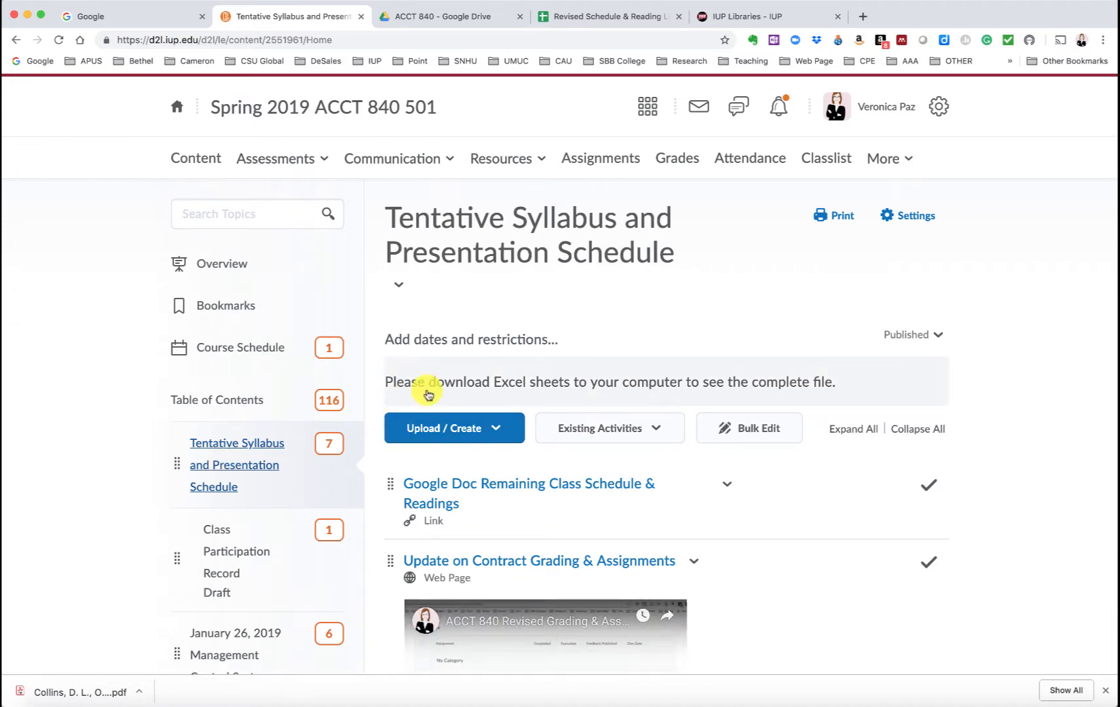
pyautogui.moveTo(506, 475)
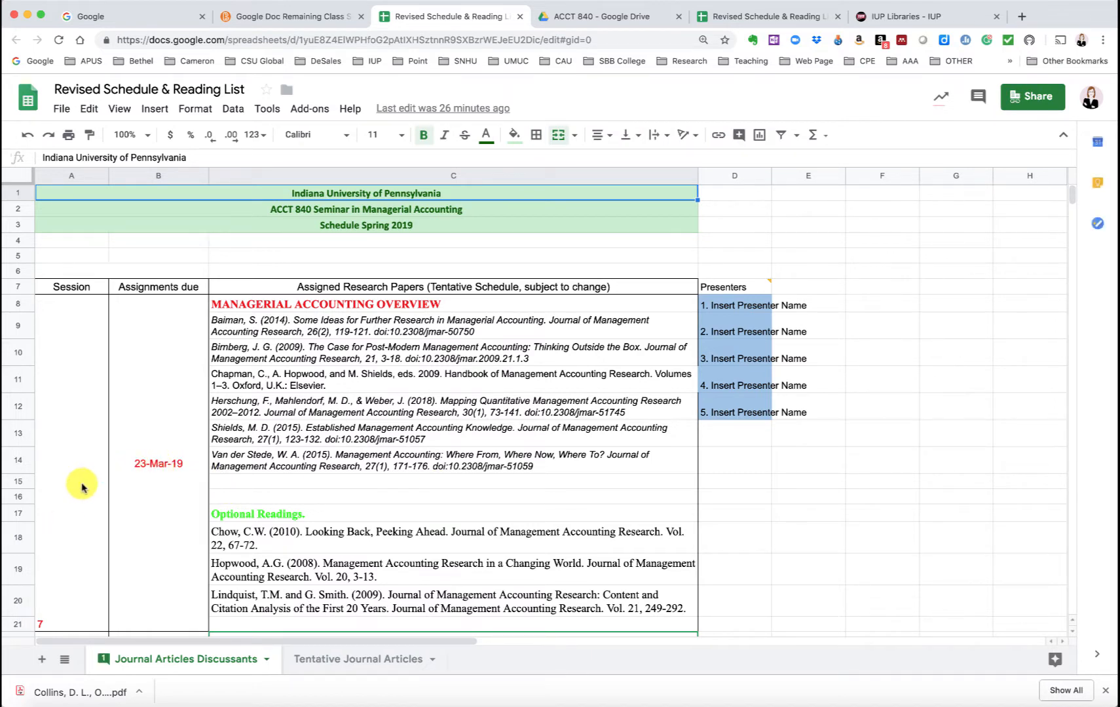
pyautogui.moveTo(443, 295)
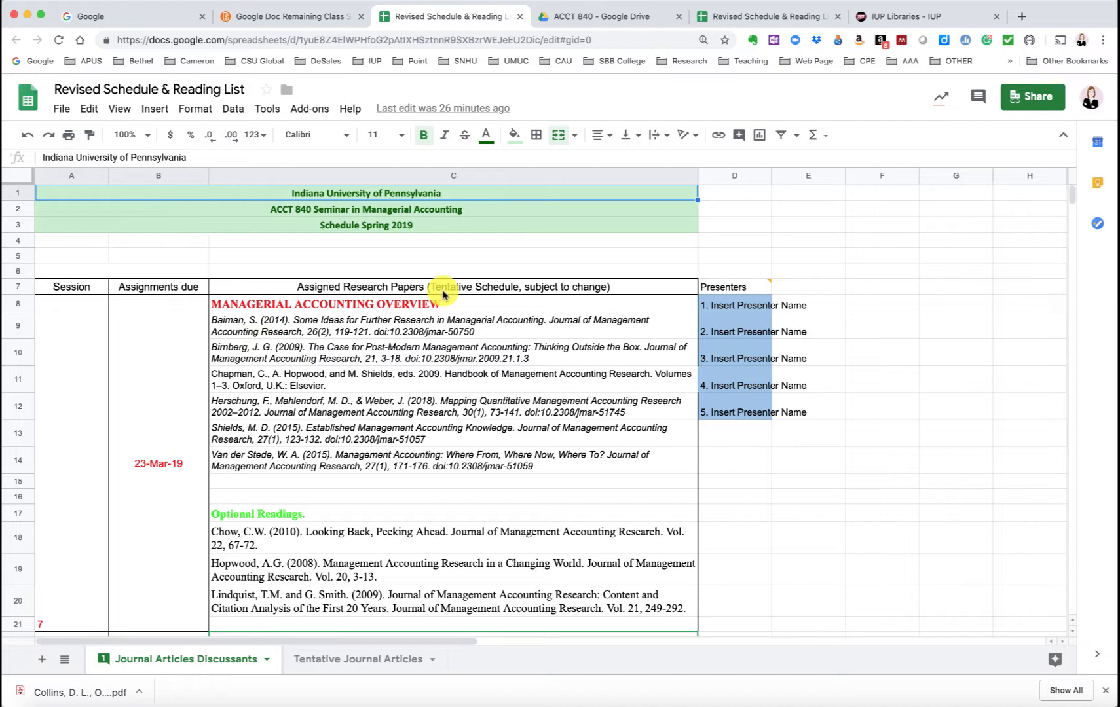
pyautogui.moveTo(315, 404)
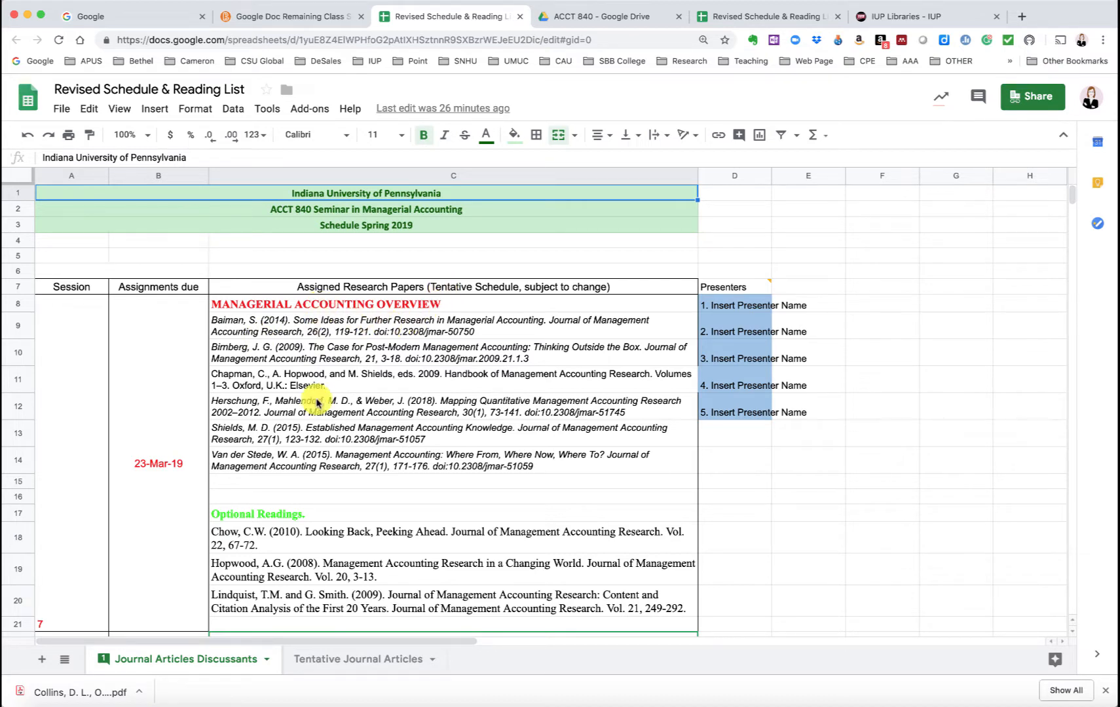
pyautogui.moveTo(310, 467)
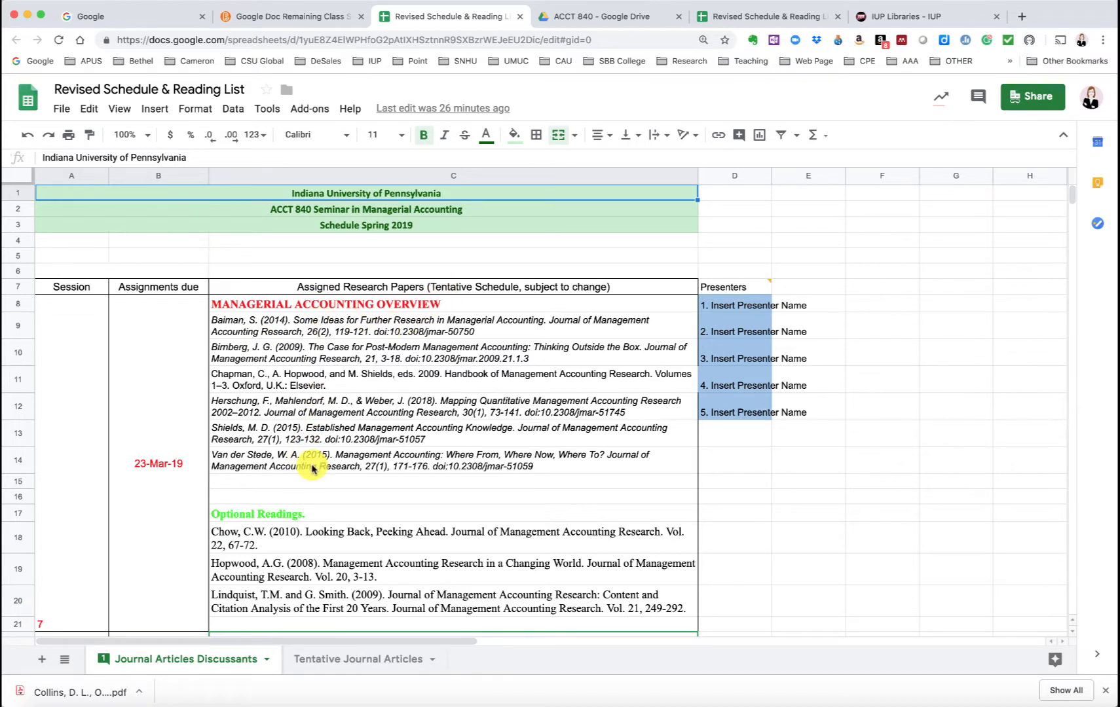
pyautogui.moveTo(649, 390)
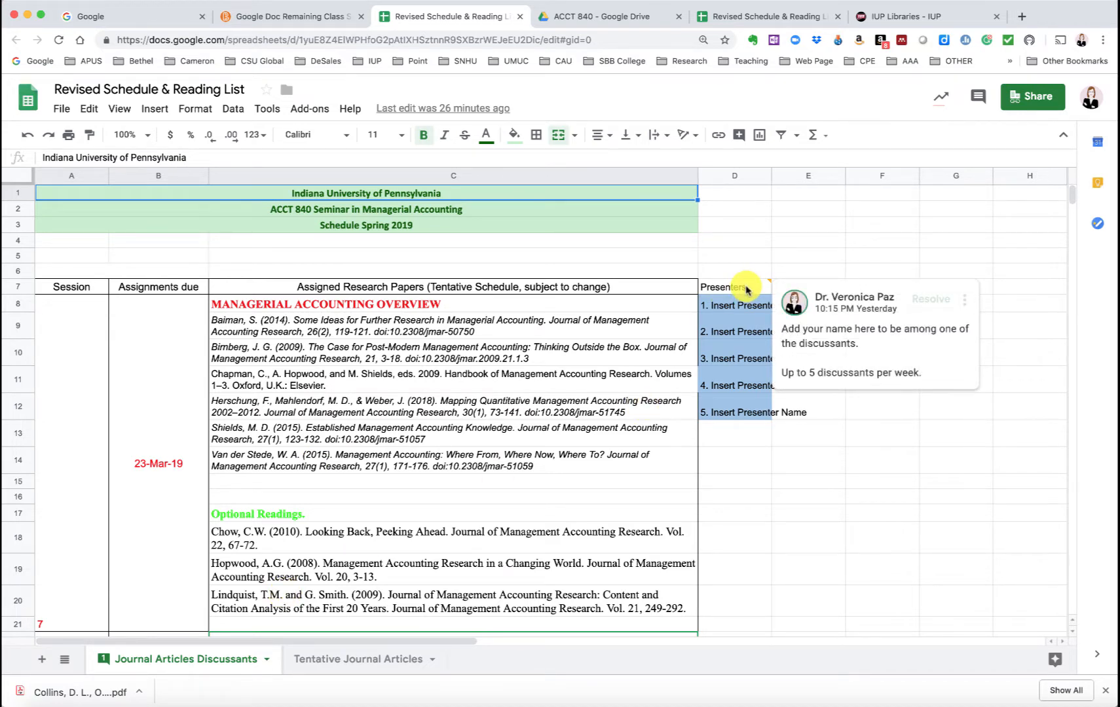
pyautogui.click(734, 305)
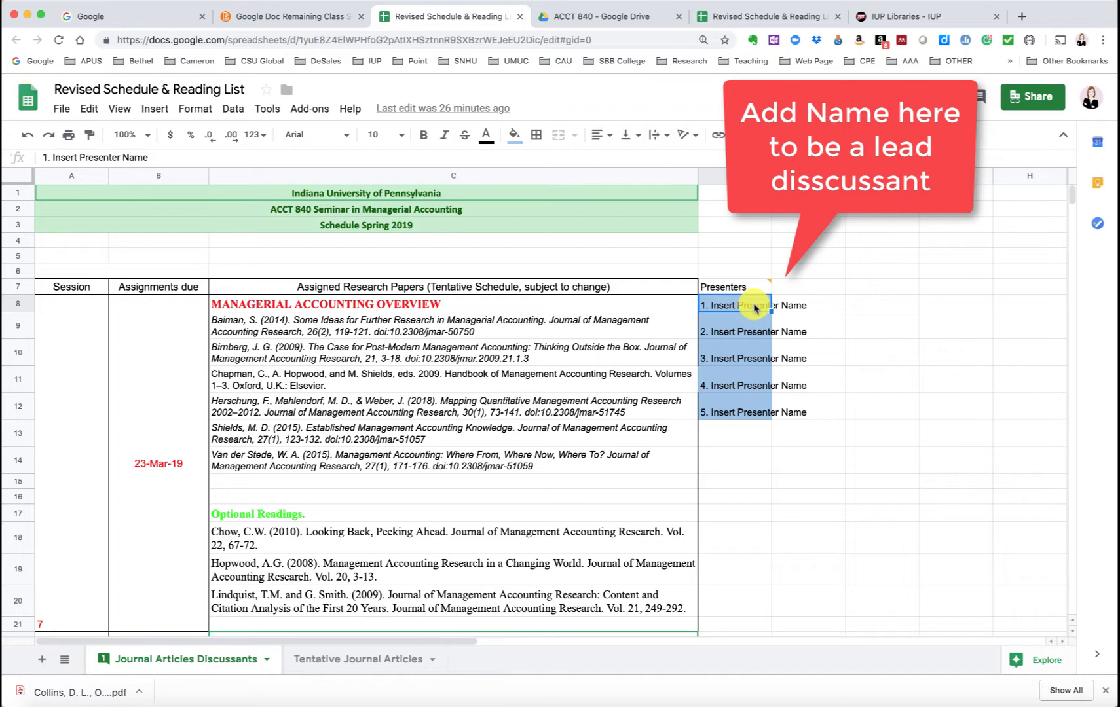
pyautogui.moveTo(532, 384)
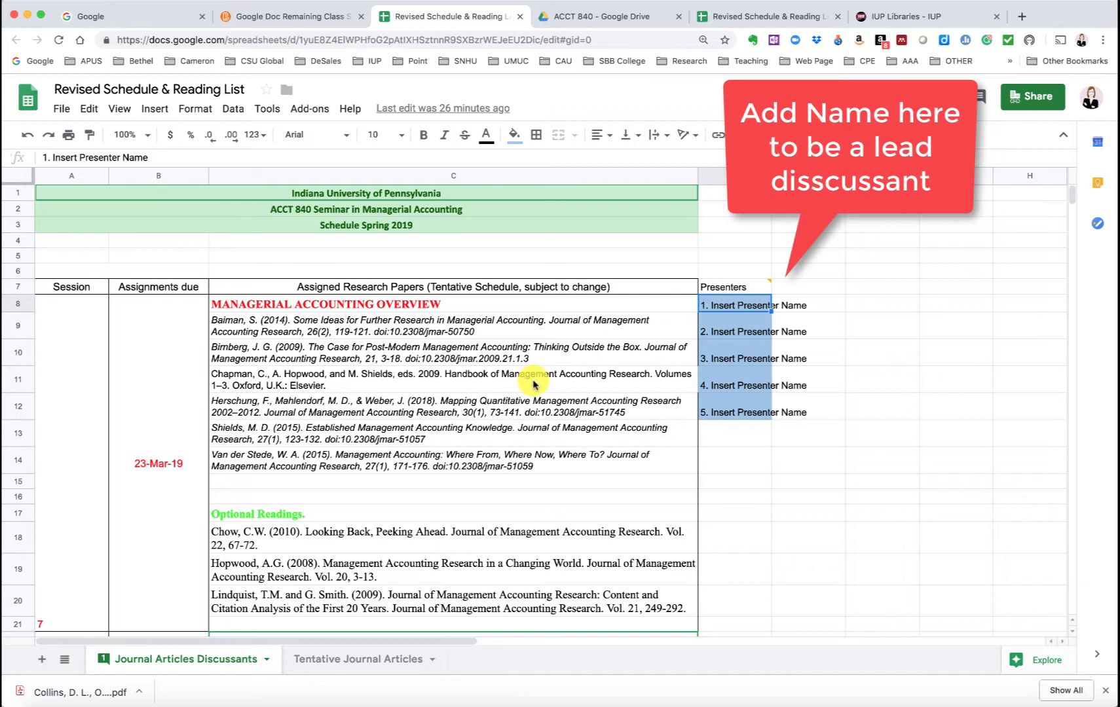
pyautogui.moveTo(392, 470)
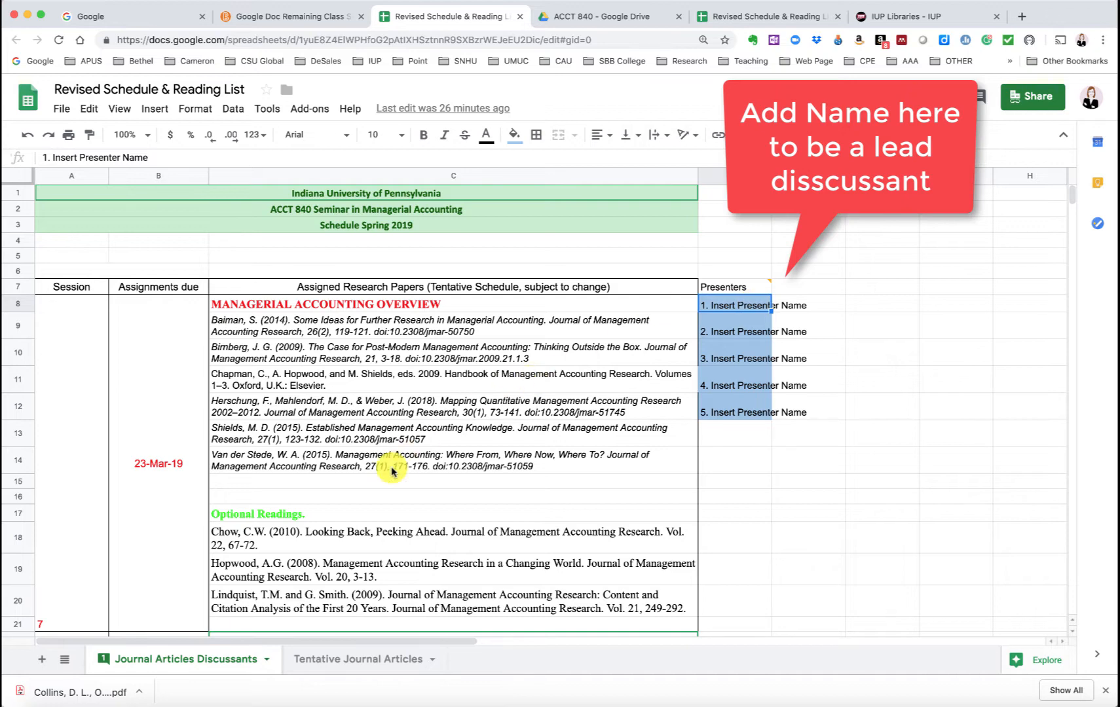
pyautogui.scroll(-3)
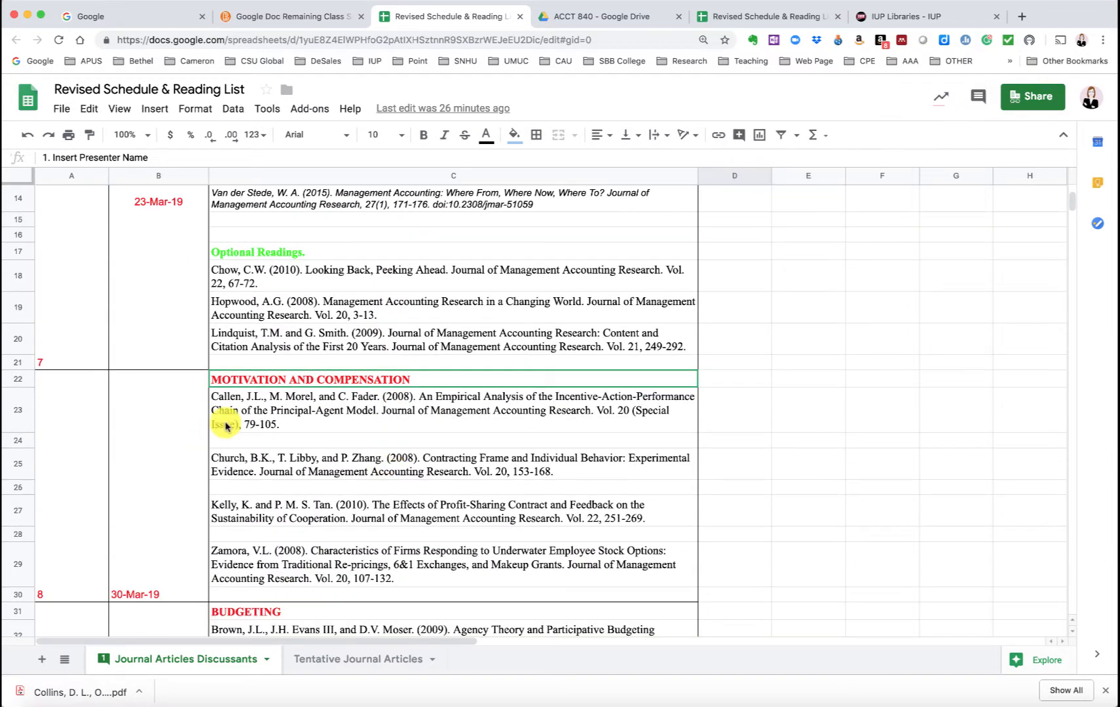
pyautogui.moveTo(333, 380)
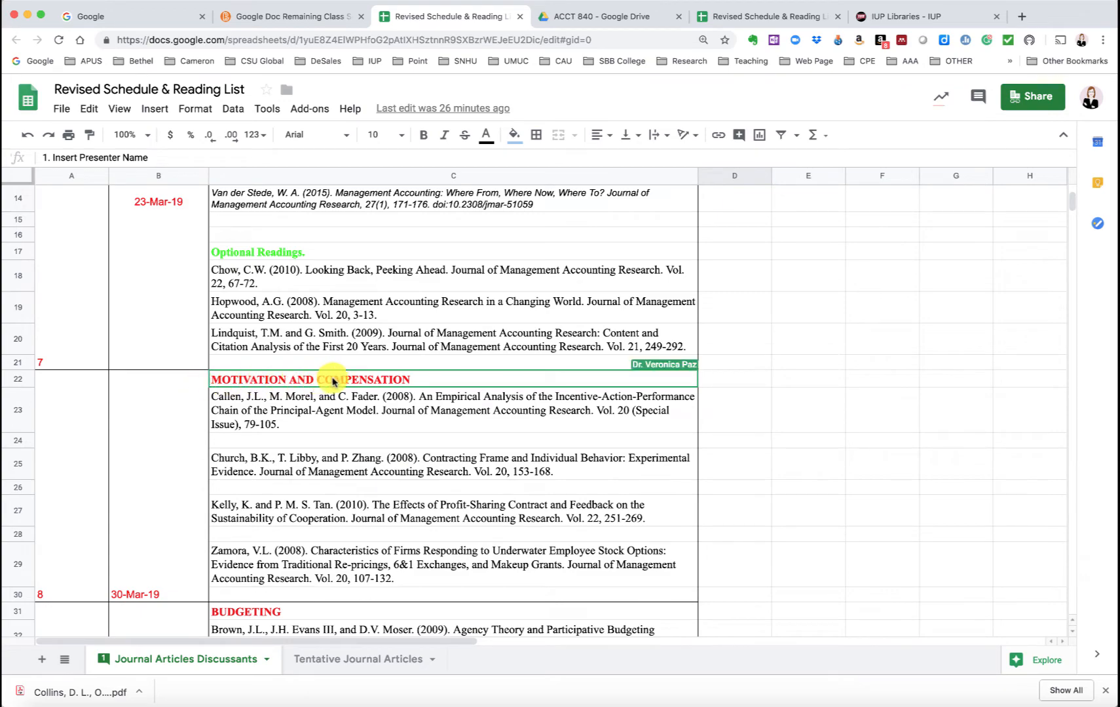
pyautogui.scroll(-3)
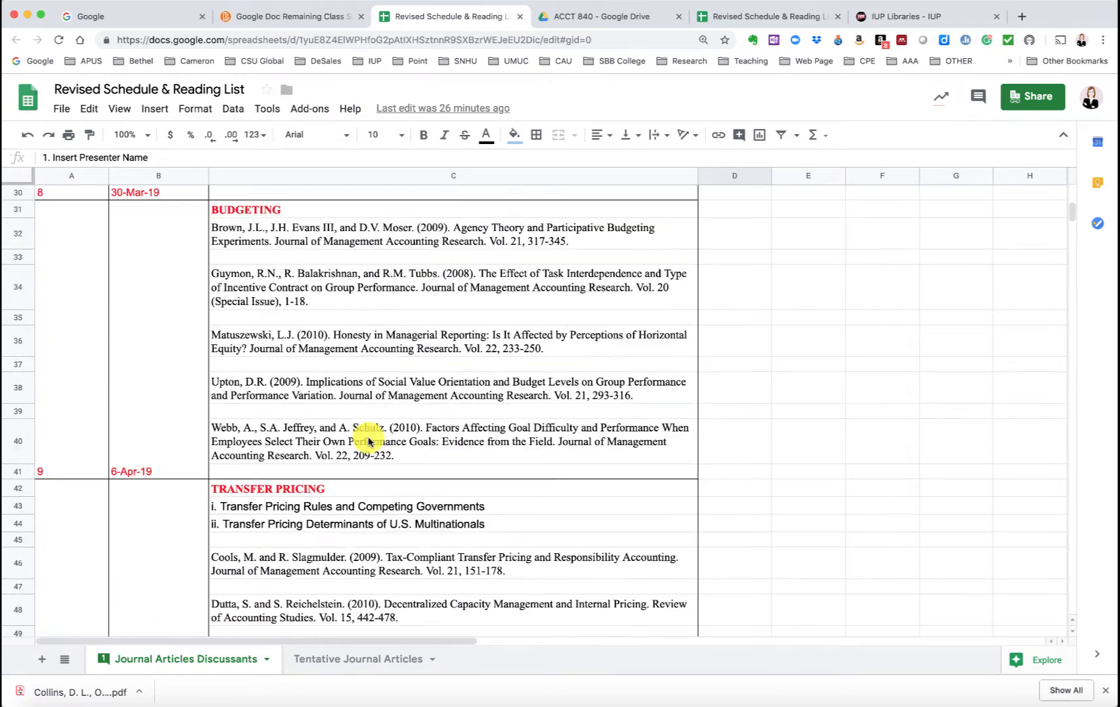
pyautogui.scroll(-3)
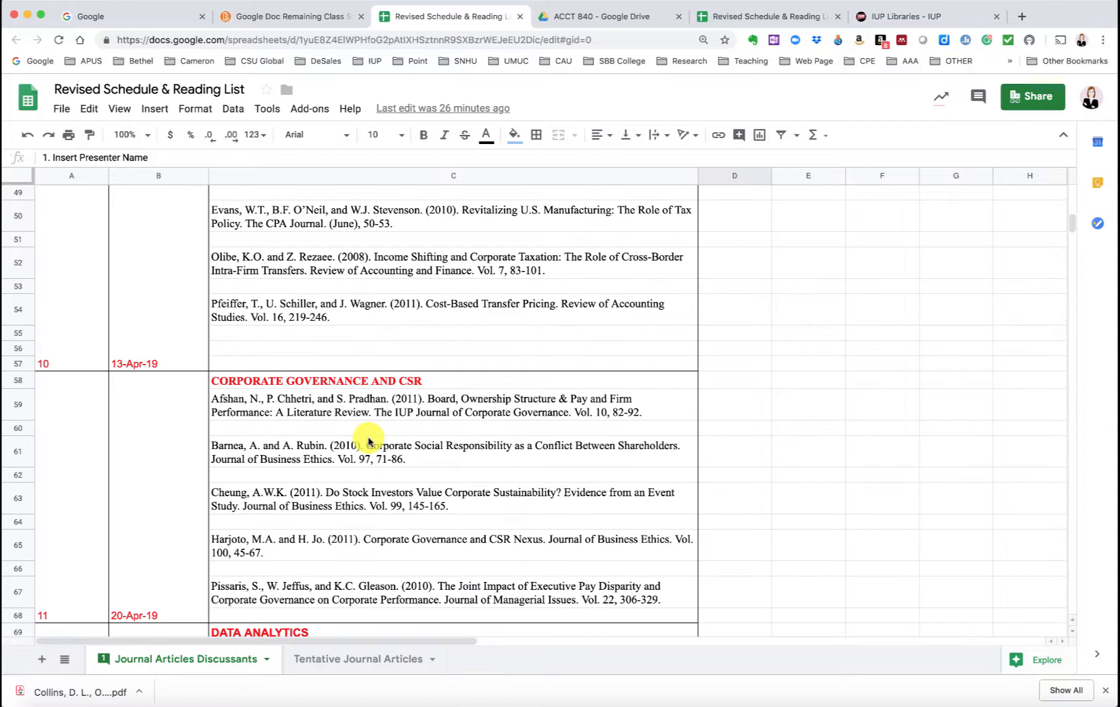
pyautogui.scroll(-3)
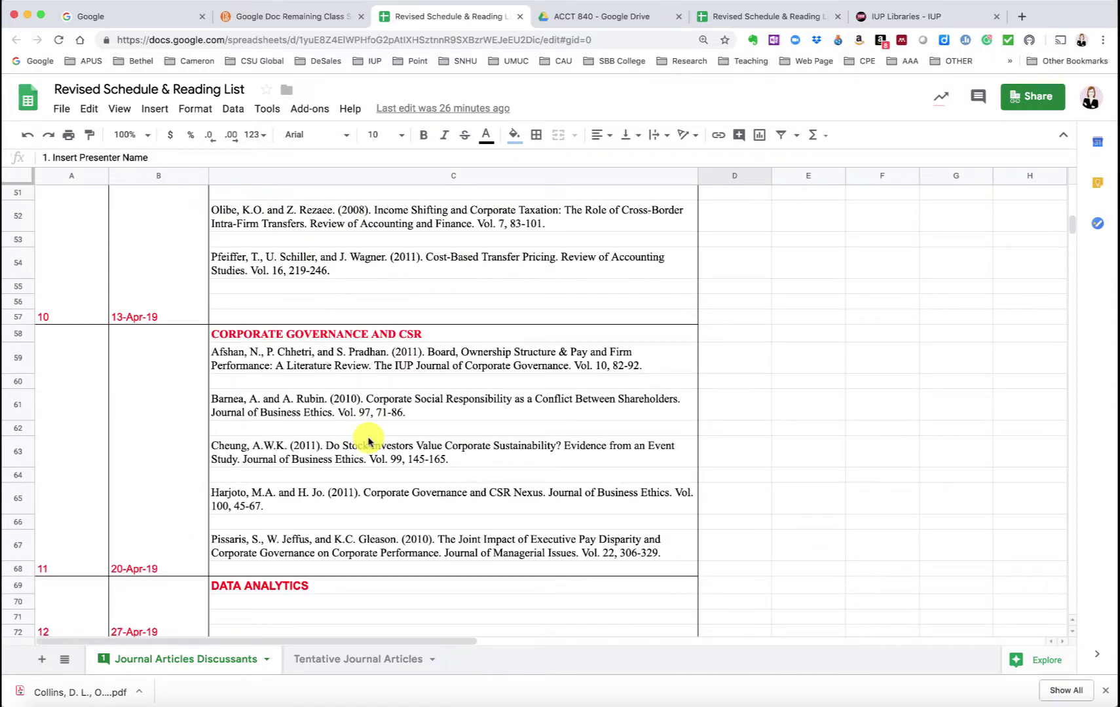
pyautogui.scroll(-3)
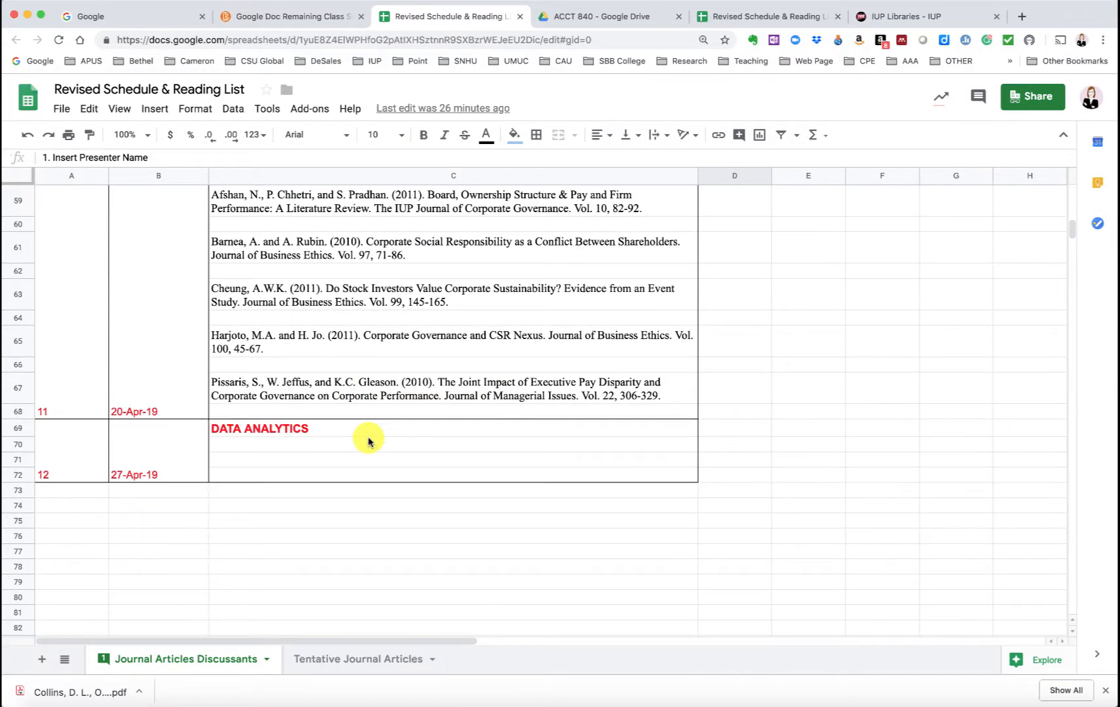
pyautogui.moveTo(424, 432)
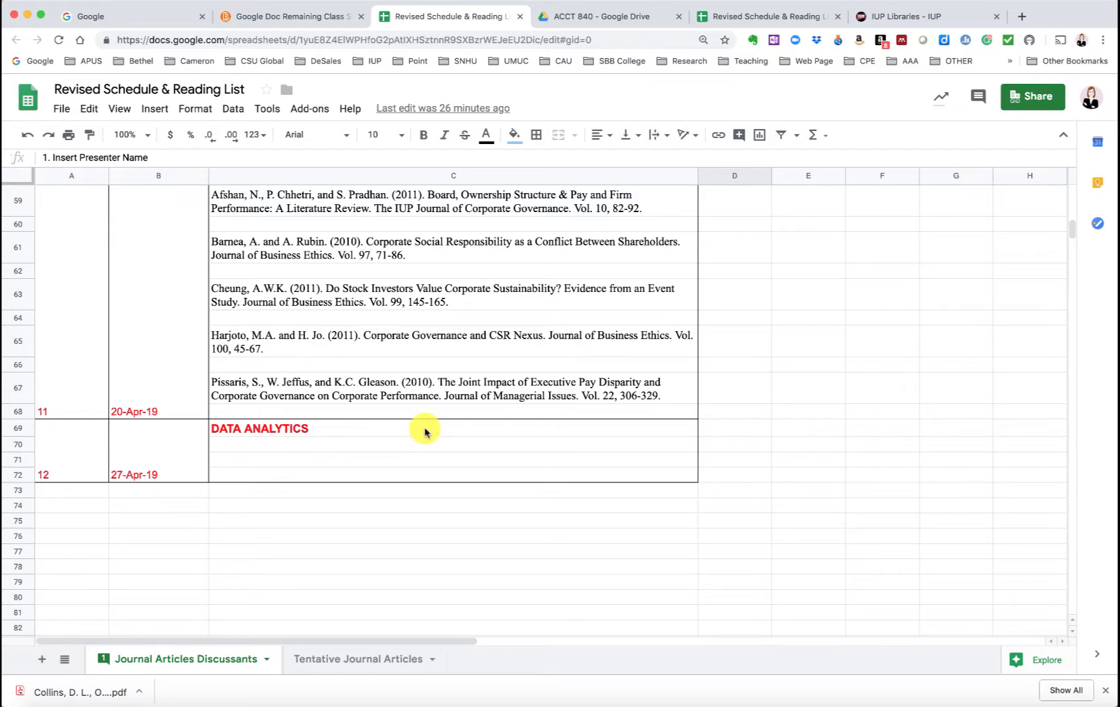
pyautogui.scroll(3)
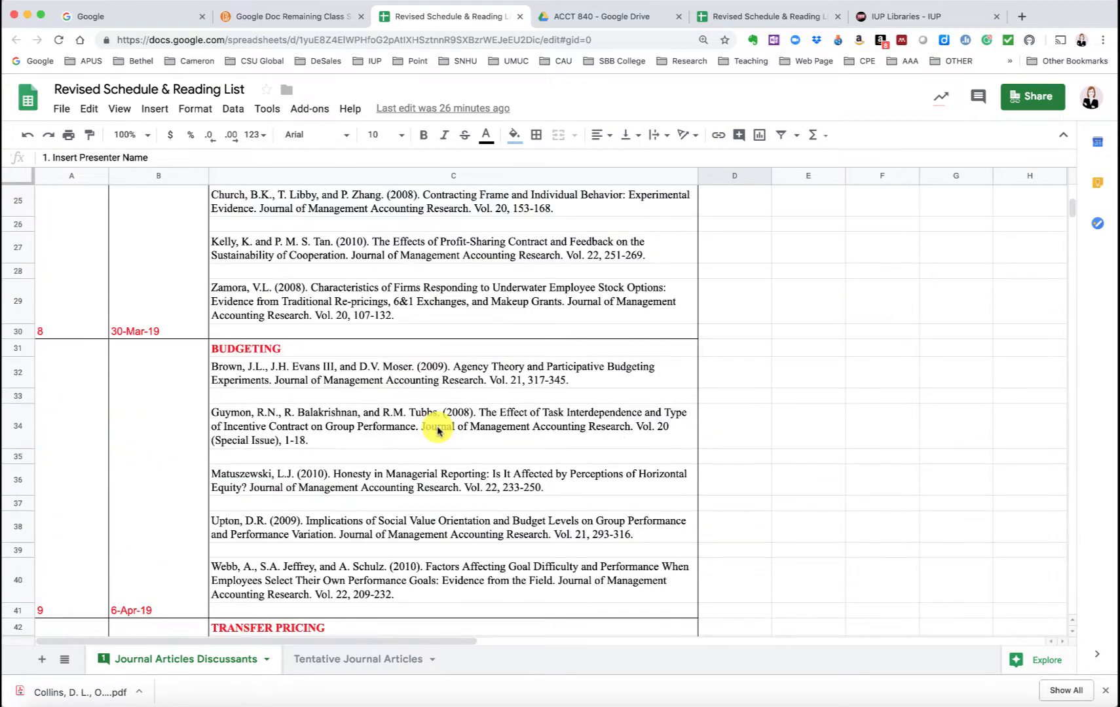
pyautogui.scroll(3)
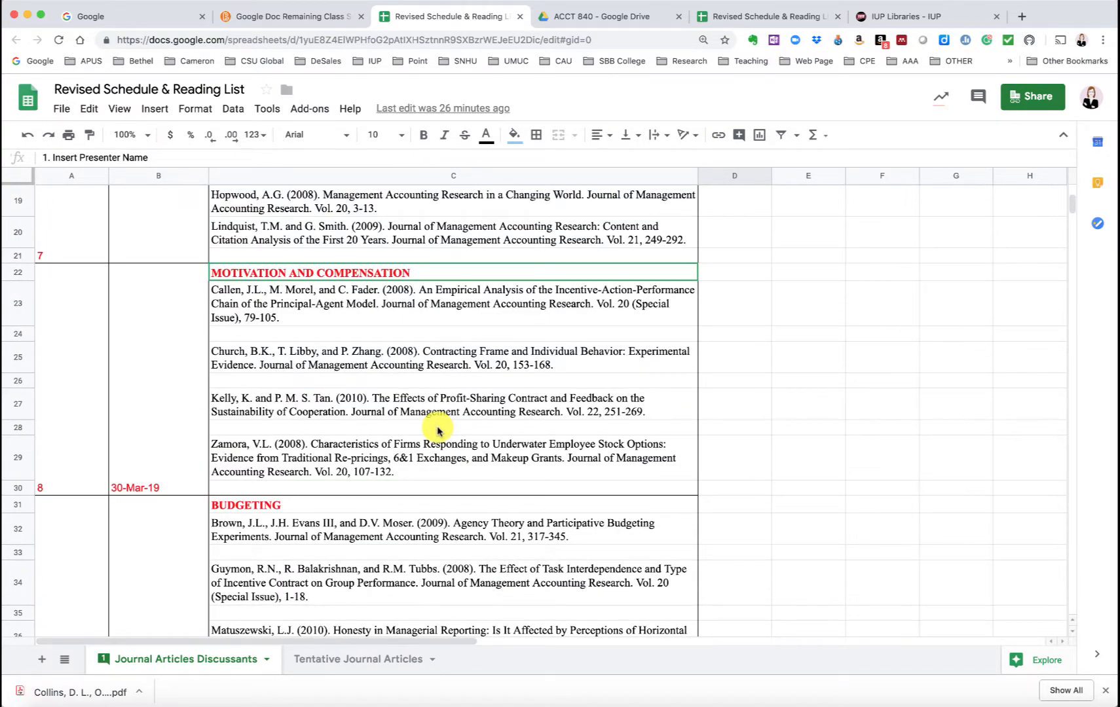
pyautogui.scroll(3)
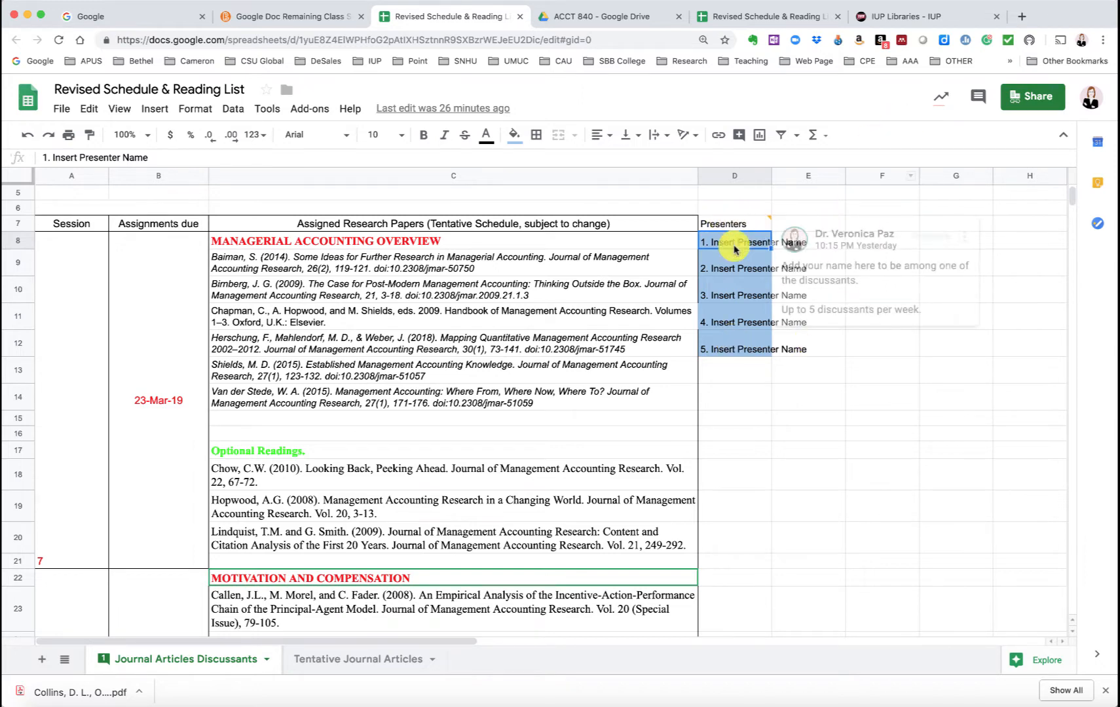
pyautogui.scroll(-3)
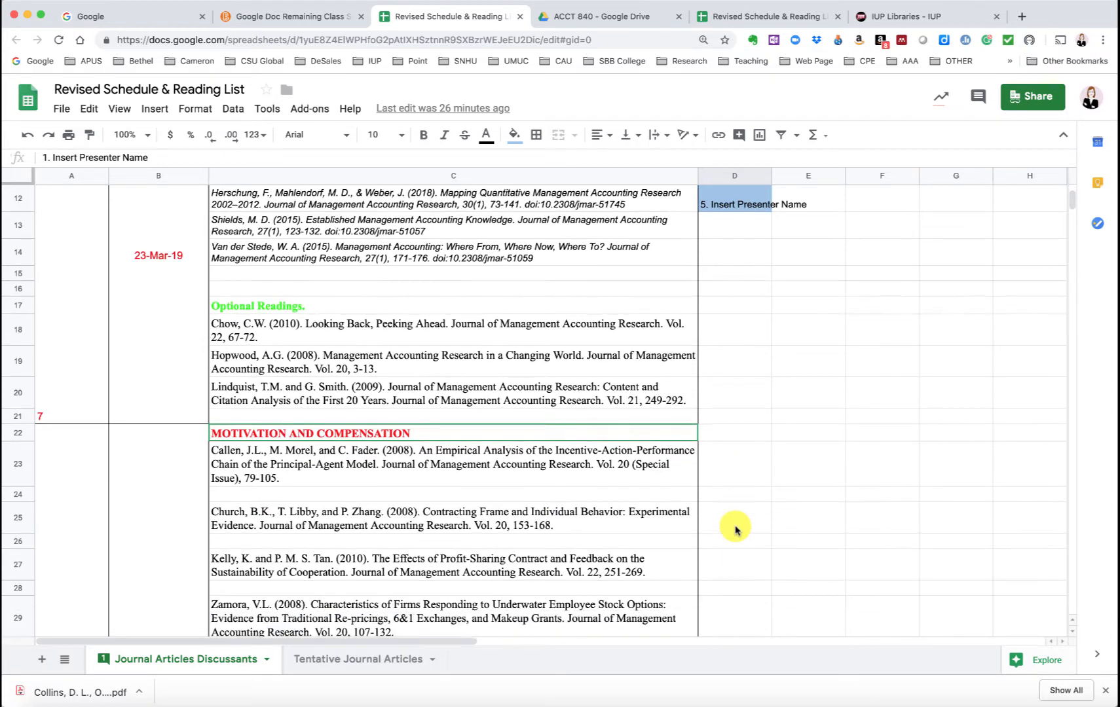
pyautogui.scroll(-3)
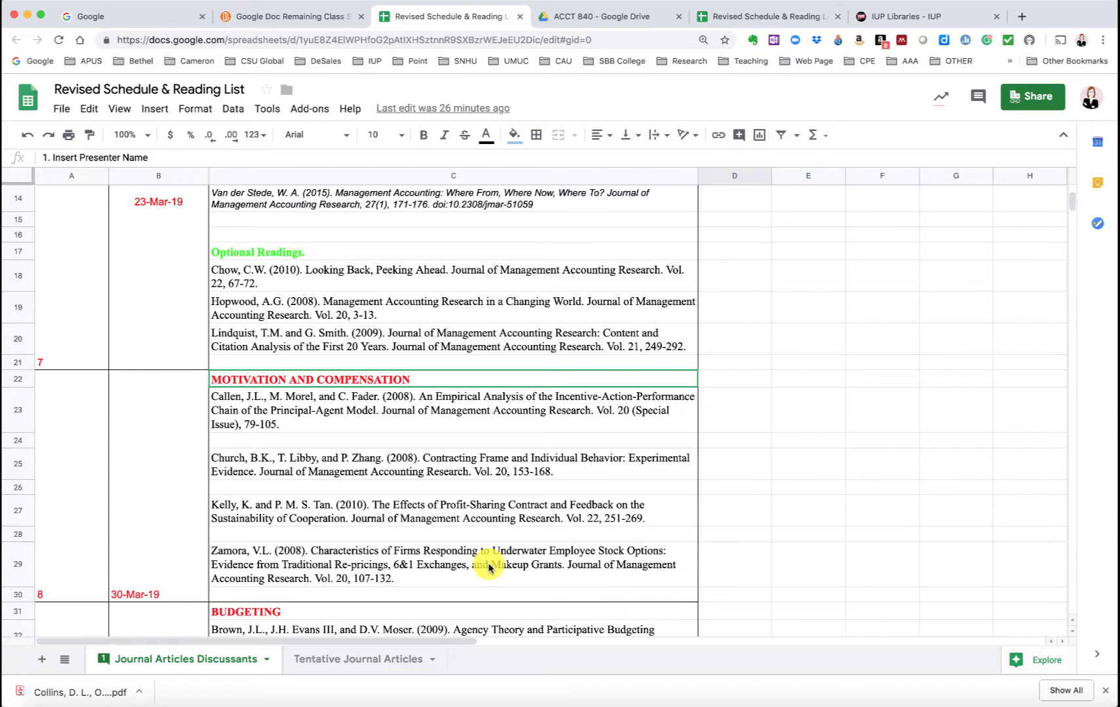
# Step: Return from the spreadsheet to course Content and navigate to the Current Journal Articles module
pyautogui.click(290, 16)
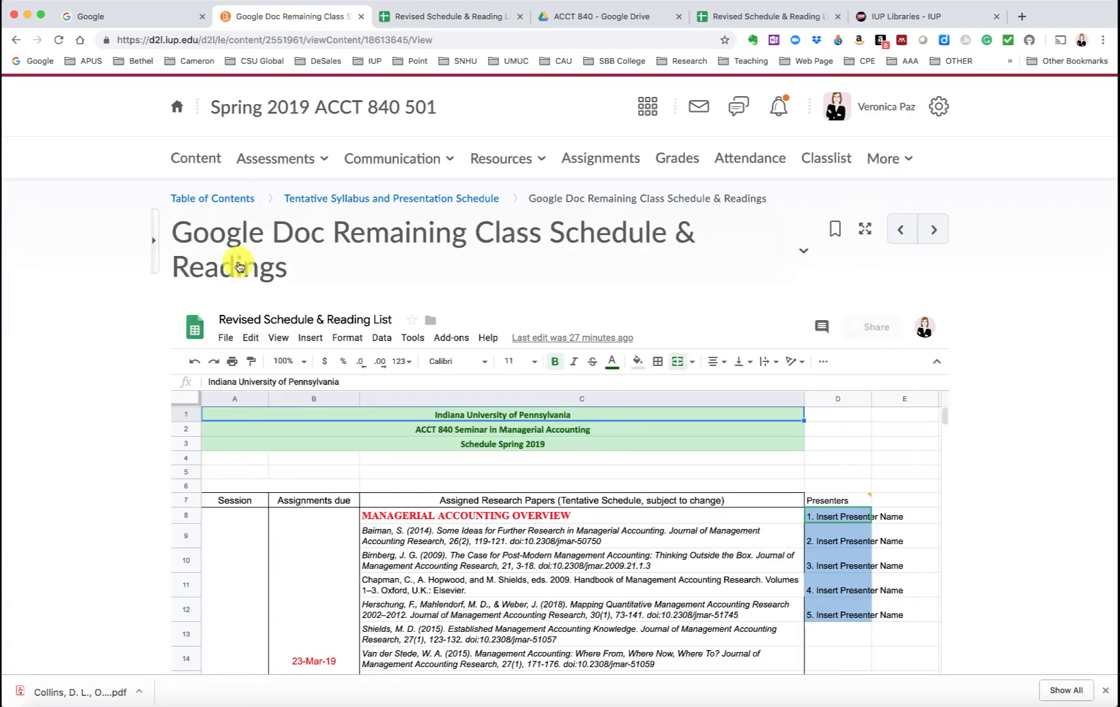
pyautogui.click(196, 159)
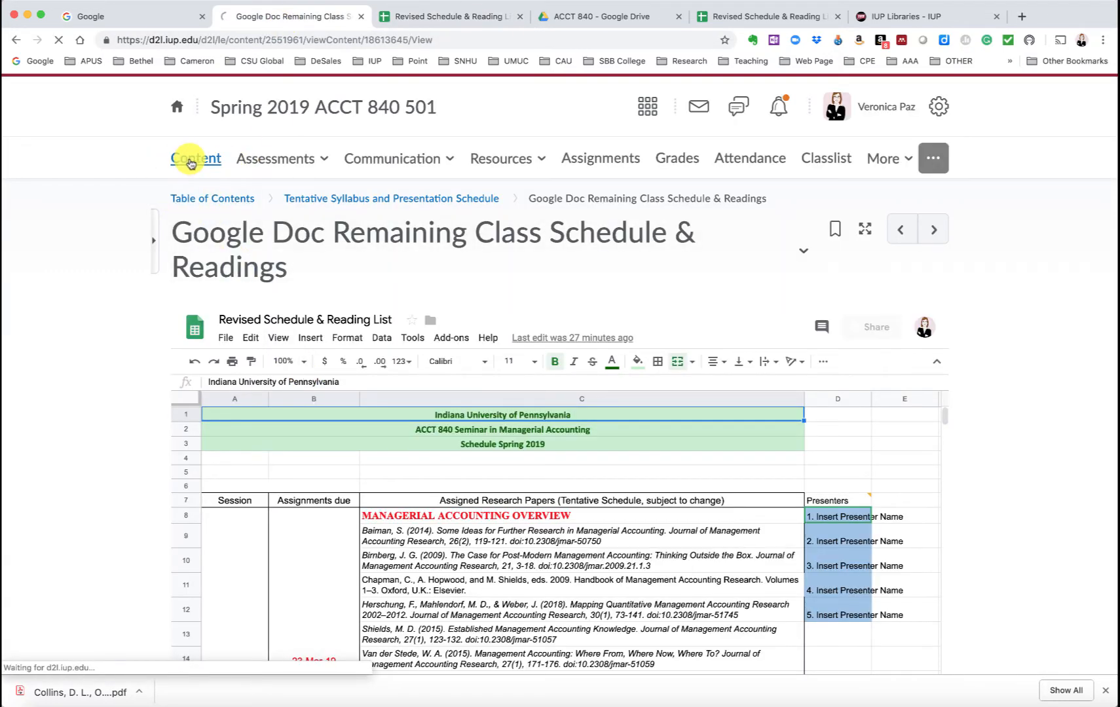
pyautogui.click(195, 158)
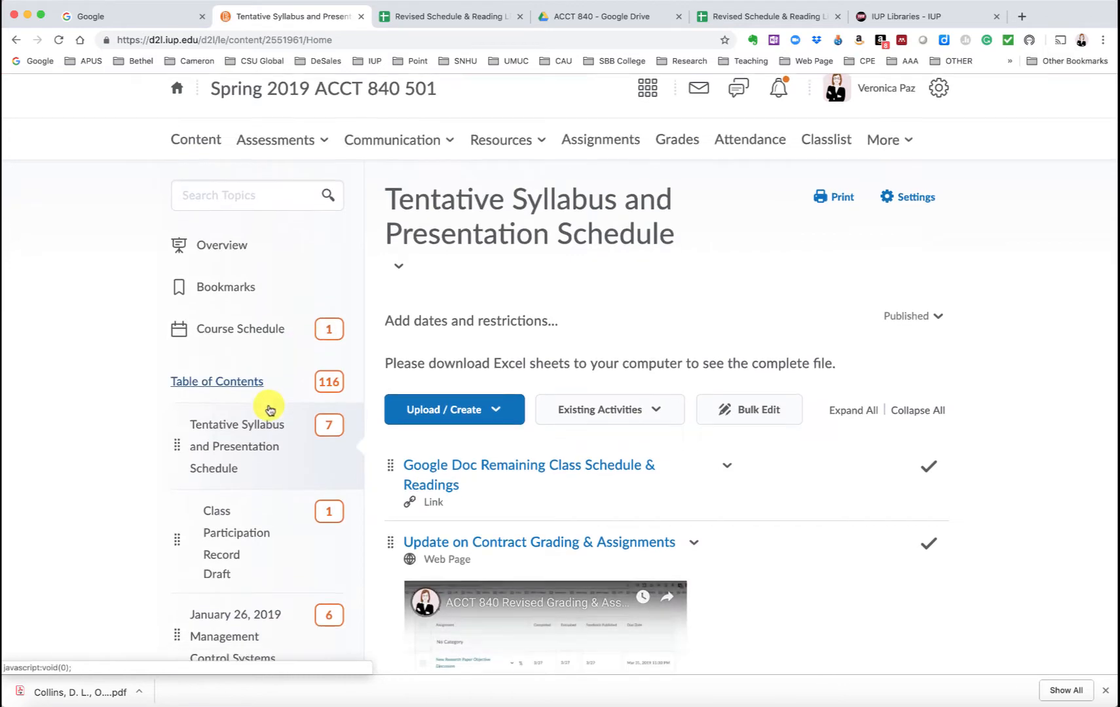
pyautogui.scroll(-3)
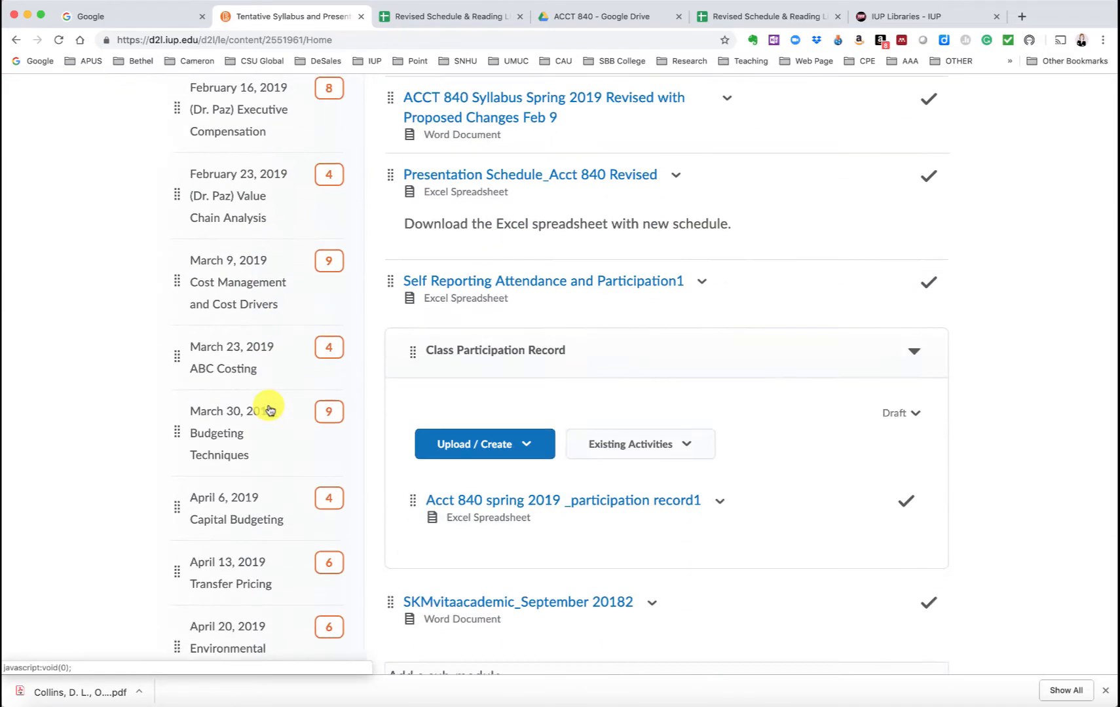
pyautogui.scroll(-3)
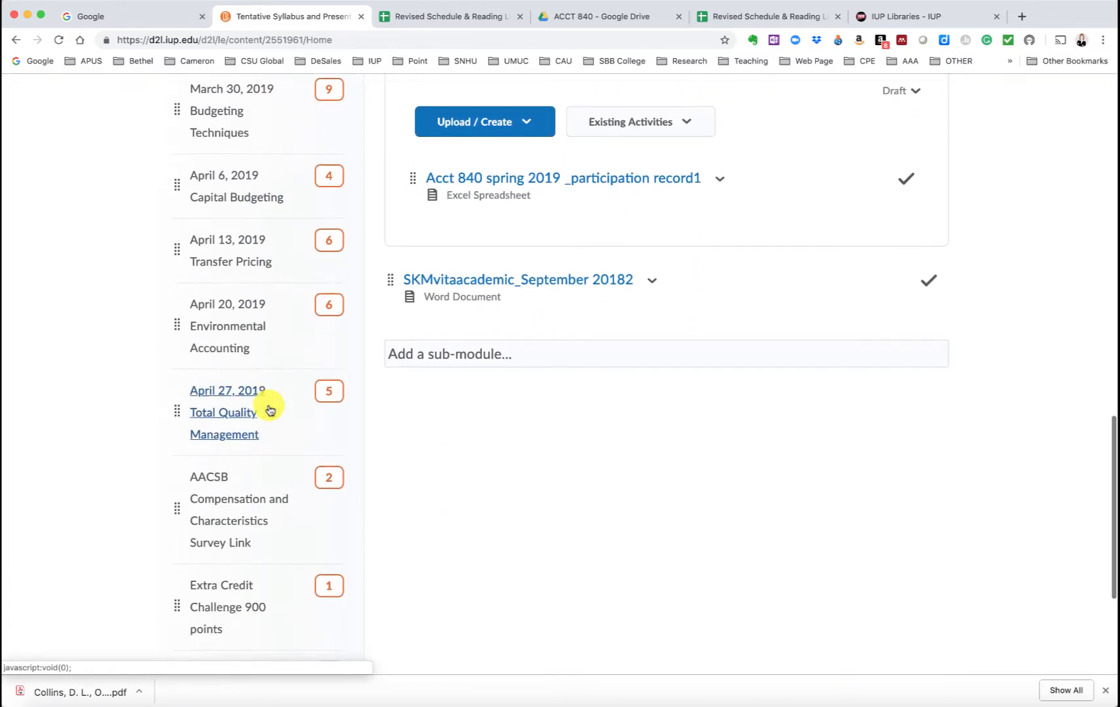
pyautogui.scroll(-3)
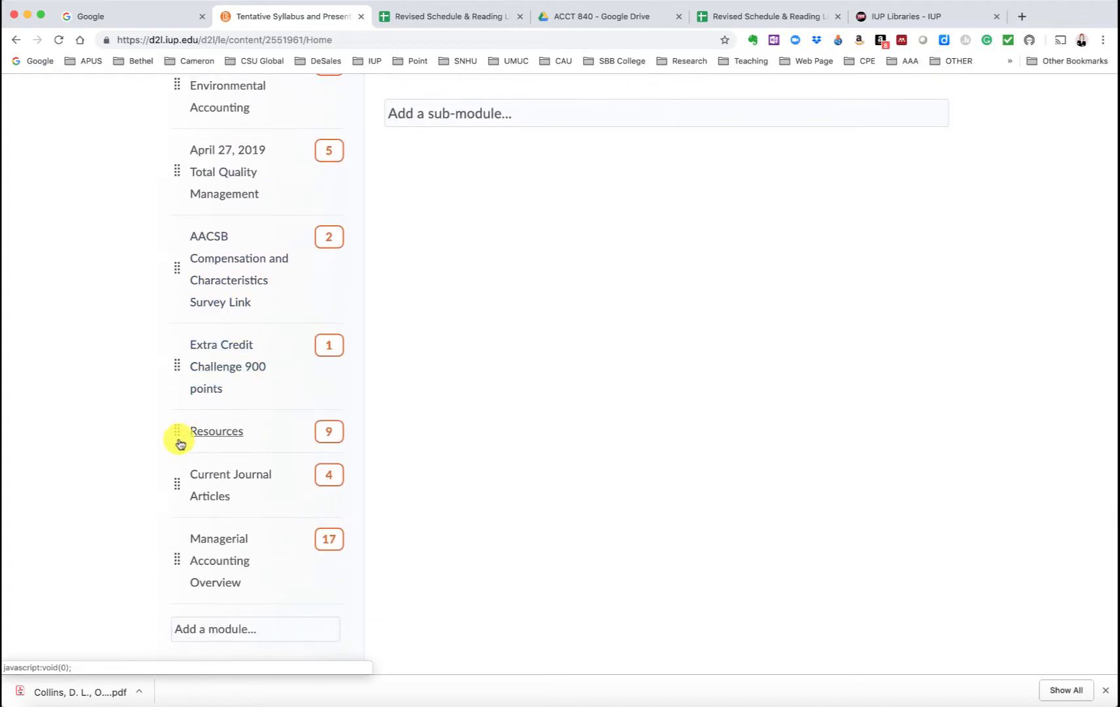
pyautogui.moveTo(210, 496)
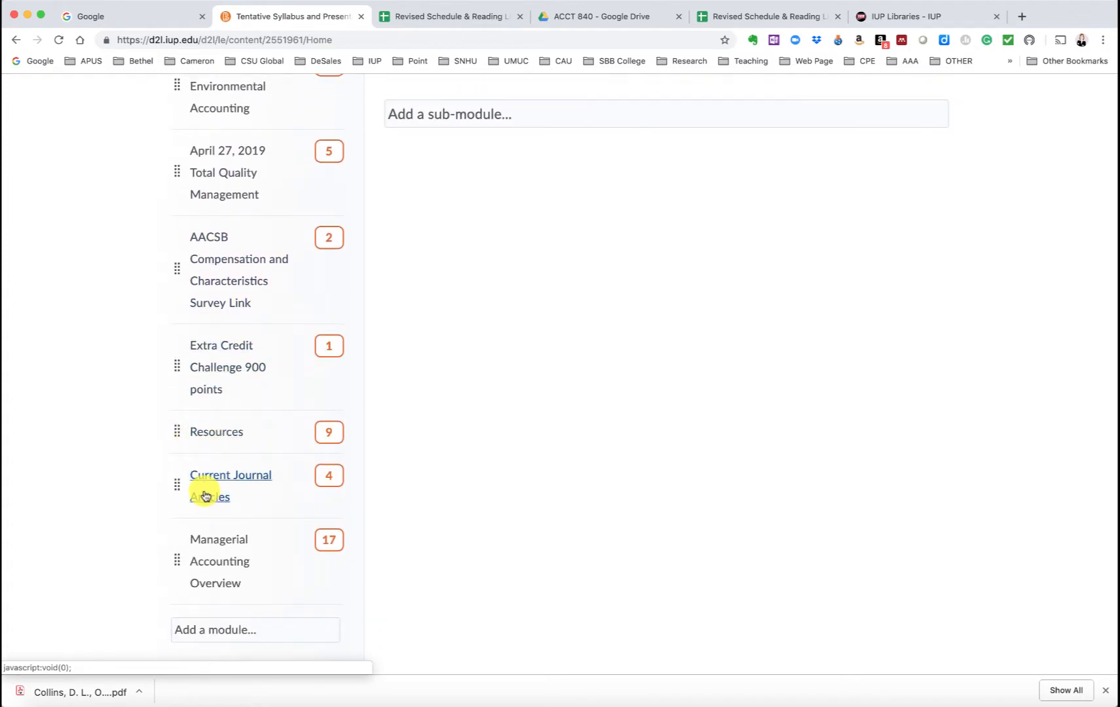
pyautogui.click(230, 485)
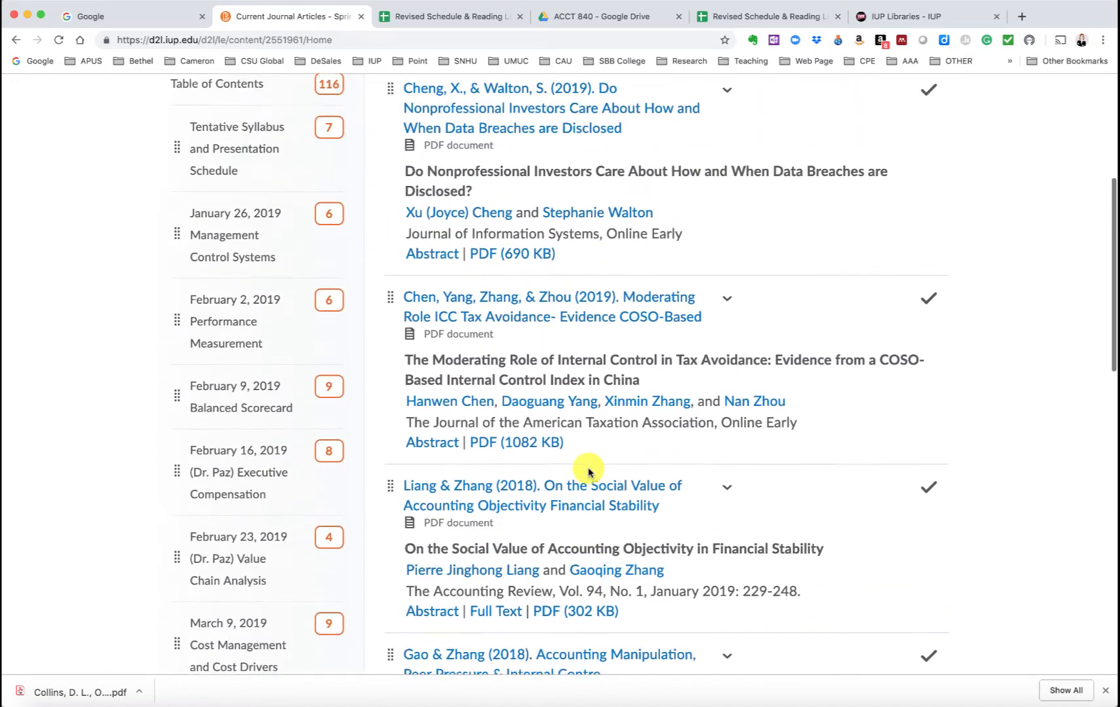
# Step: Follow the Abstract link under the Chen, Yang, Zhang & Zhou (2019) tax avoidance article
pyautogui.scroll(3)
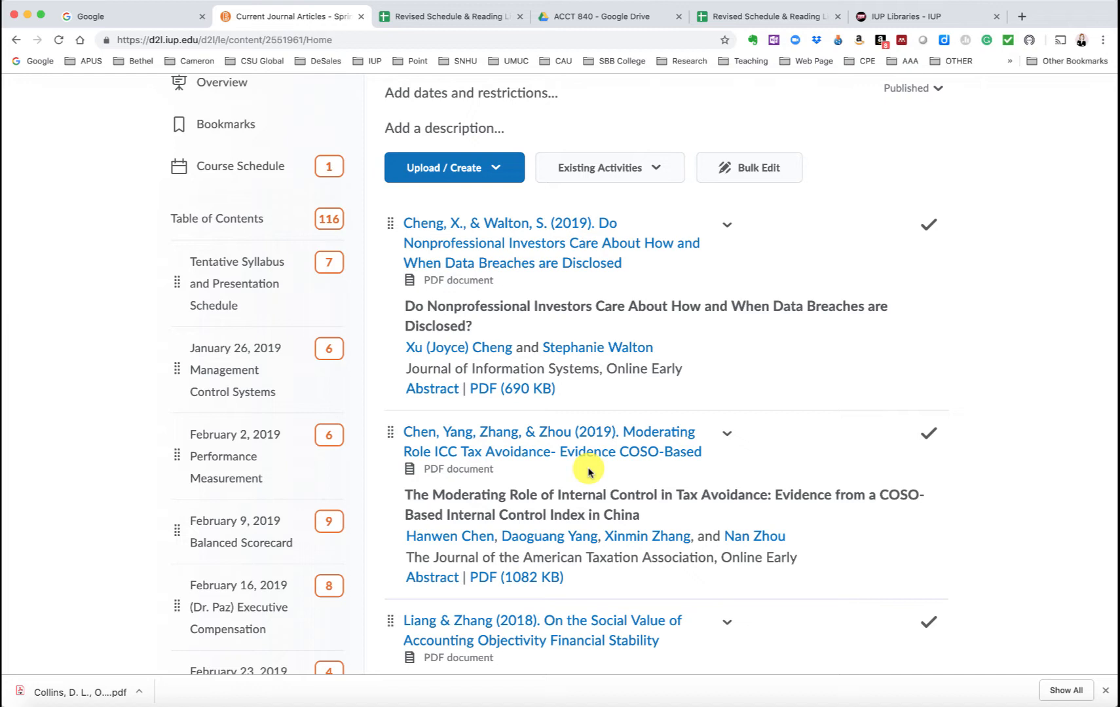
pyautogui.moveTo(451, 470)
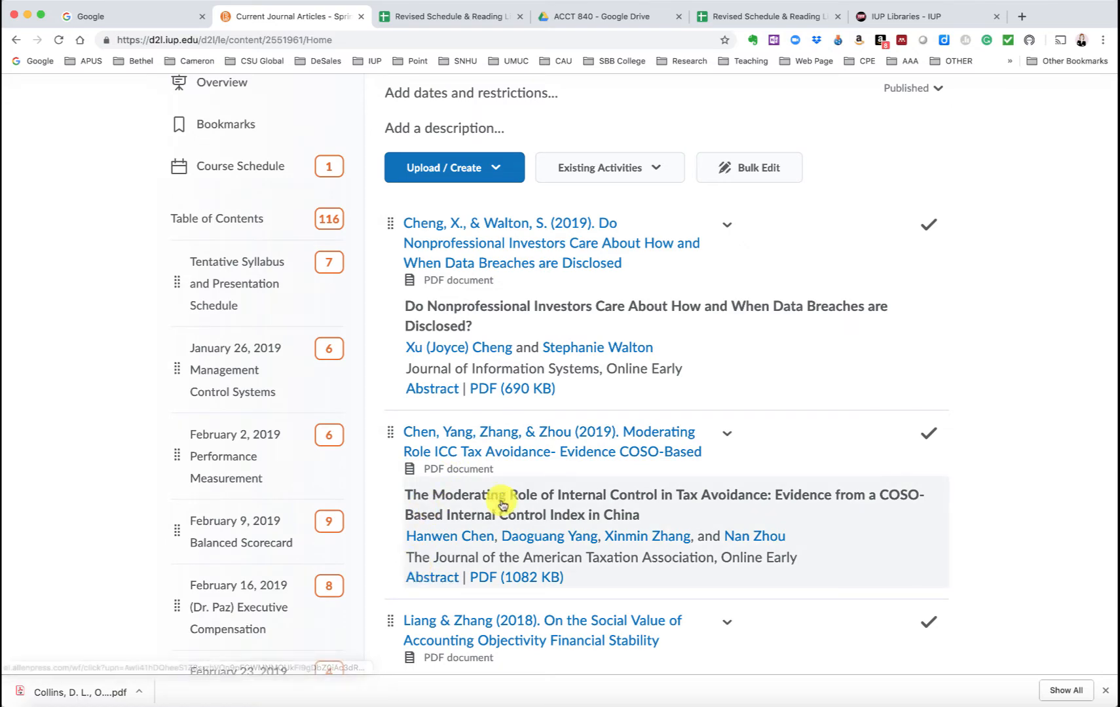
pyautogui.moveTo(428, 582)
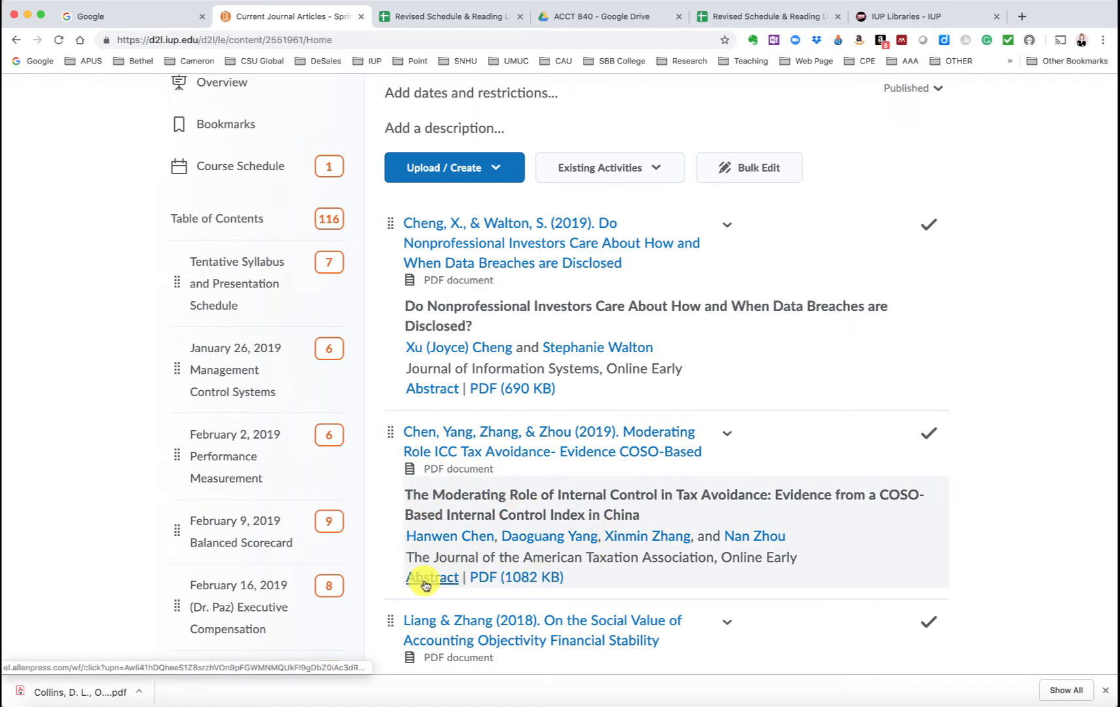
pyautogui.click(431, 577)
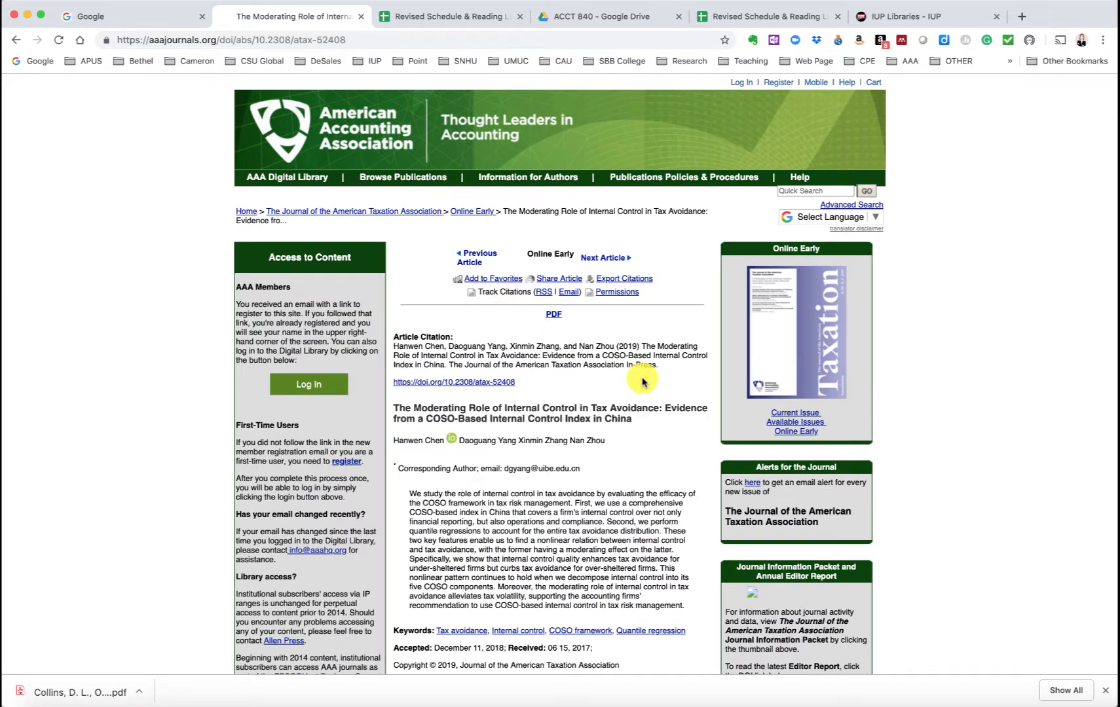
pyautogui.moveTo(532, 428)
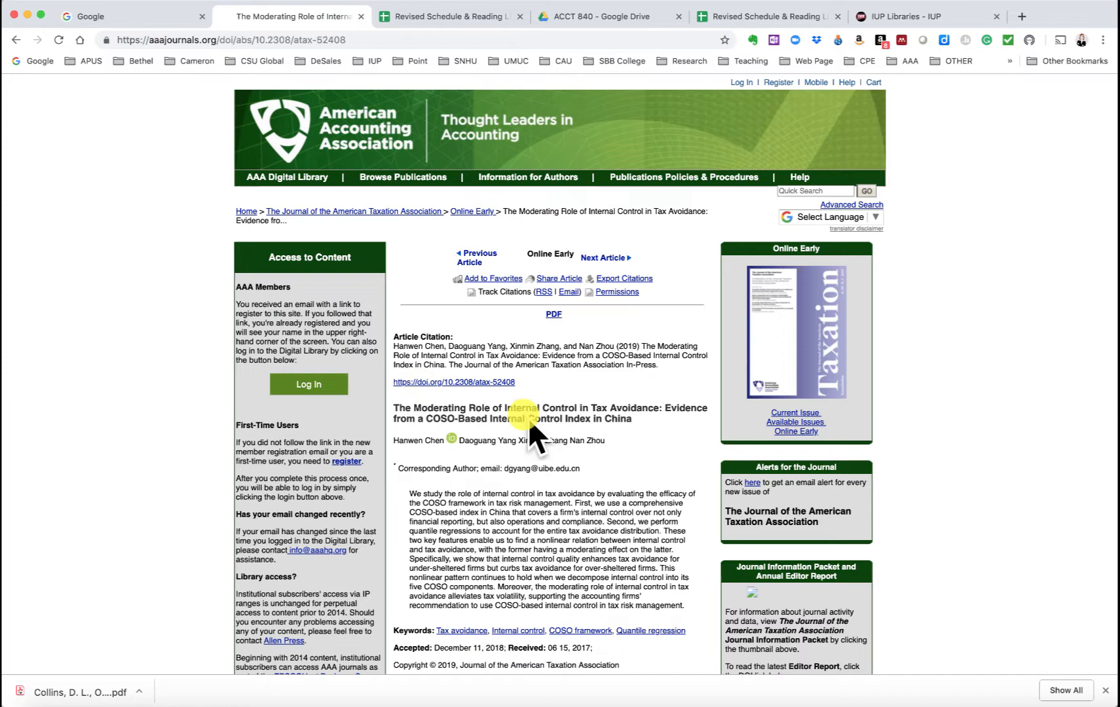
pyautogui.moveTo(622, 278)
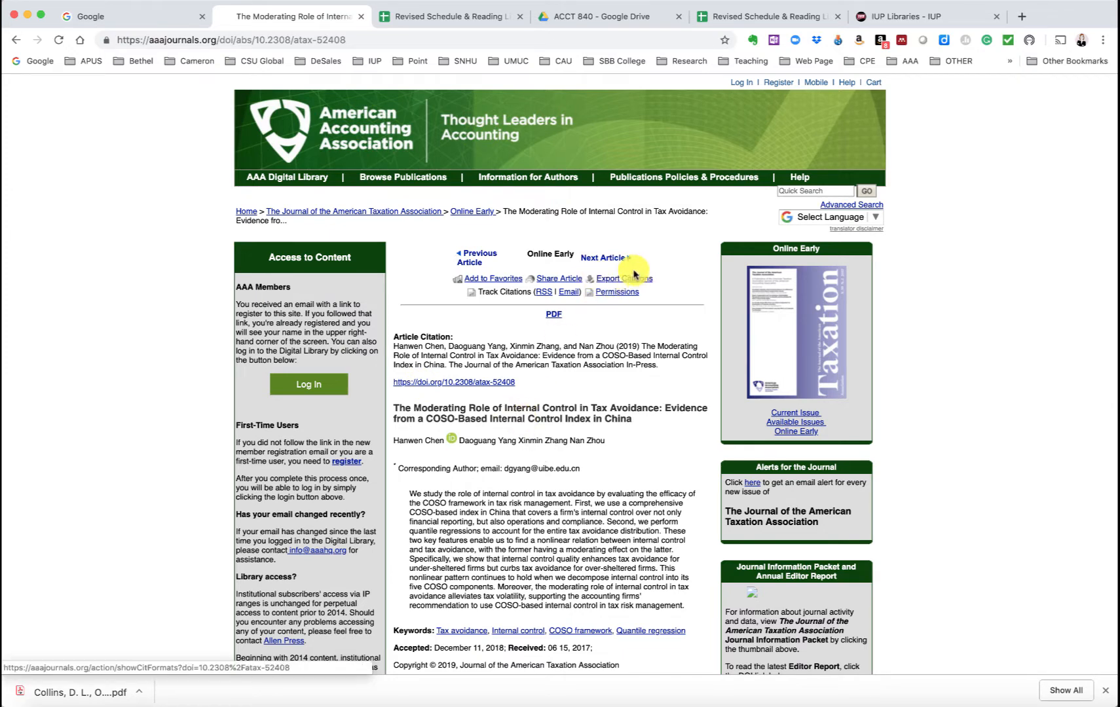
# Step: Export the article's citation from the AAA site, choosing EndNote as the format
pyautogui.click(622, 279)
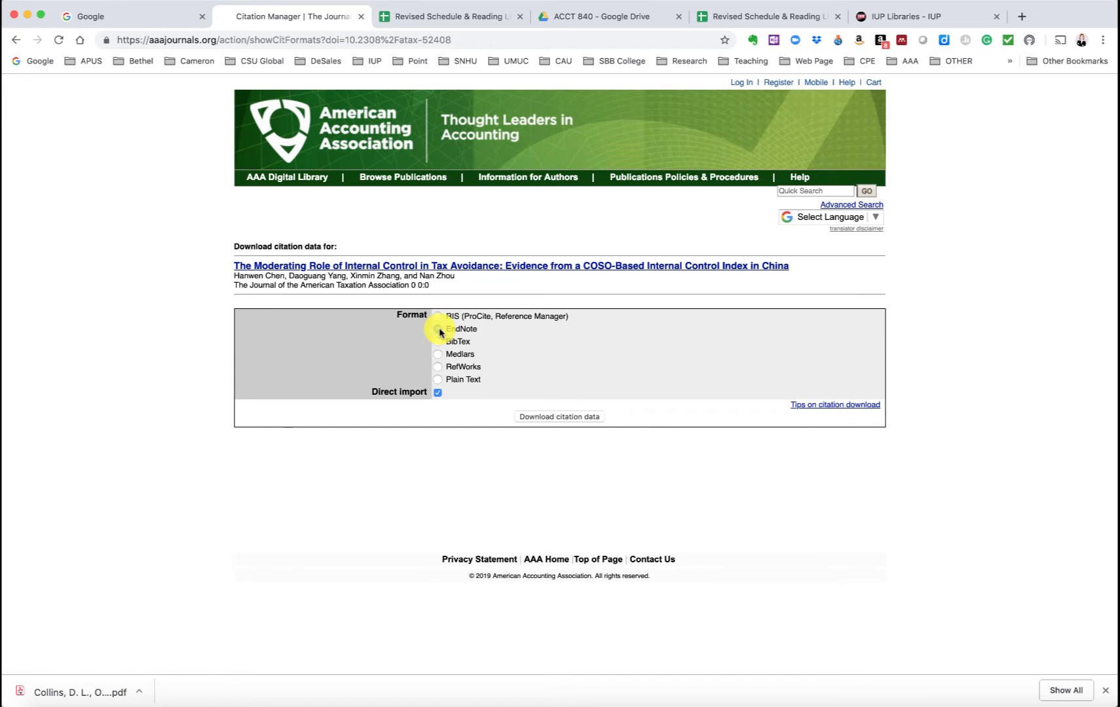
pyautogui.click(558, 417)
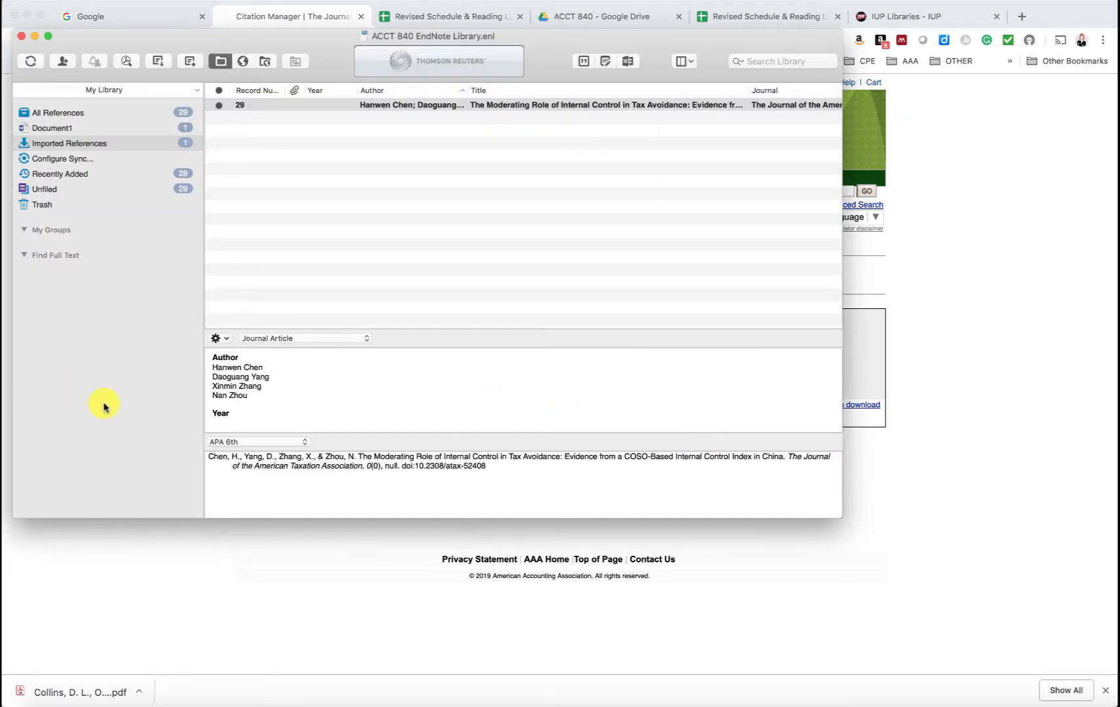
pyautogui.moveTo(372, 44)
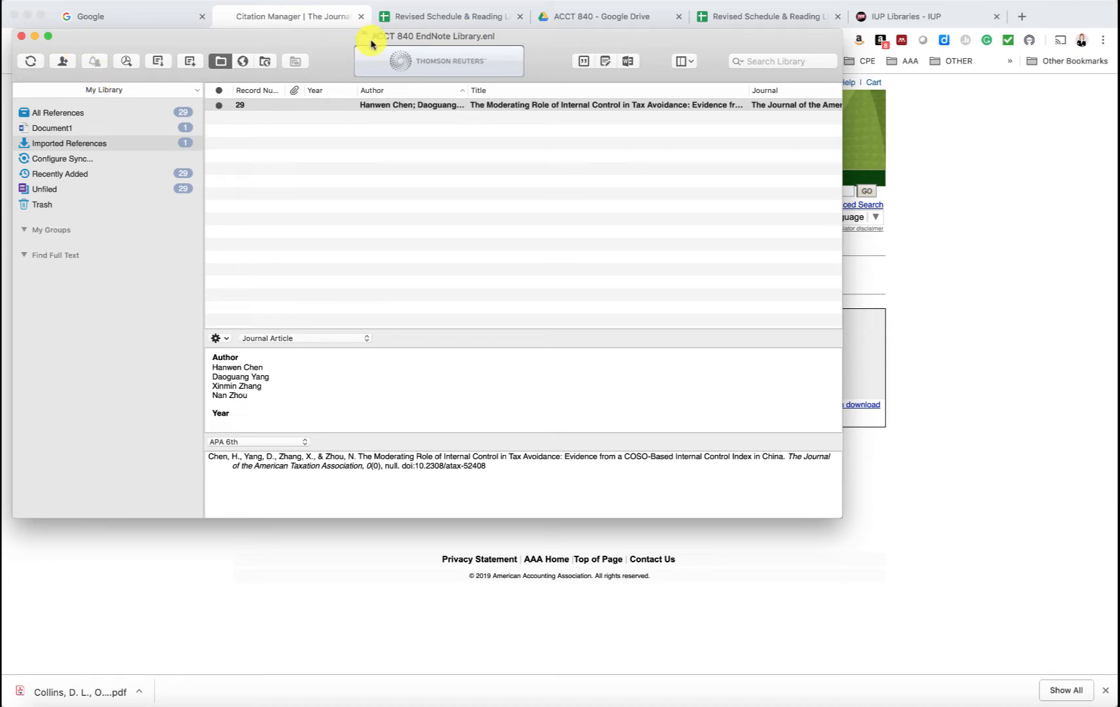
pyautogui.moveTo(334, 49)
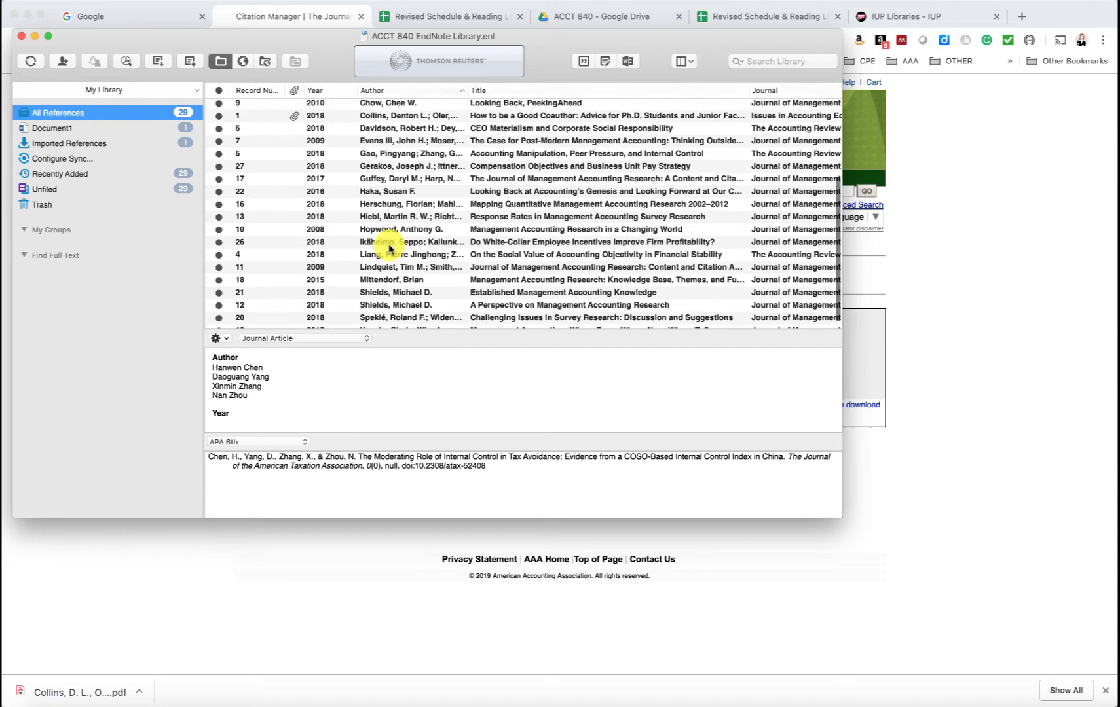
# Step: Review the EndNote library and filter to show only the newly imported Chen et al. reference
pyautogui.scroll(3)
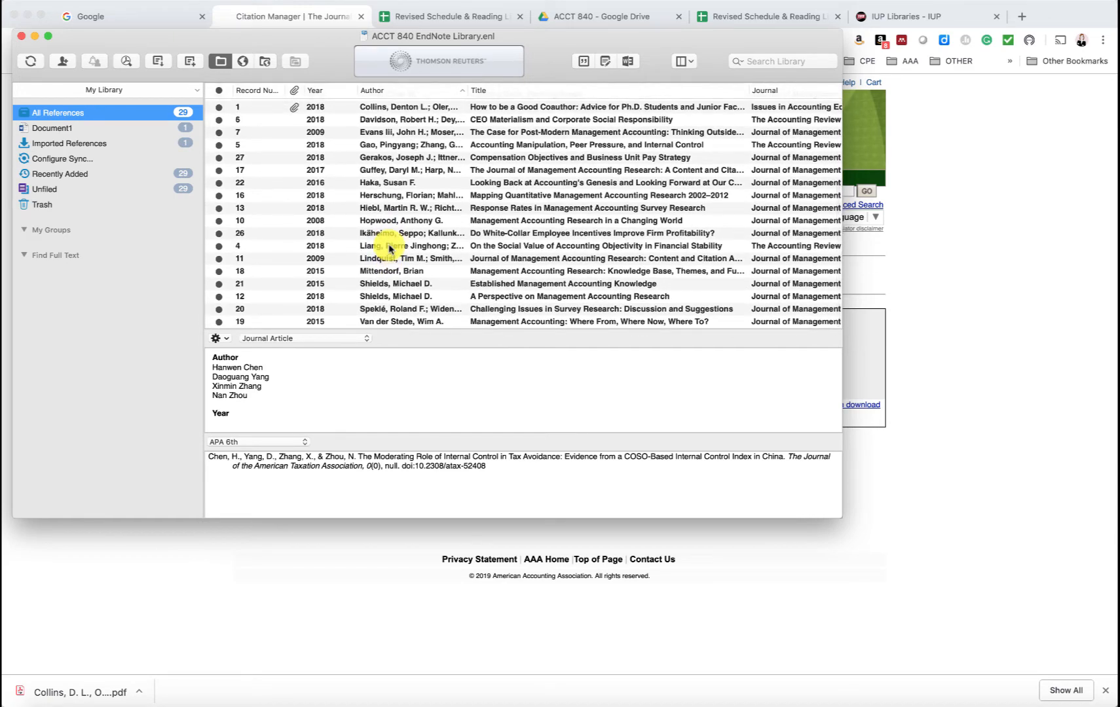
pyautogui.moveTo(490, 272)
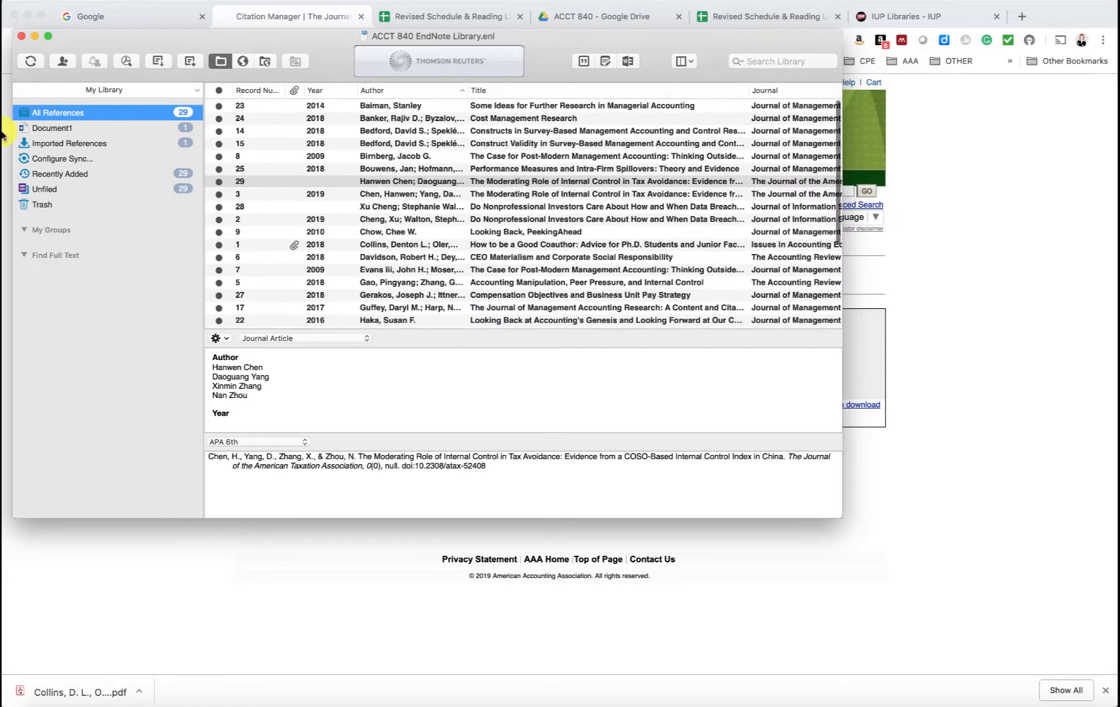
pyautogui.click(68, 143)
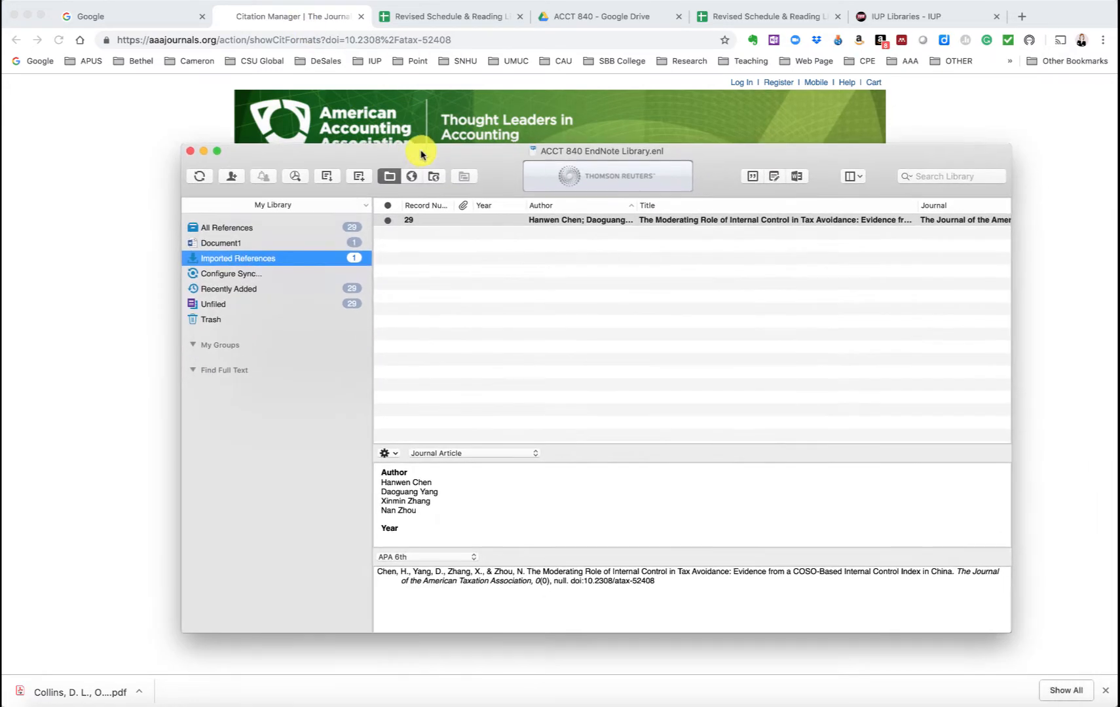
pyautogui.moveTo(448, 218)
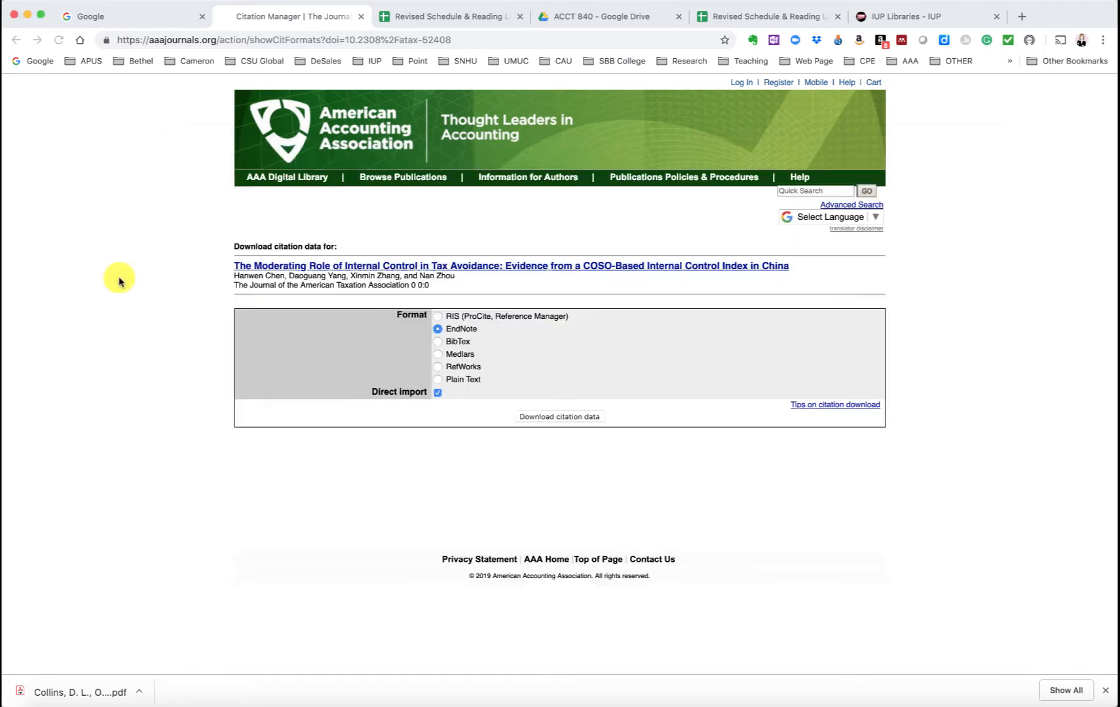
pyautogui.moveTo(16, 40)
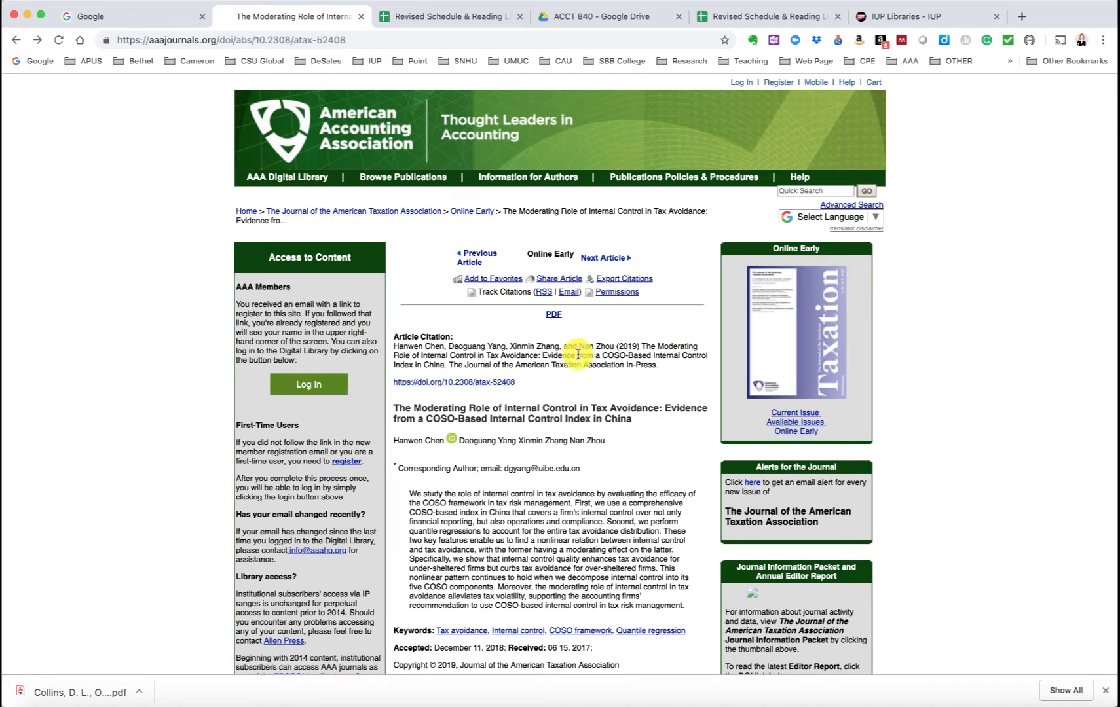
pyautogui.moveTo(11, 40)
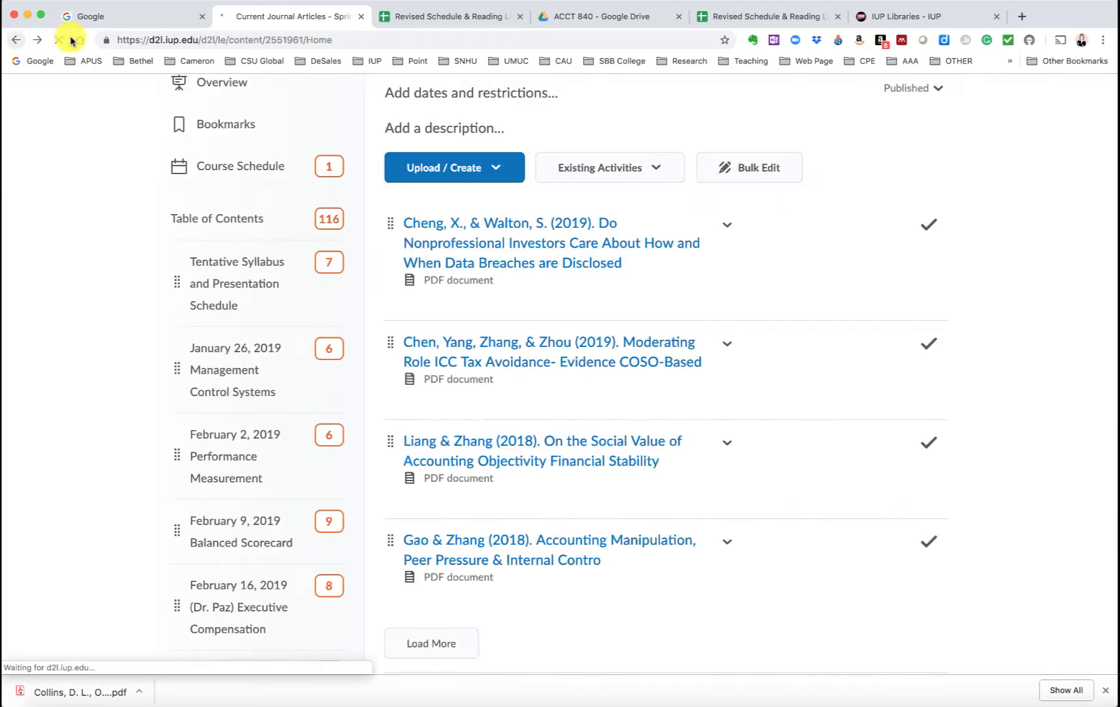
# Step: Scroll down through the remaining article entries into the Managerial Accounting Overview module
pyautogui.scroll(-3)
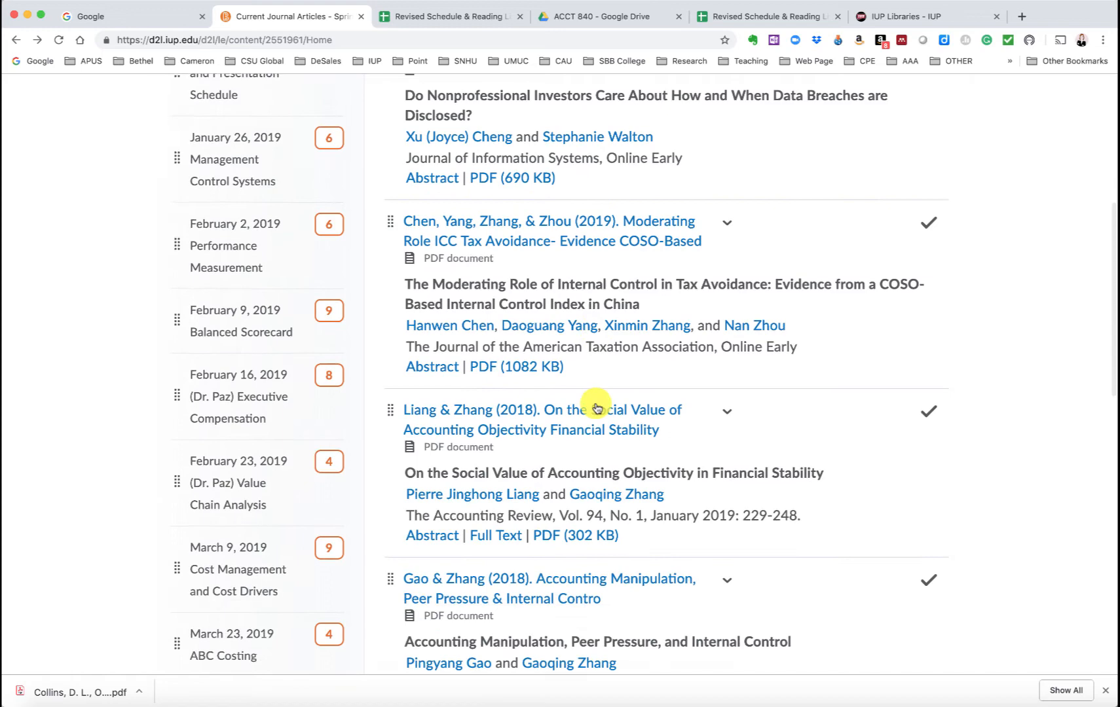
pyautogui.scroll(-3)
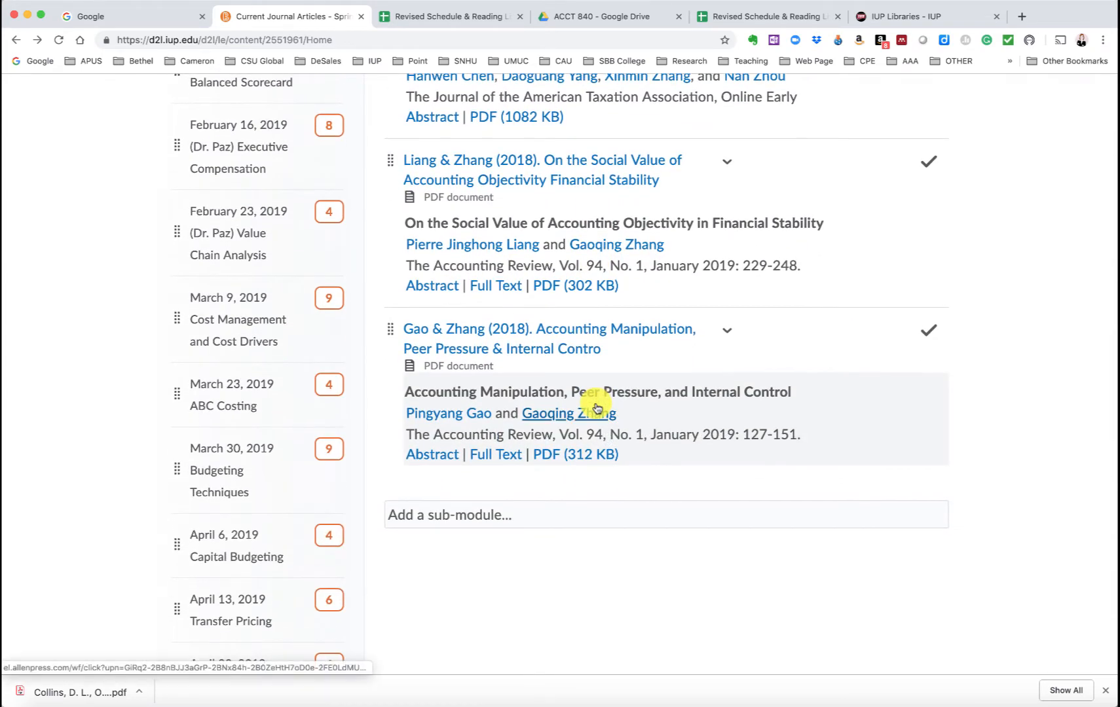
pyautogui.scroll(-3)
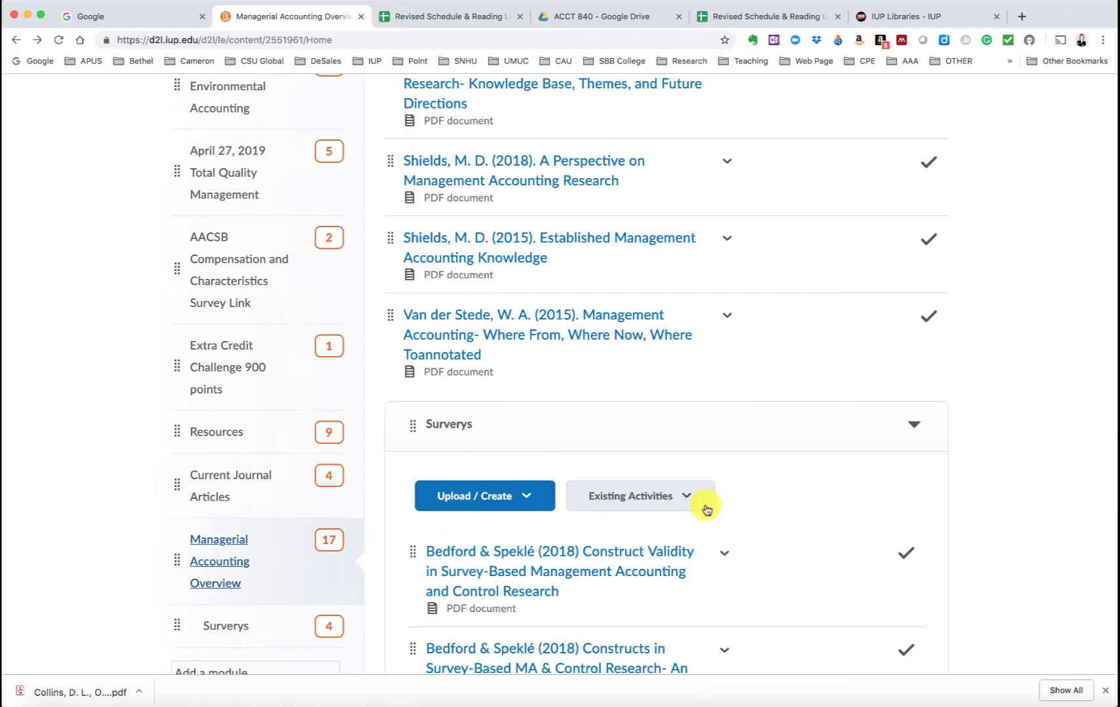
# Step: Browse the module and Surverys submodule, then launch the Baiman, S. (2014) article PDF
pyautogui.scroll(3)
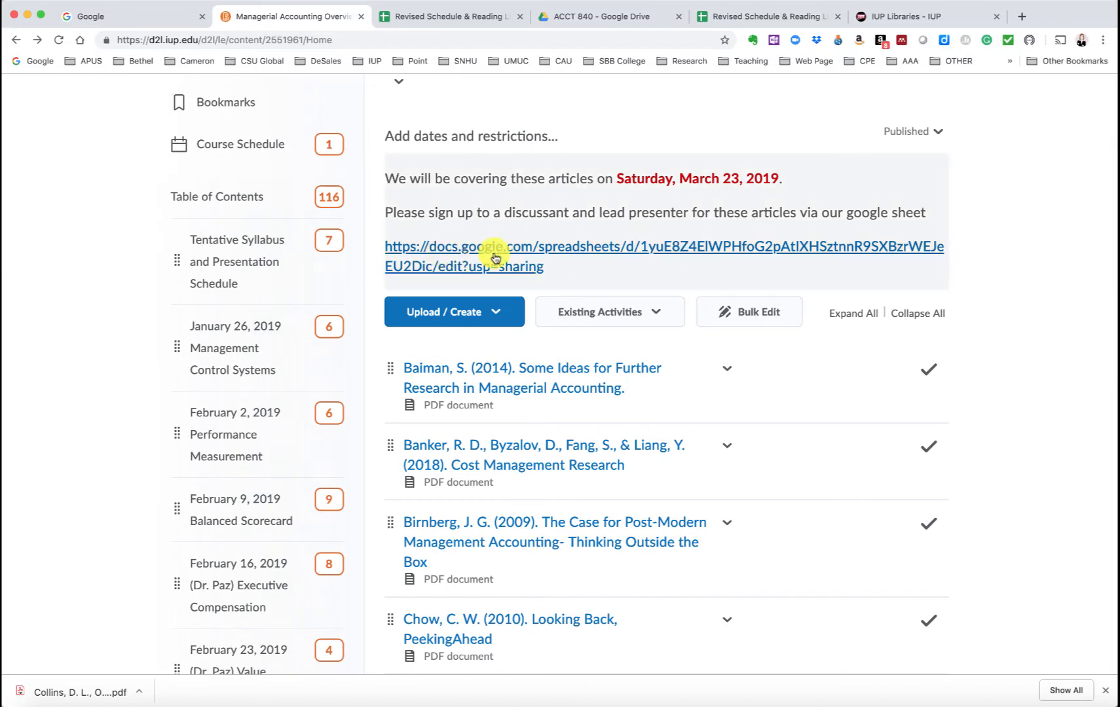
pyautogui.moveTo(500, 256)
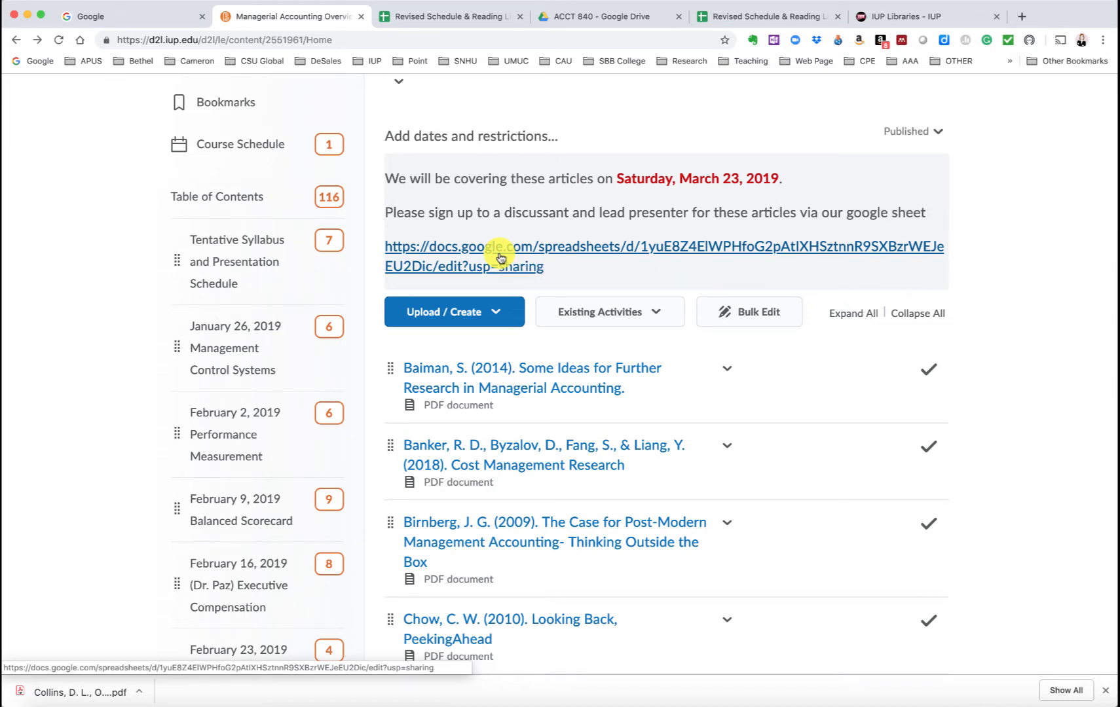
pyautogui.moveTo(472, 393)
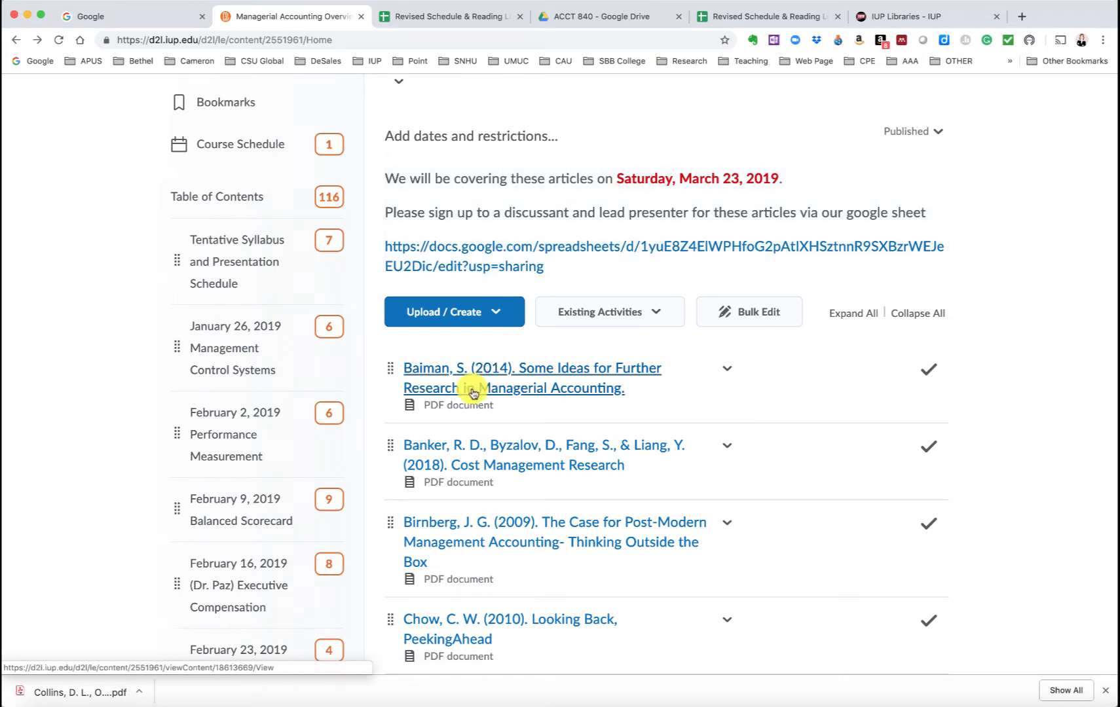
pyautogui.click(514, 387)
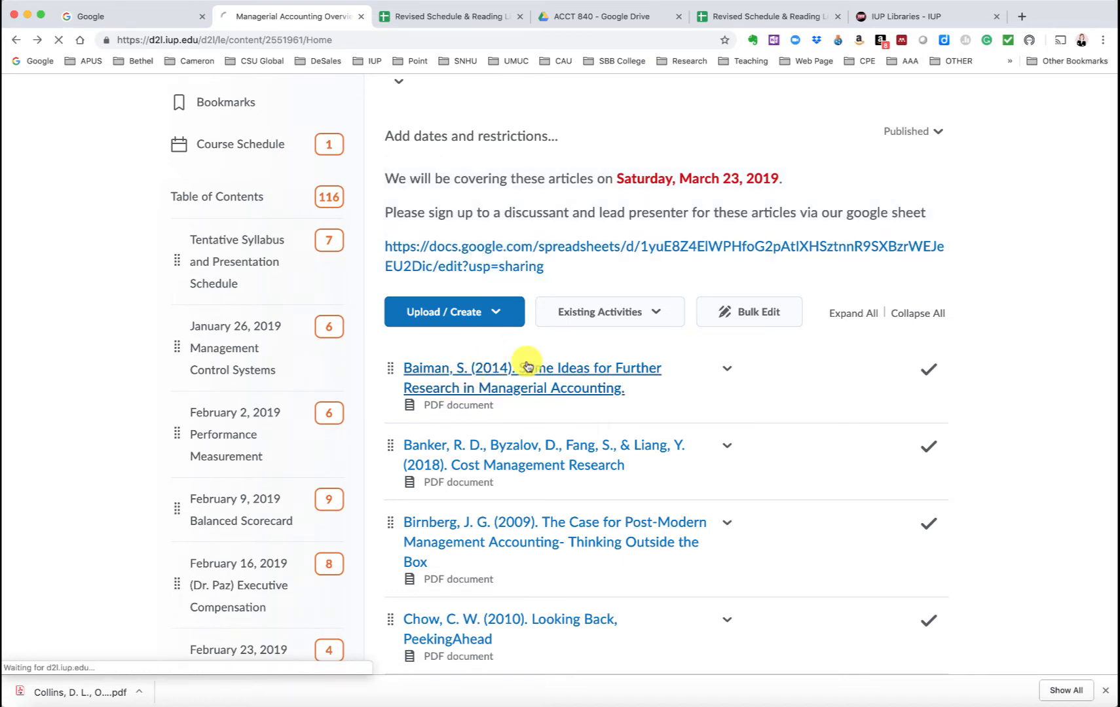
pyautogui.click(532, 368)
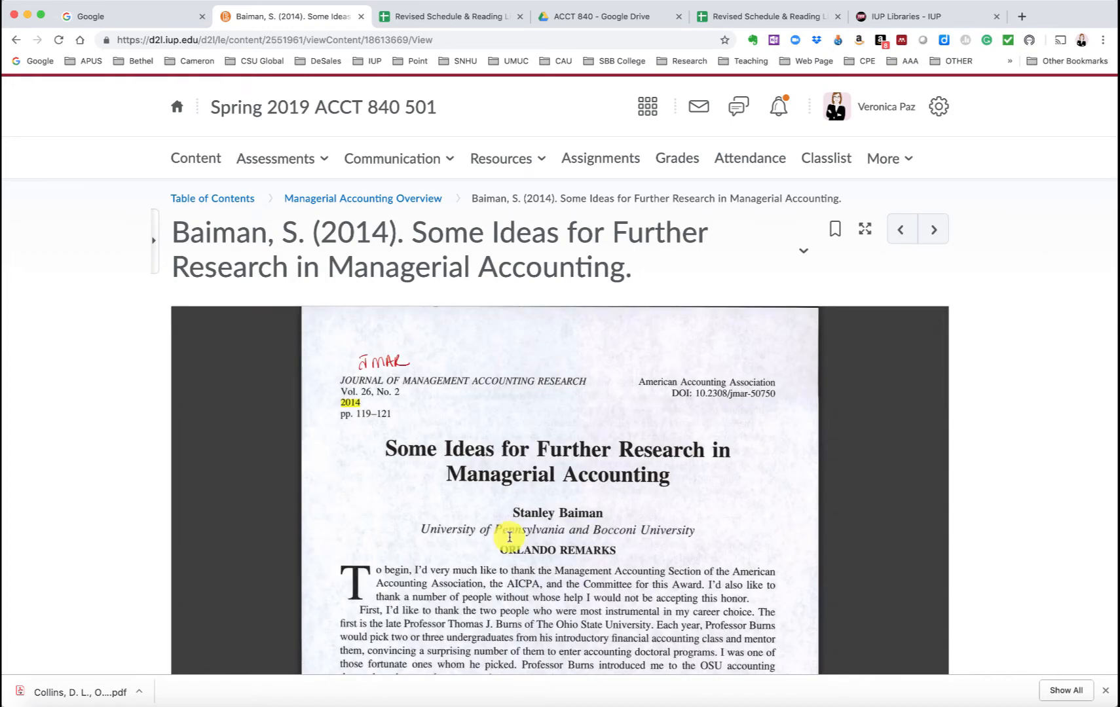
# Step: Read the annotated Baiman PDF down to its references and return via the Managerial Accounting Overview breadcrumb
pyautogui.scroll(-3)
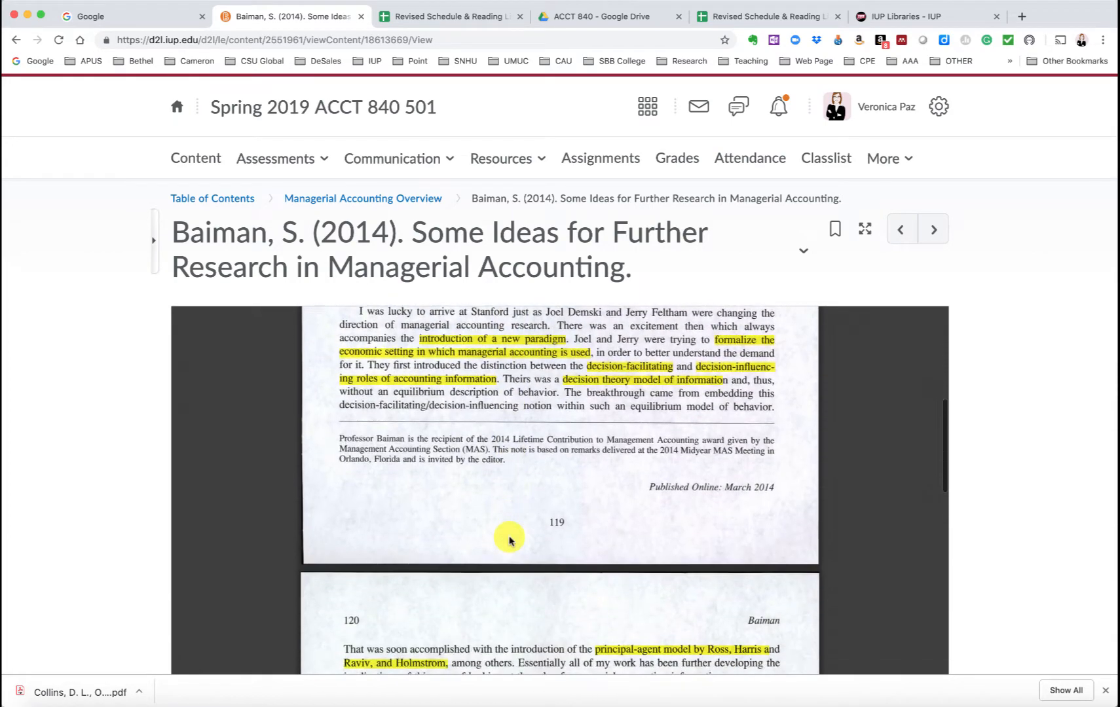
pyautogui.scroll(-3)
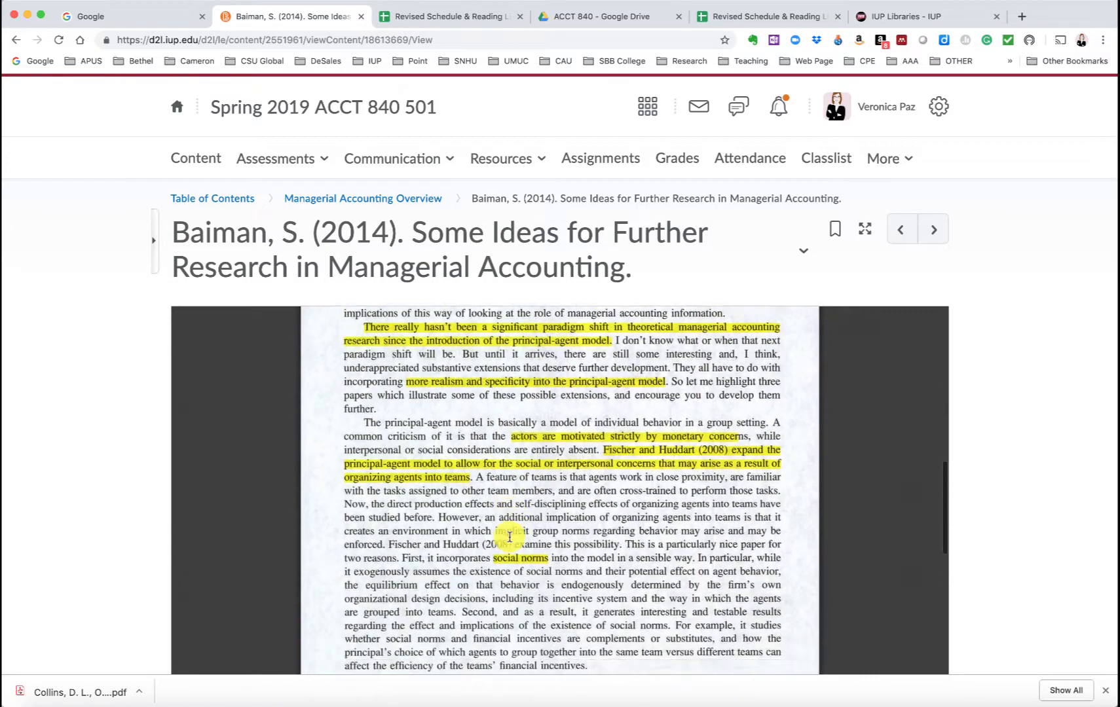
pyautogui.scroll(-3)
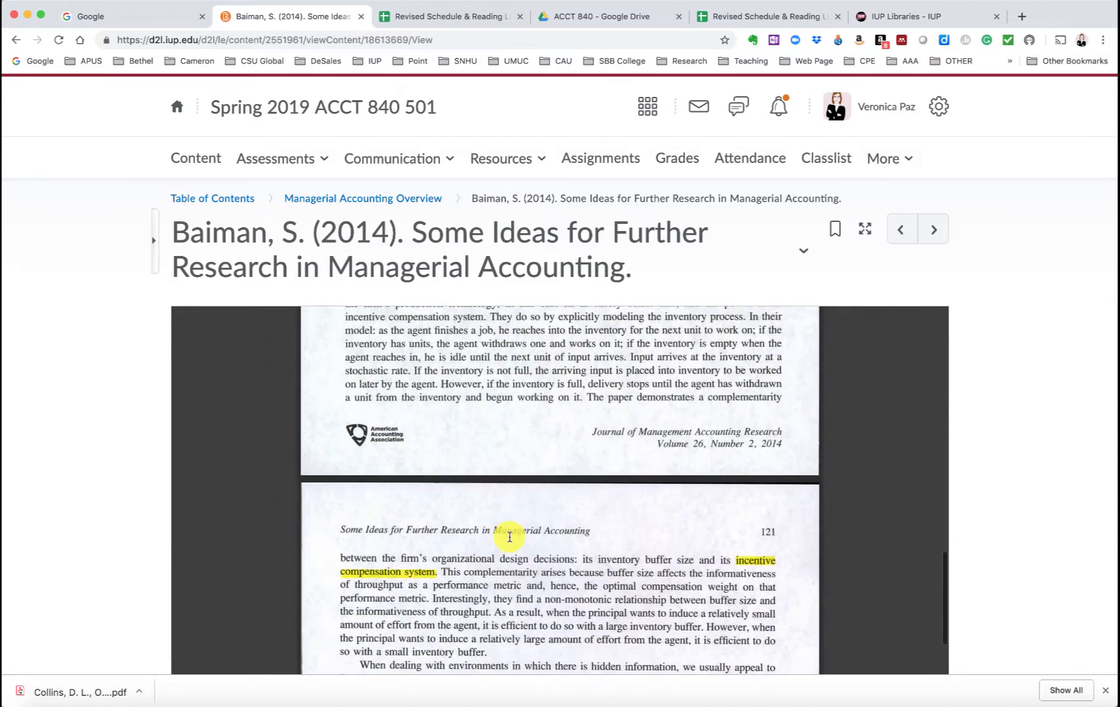
pyautogui.scroll(-3)
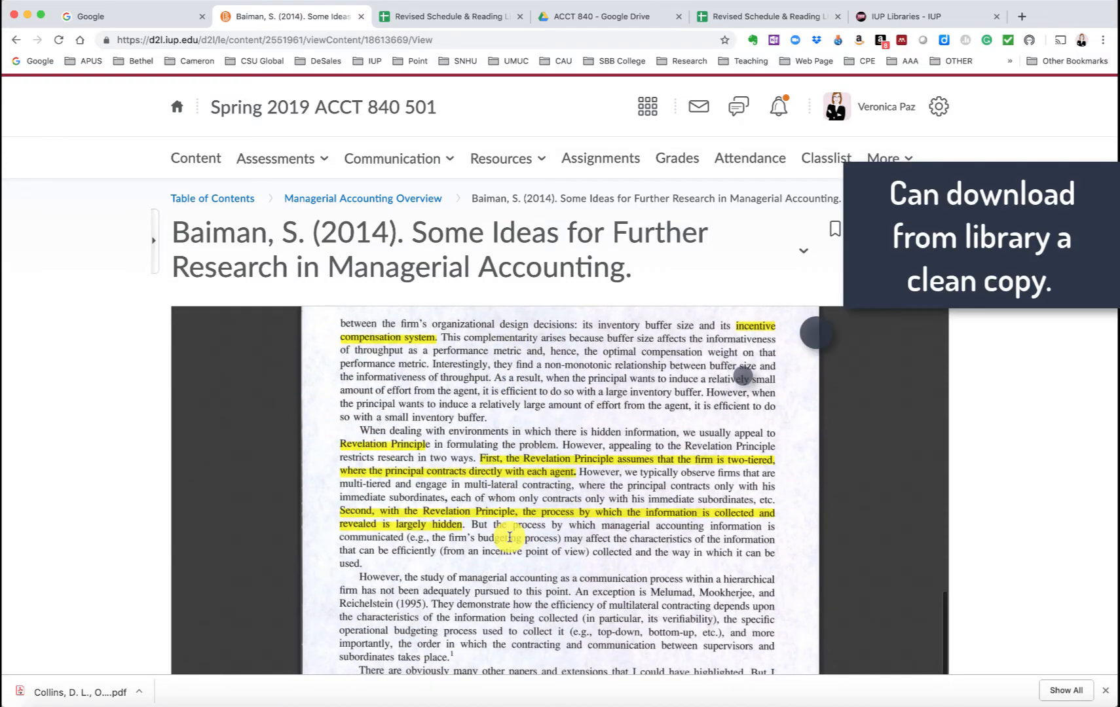
pyautogui.scroll(-3)
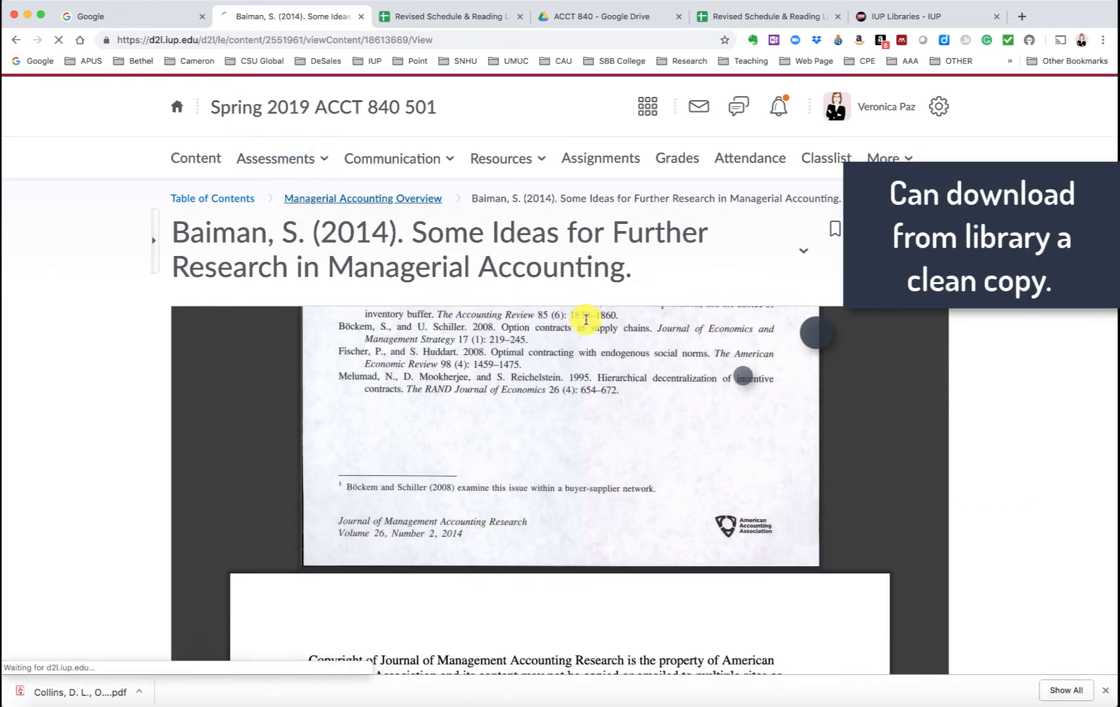
pyautogui.click(361, 197)
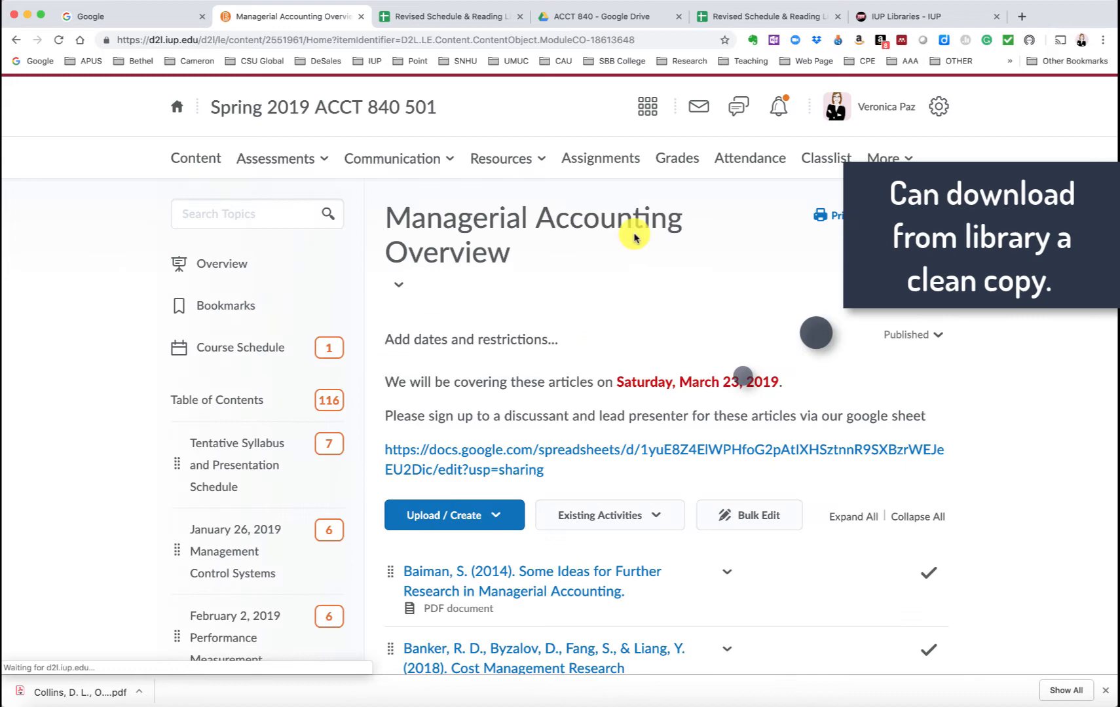
# Step: Launch the Banker, Byzalov, Fang & Liang (2018) Cost Management Research PDF from the content list
pyautogui.scroll(-3)
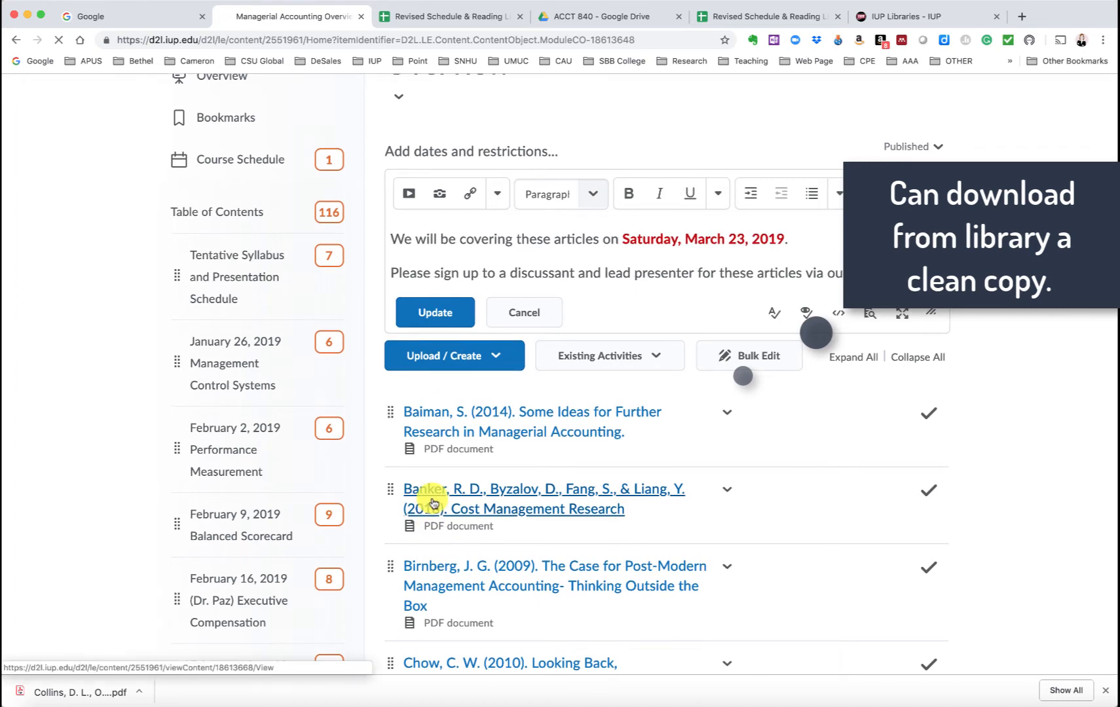
pyautogui.click(542, 499)
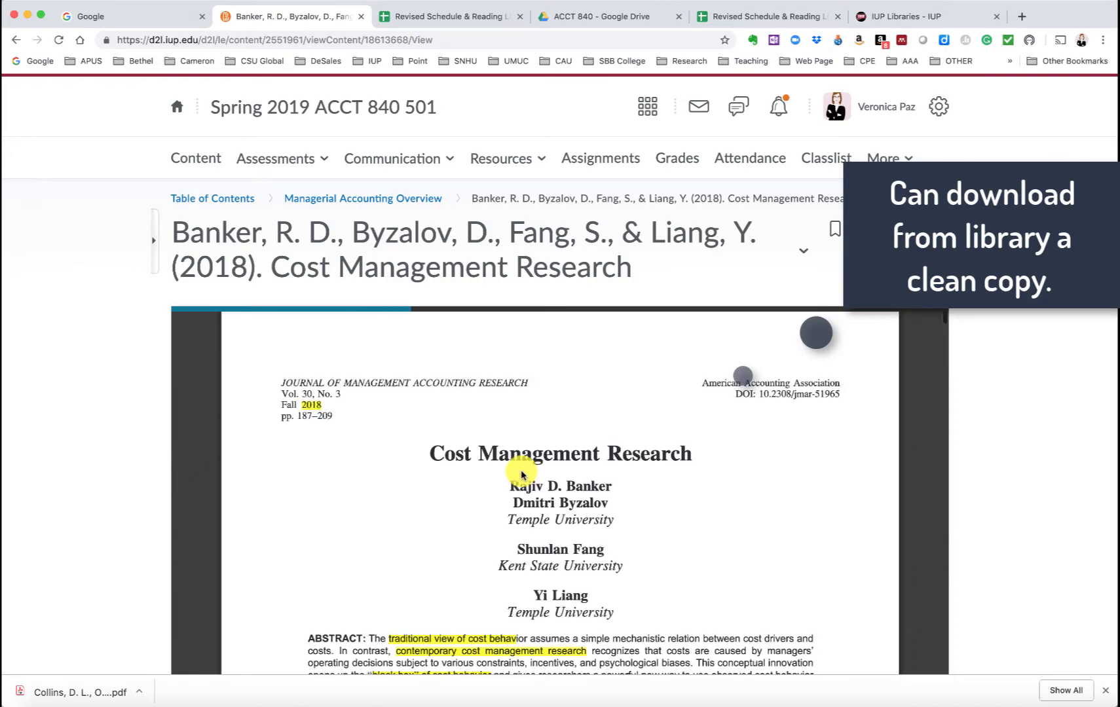
pyautogui.scroll(-3)
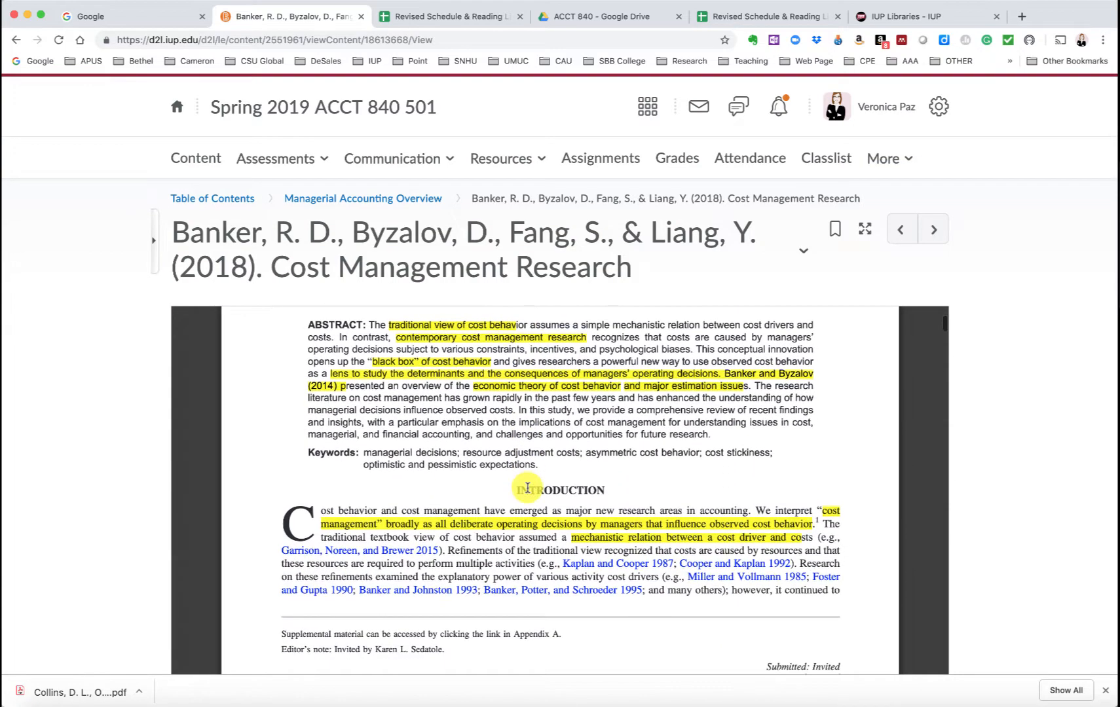
pyautogui.scroll(-3)
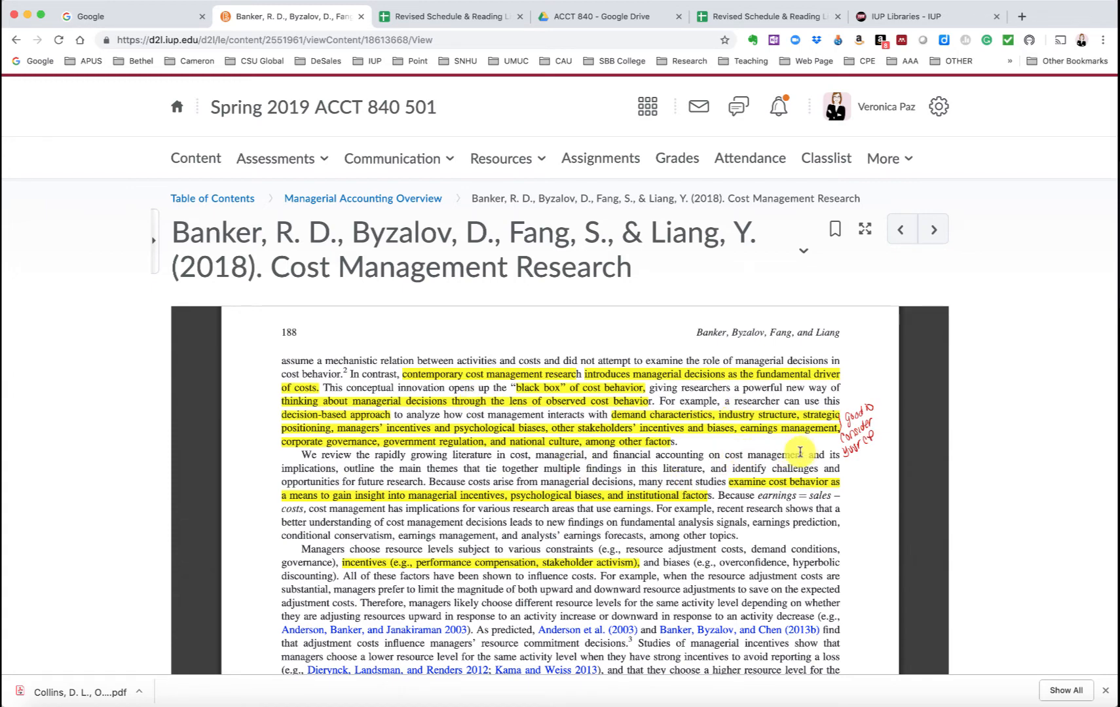
pyautogui.scroll(-3)
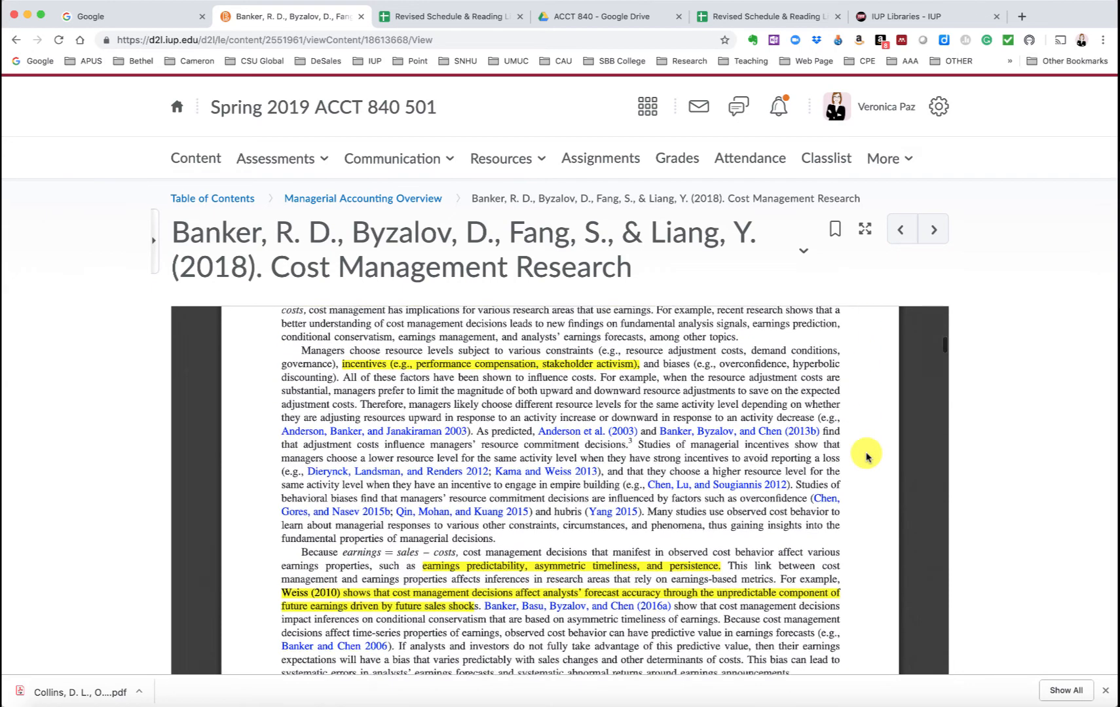
pyautogui.scroll(-3)
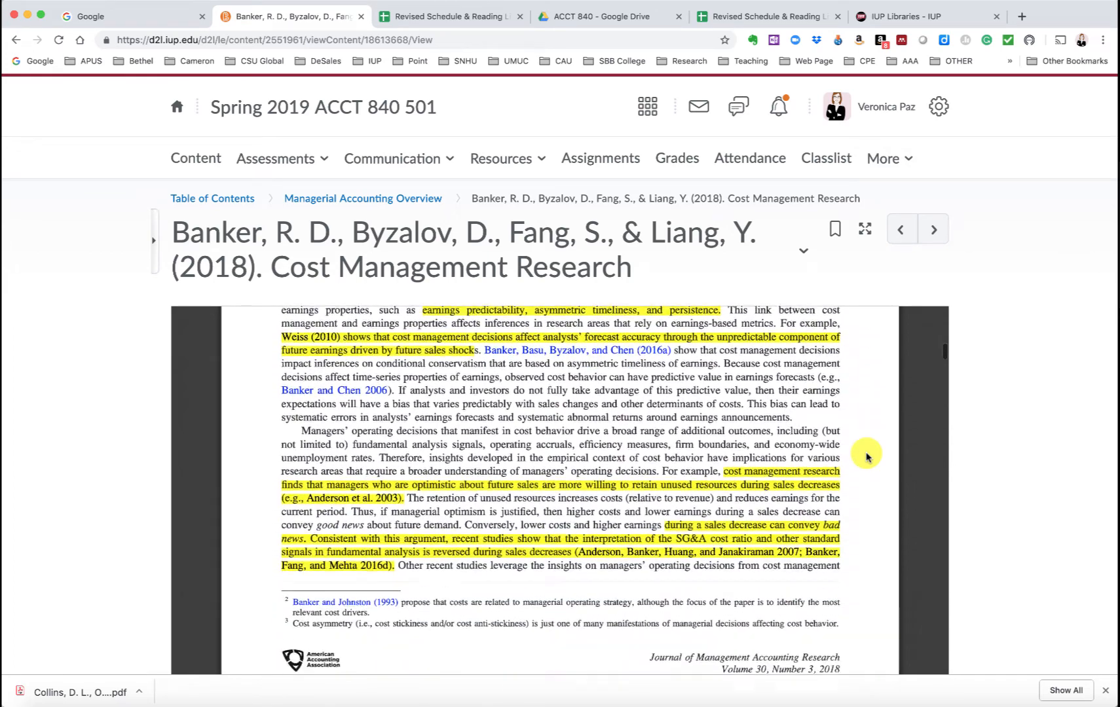
pyautogui.scroll(-3)
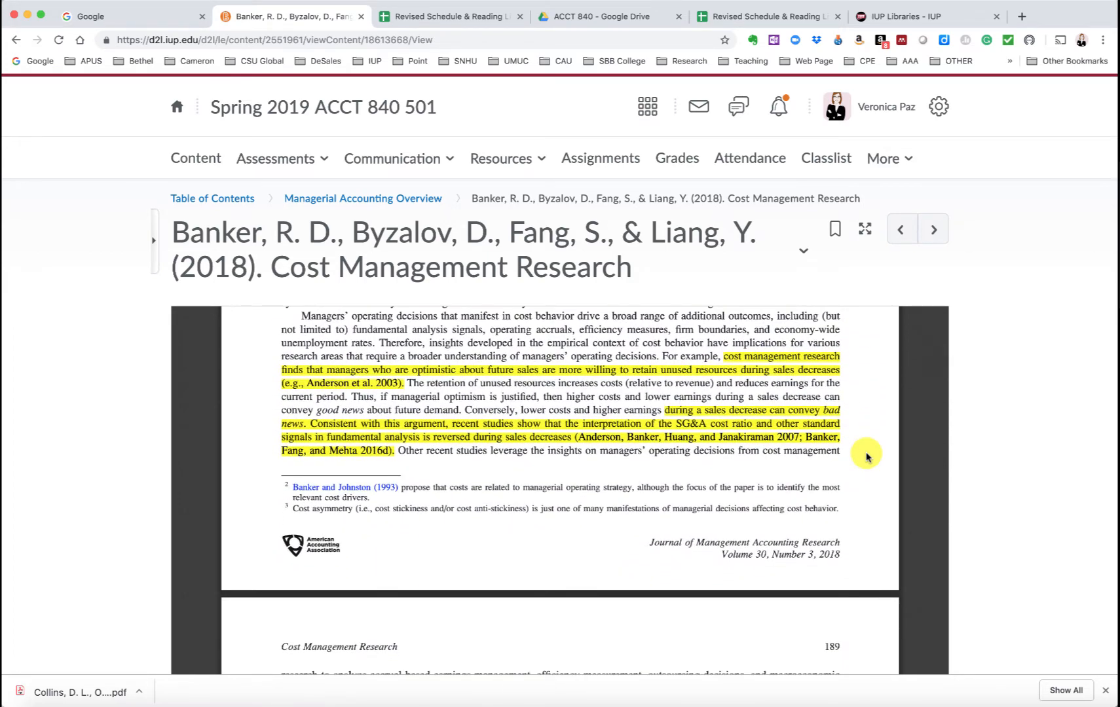
pyautogui.scroll(-3)
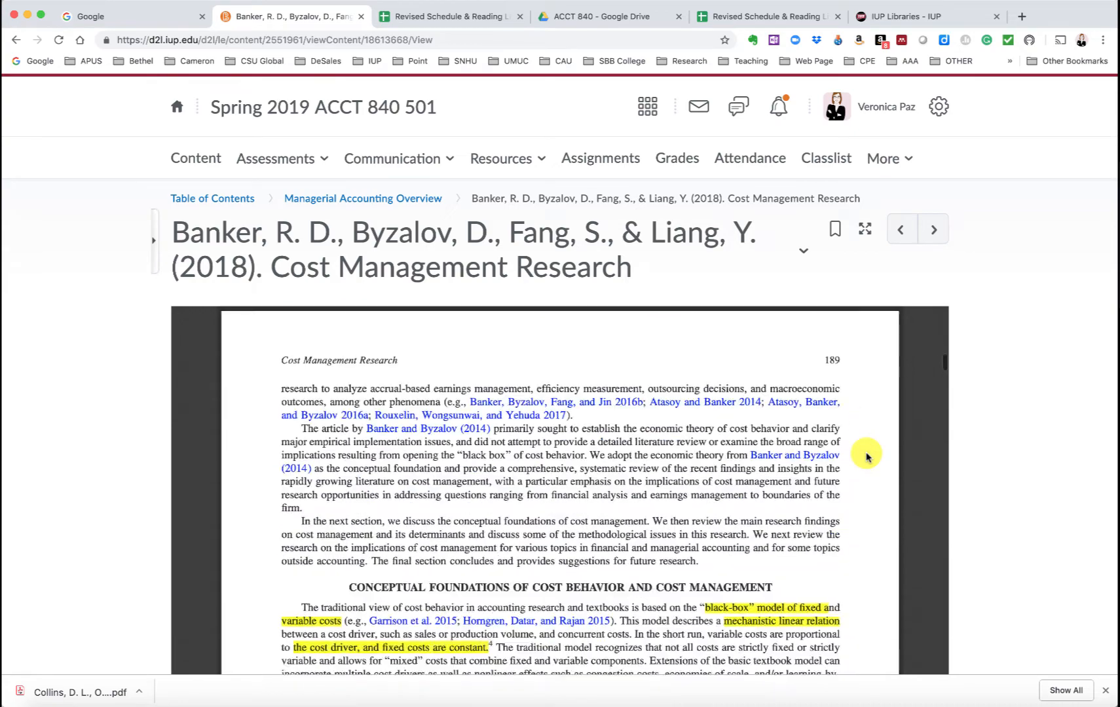
pyautogui.scroll(-3)
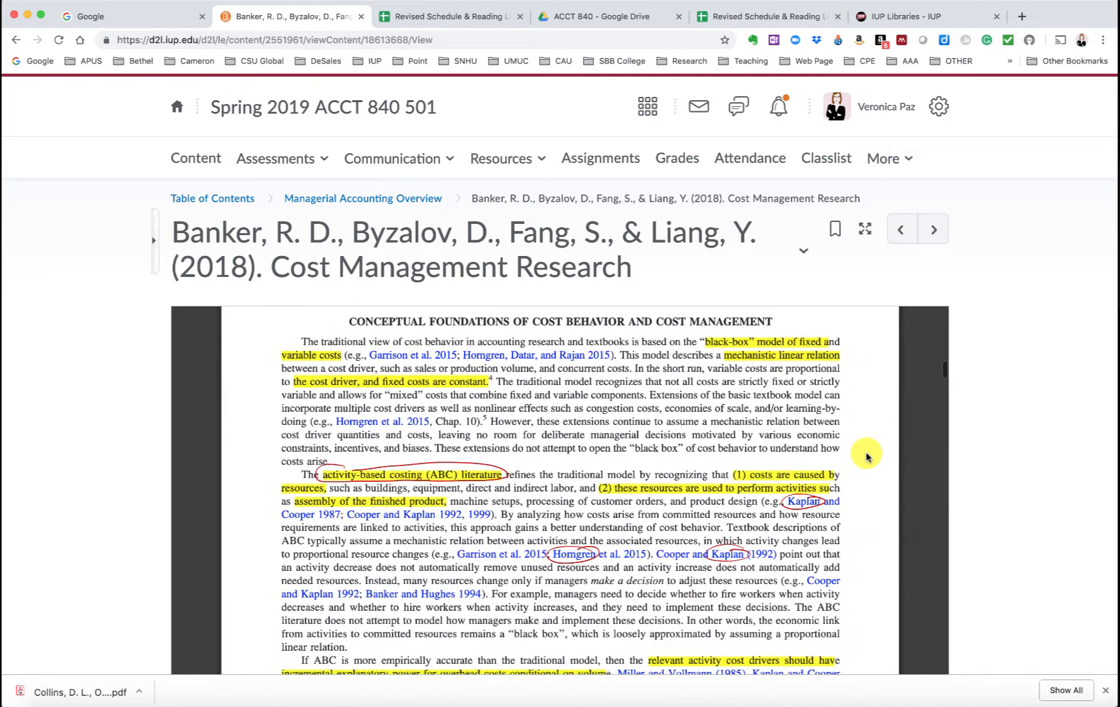
pyautogui.scroll(-3)
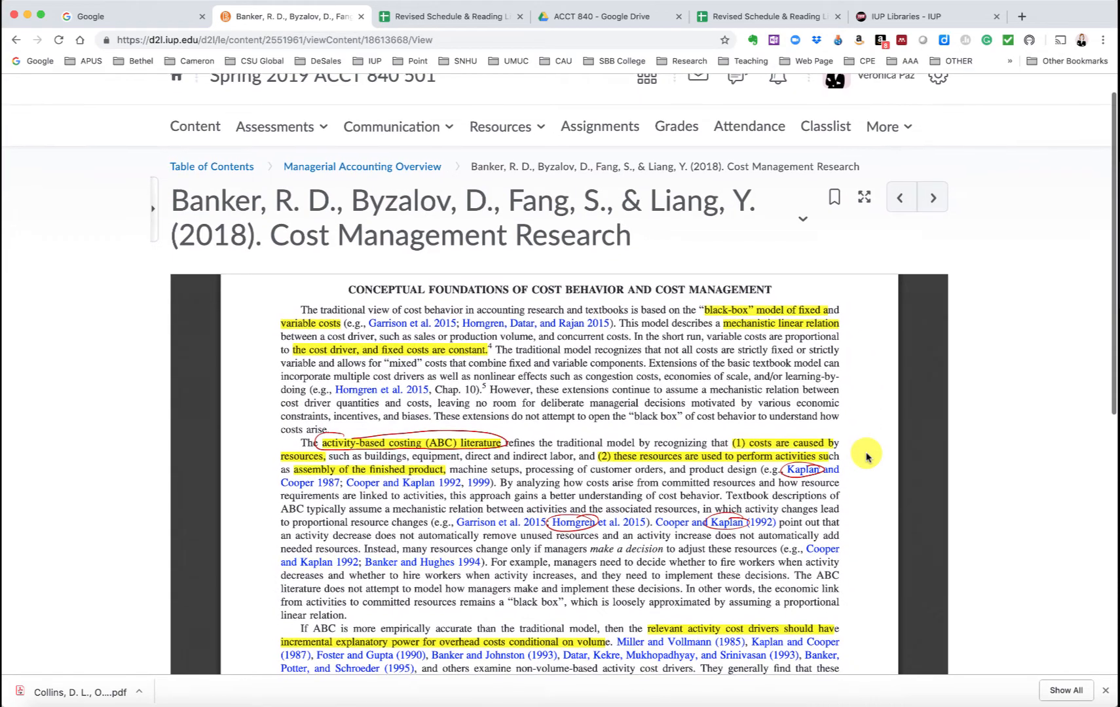
pyautogui.scroll(-3)
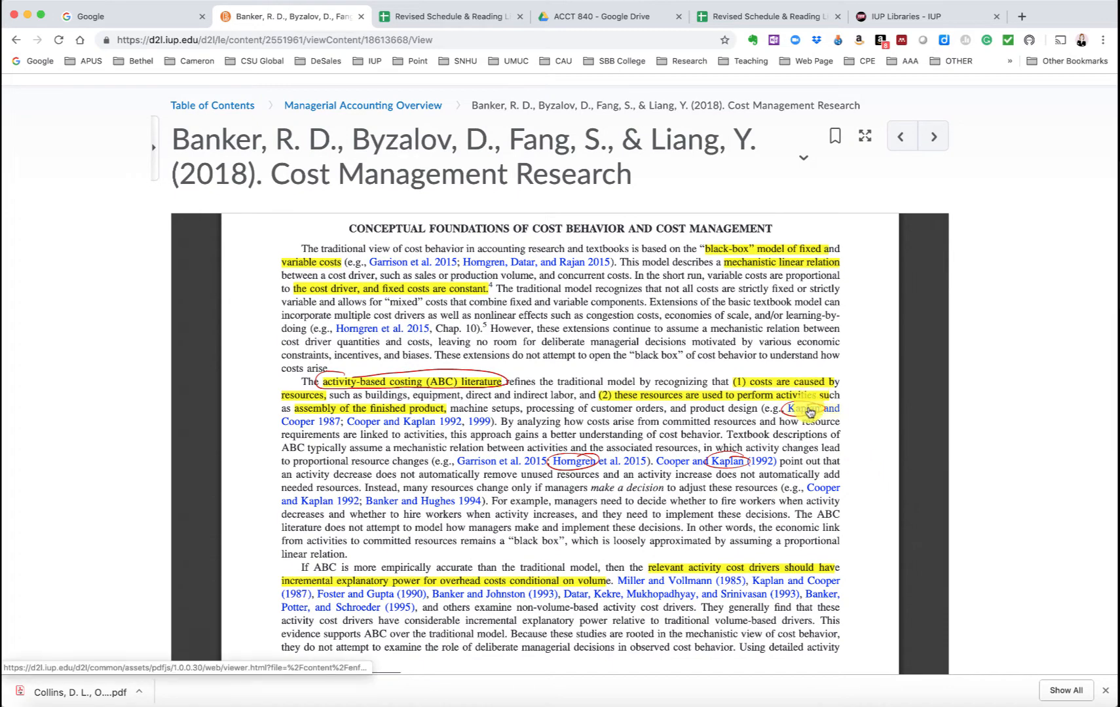
pyautogui.scroll(-3)
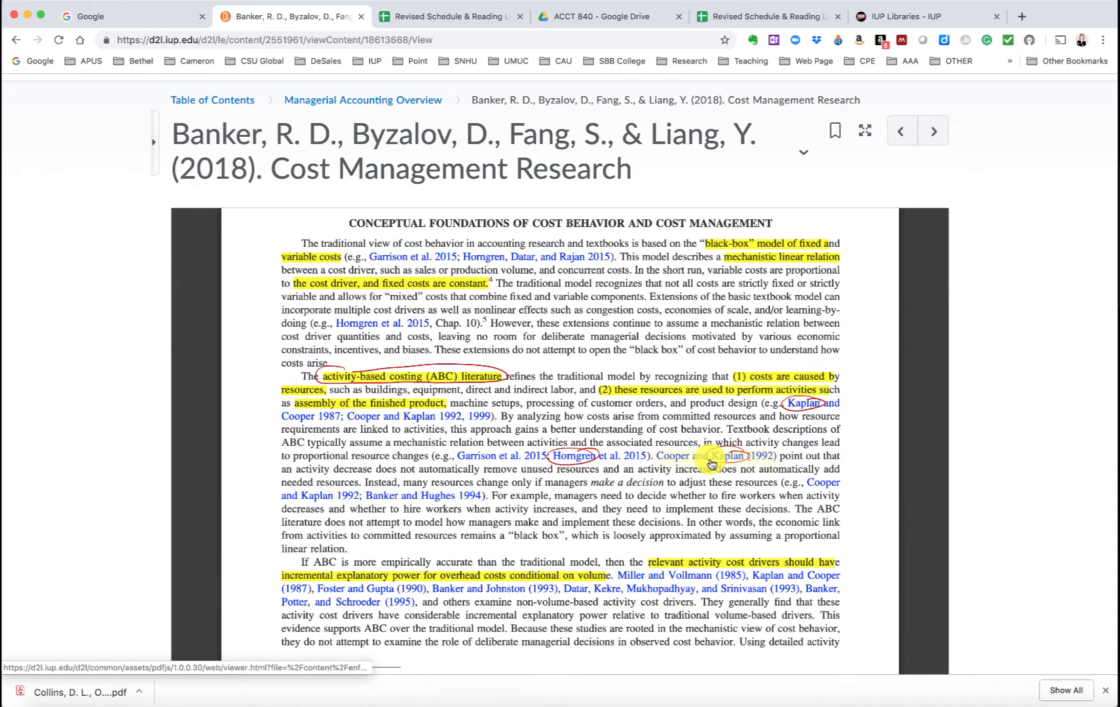
pyautogui.moveTo(703, 462)
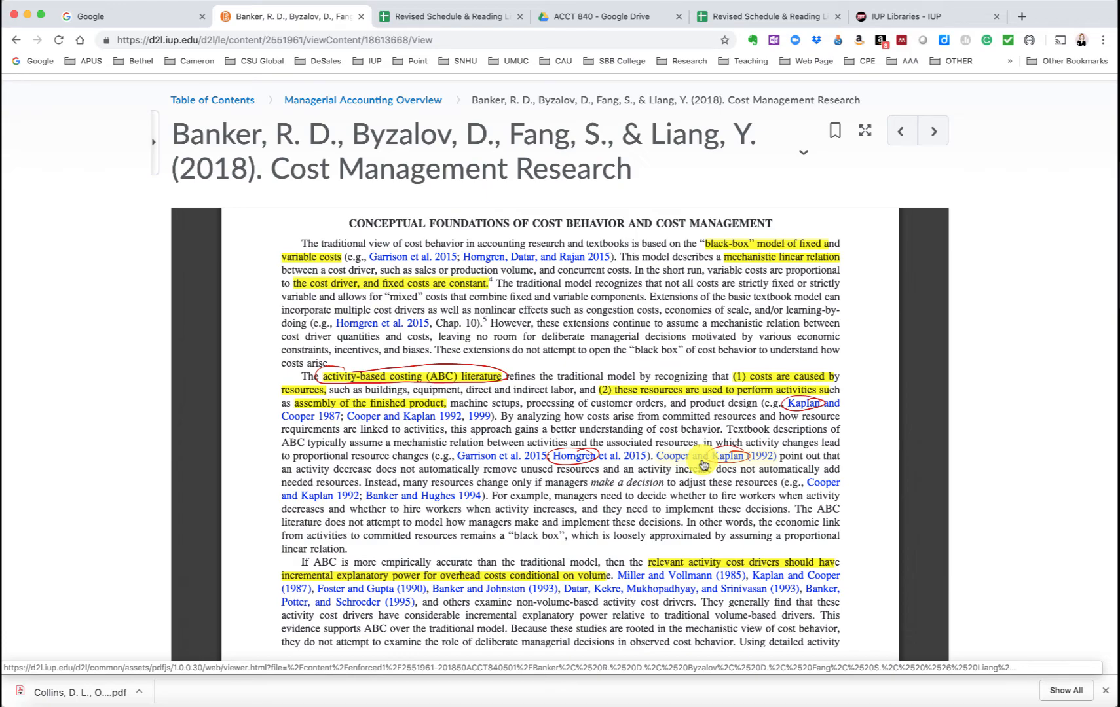
pyautogui.scroll(-3)
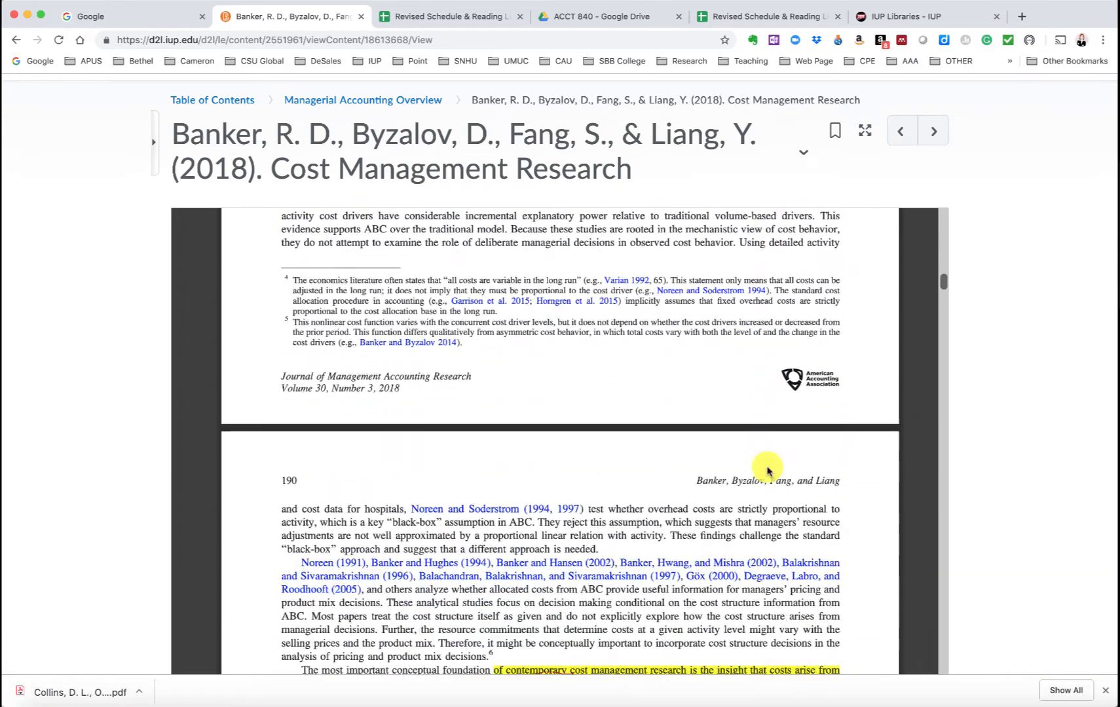
pyautogui.scroll(-3)
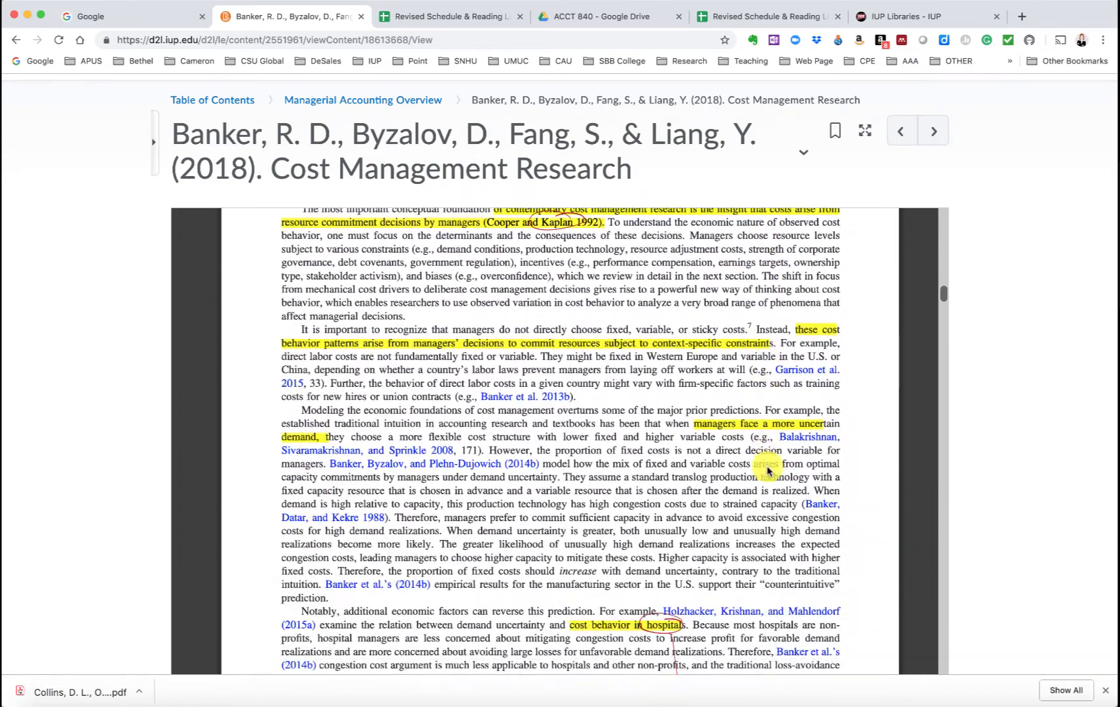
pyautogui.scroll(-3)
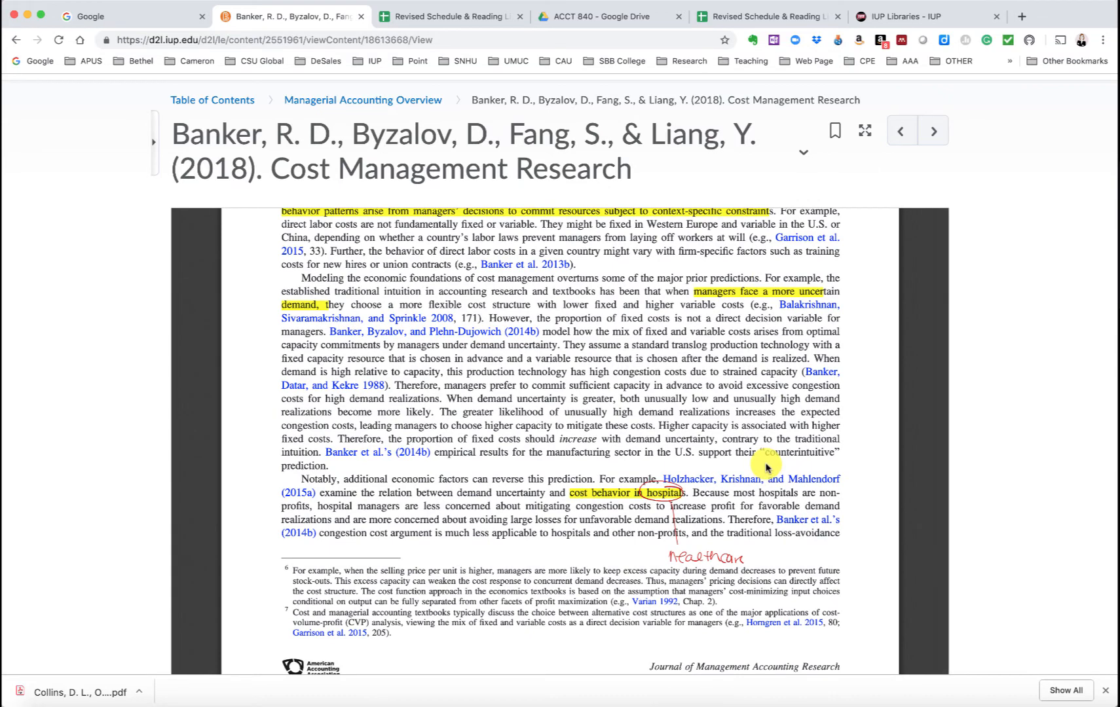
pyautogui.moveTo(697, 504)
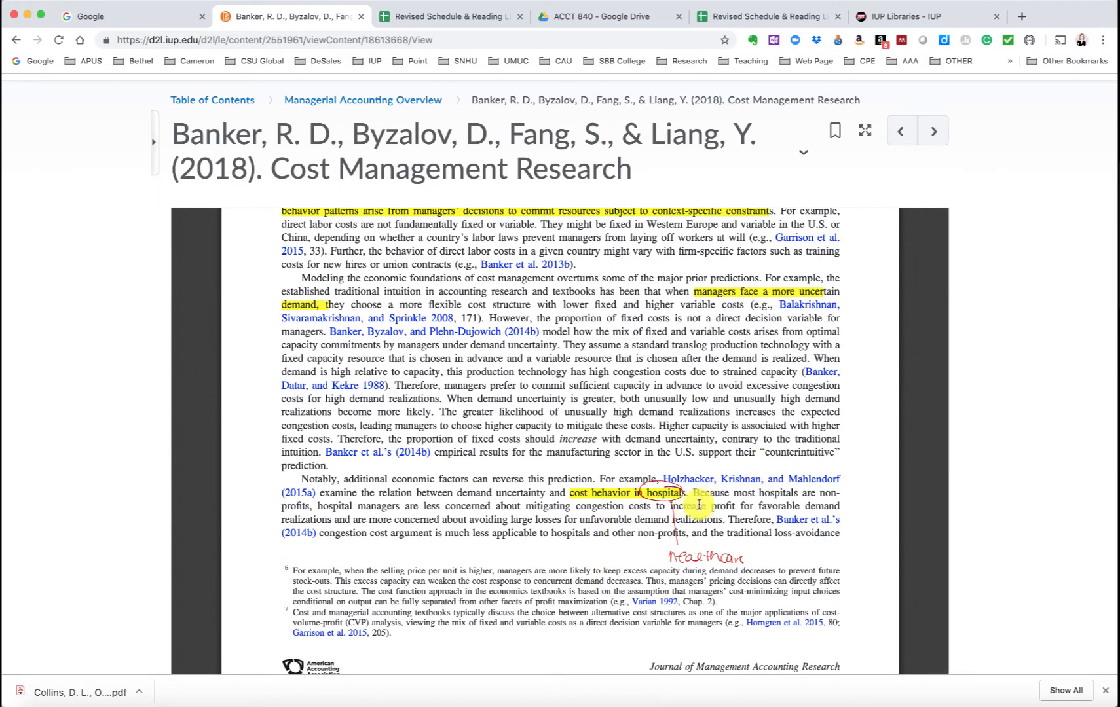
pyautogui.moveTo(829, 521)
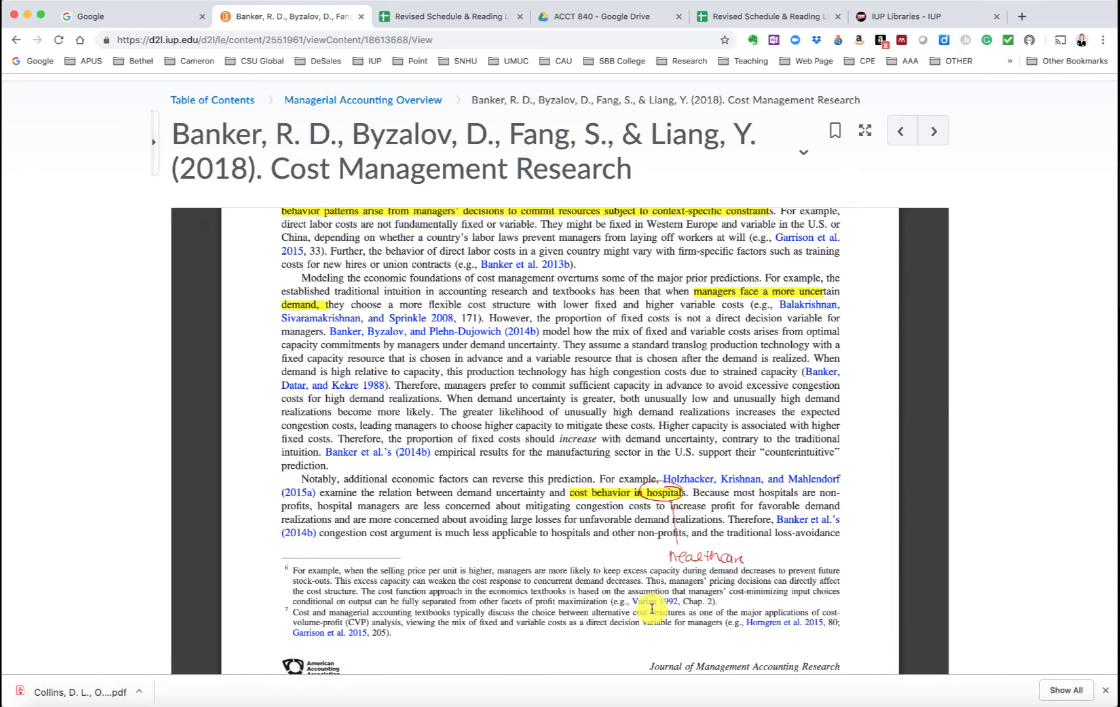
pyautogui.scroll(-3)
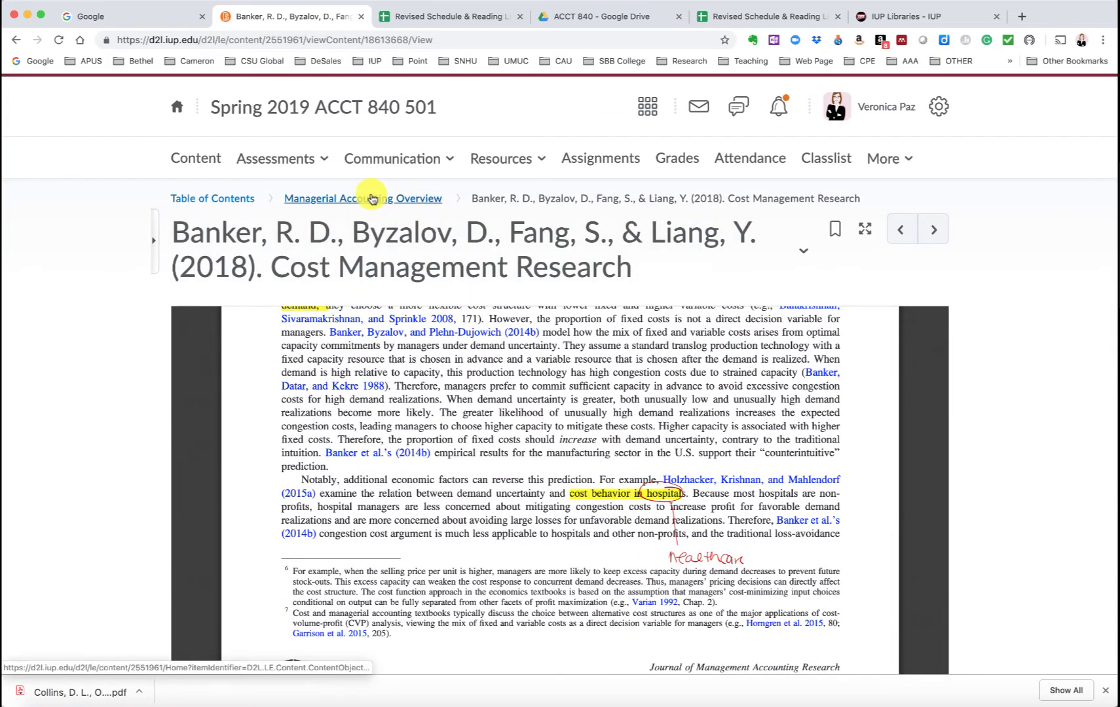
# Step: Return via the Managerial Accounting Overview breadcrumb and scroll to the Surverys submodule readings
pyautogui.click(362, 197)
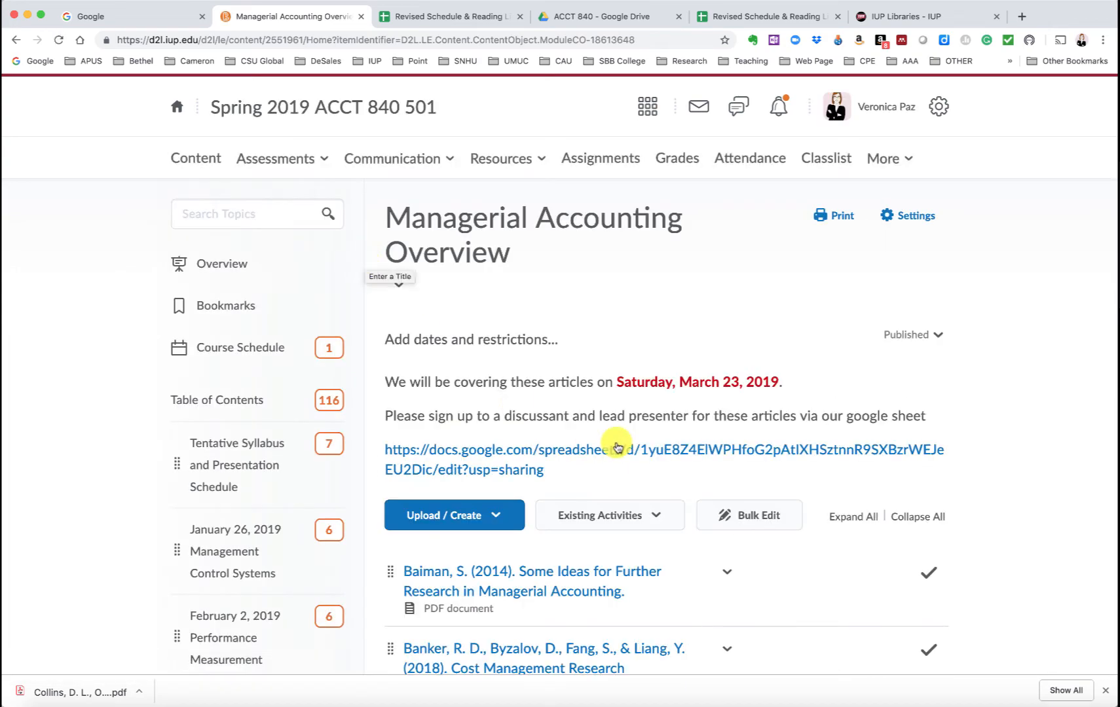
pyautogui.scroll(-3)
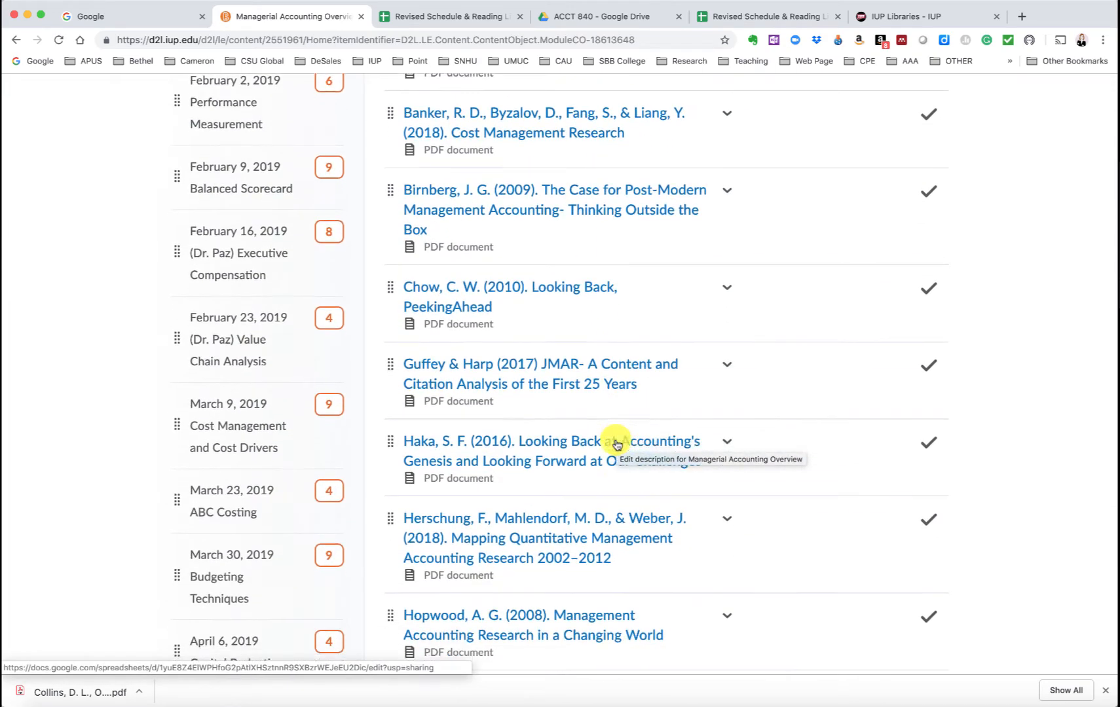
pyautogui.scroll(-3)
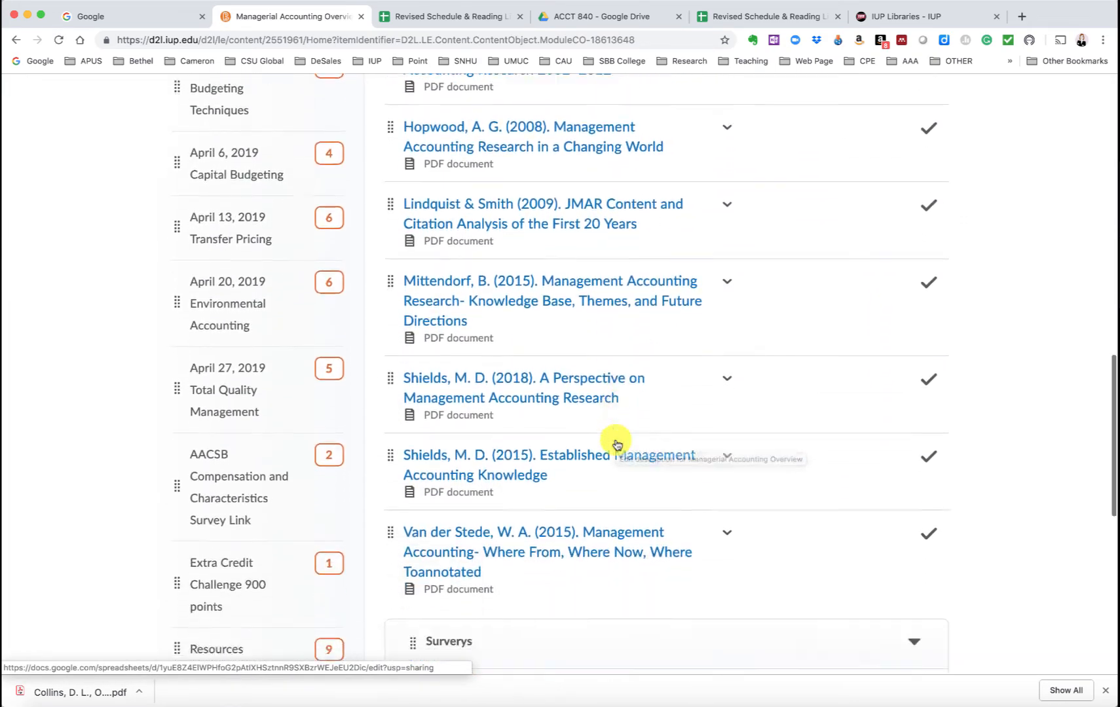
pyautogui.scroll(-3)
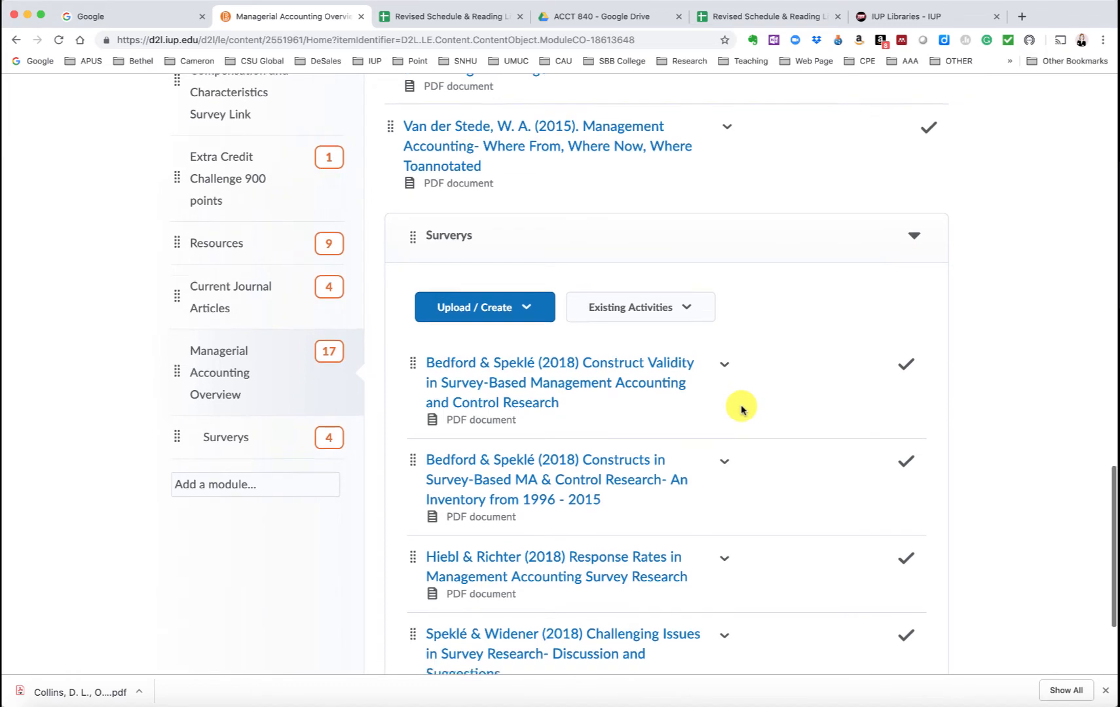
pyautogui.scroll(-3)
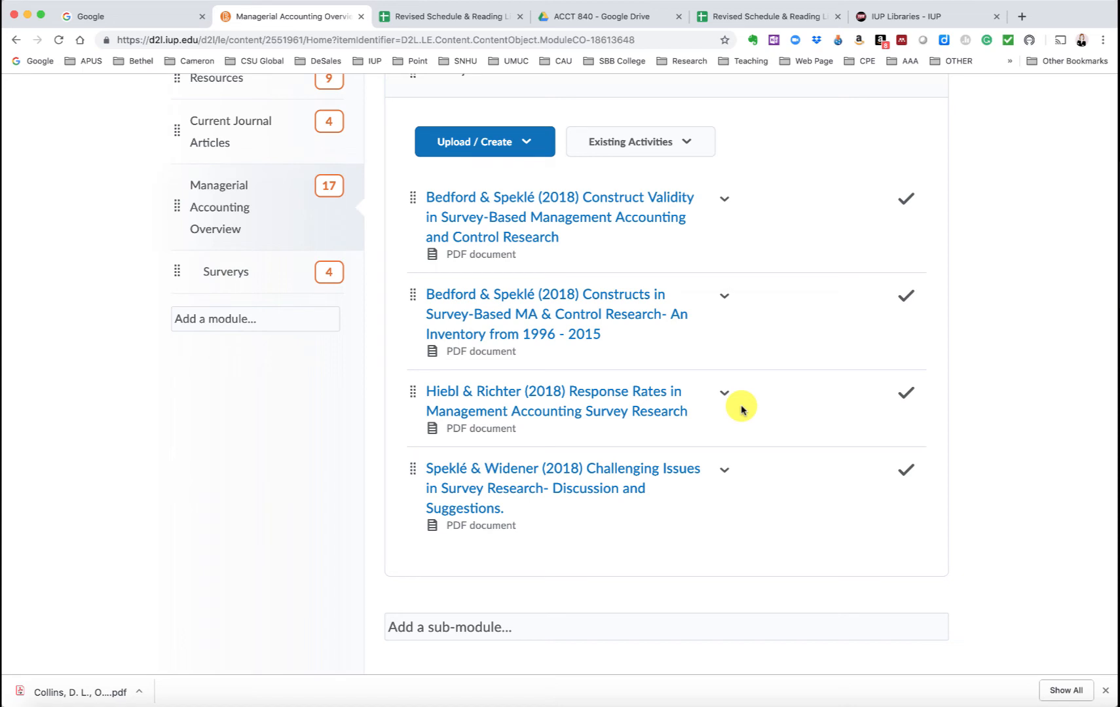
pyautogui.moveTo(593, 230)
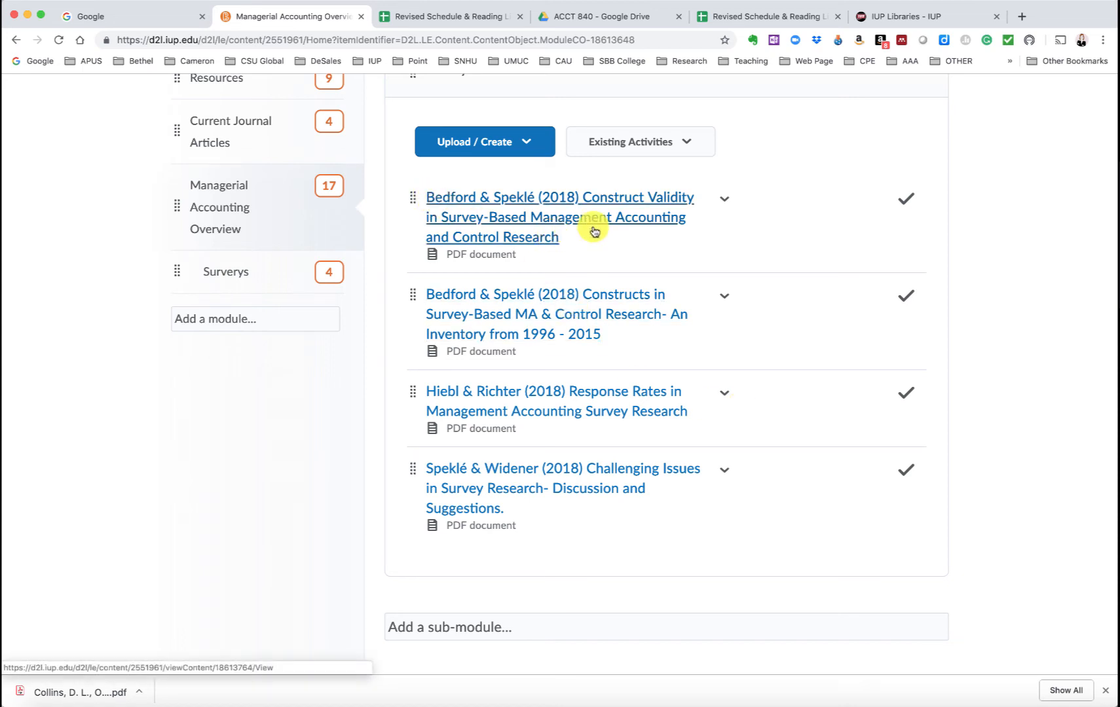
pyautogui.moveTo(593, 231)
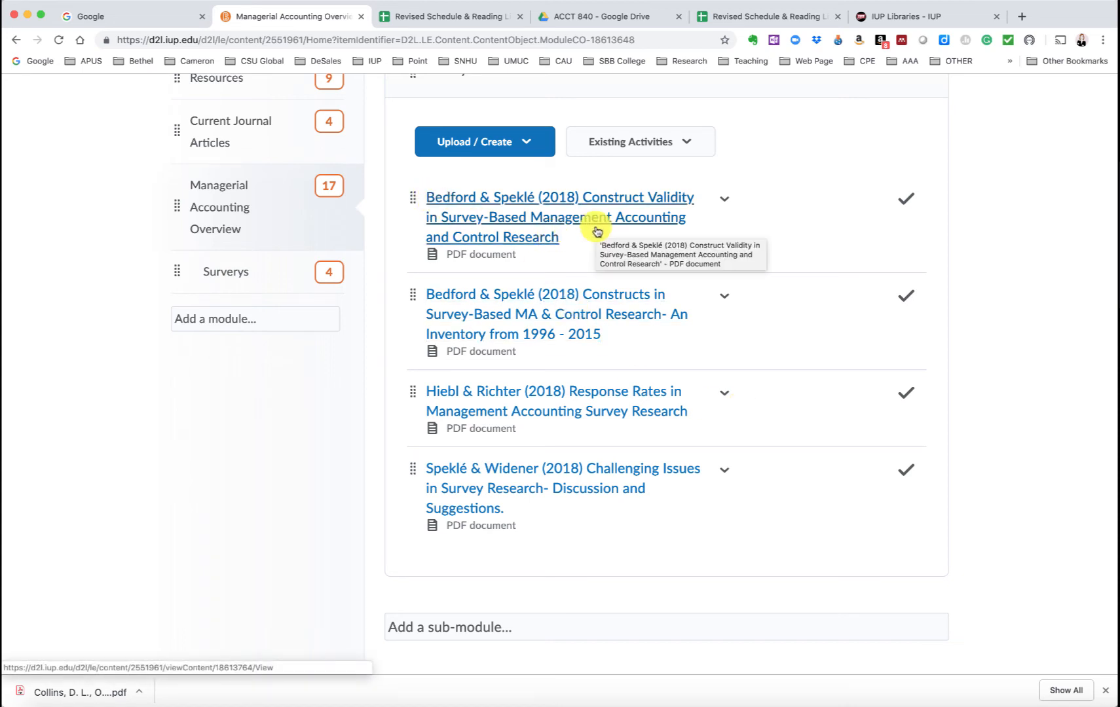
pyautogui.moveTo(621, 327)
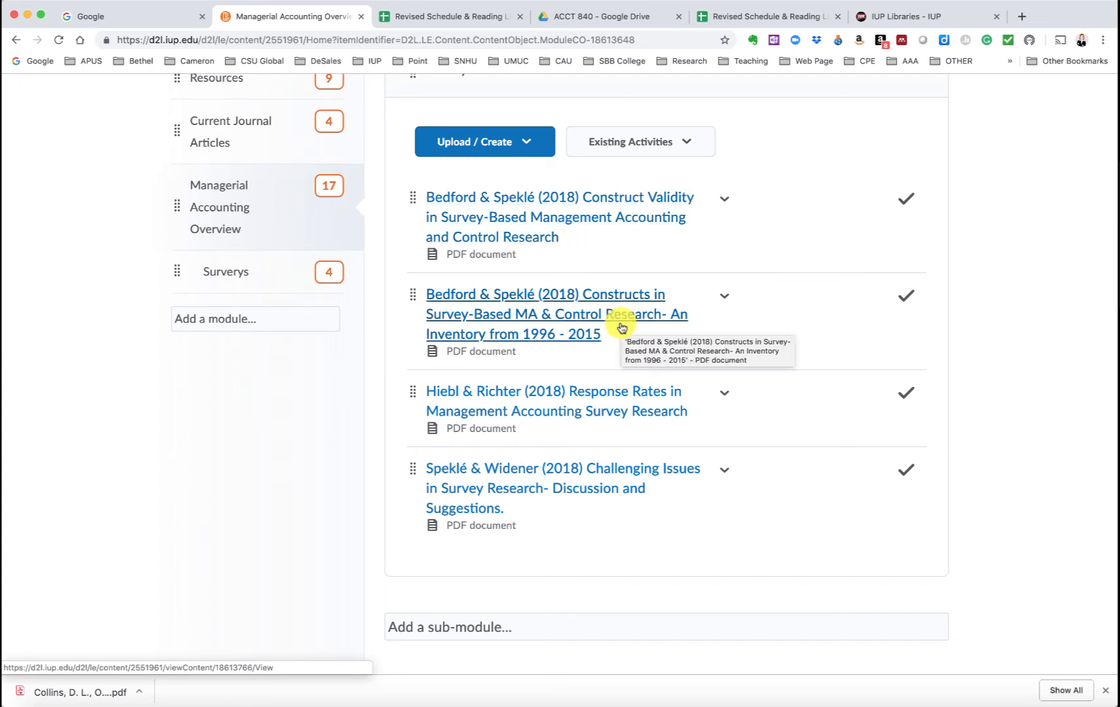
pyautogui.moveTo(617, 494)
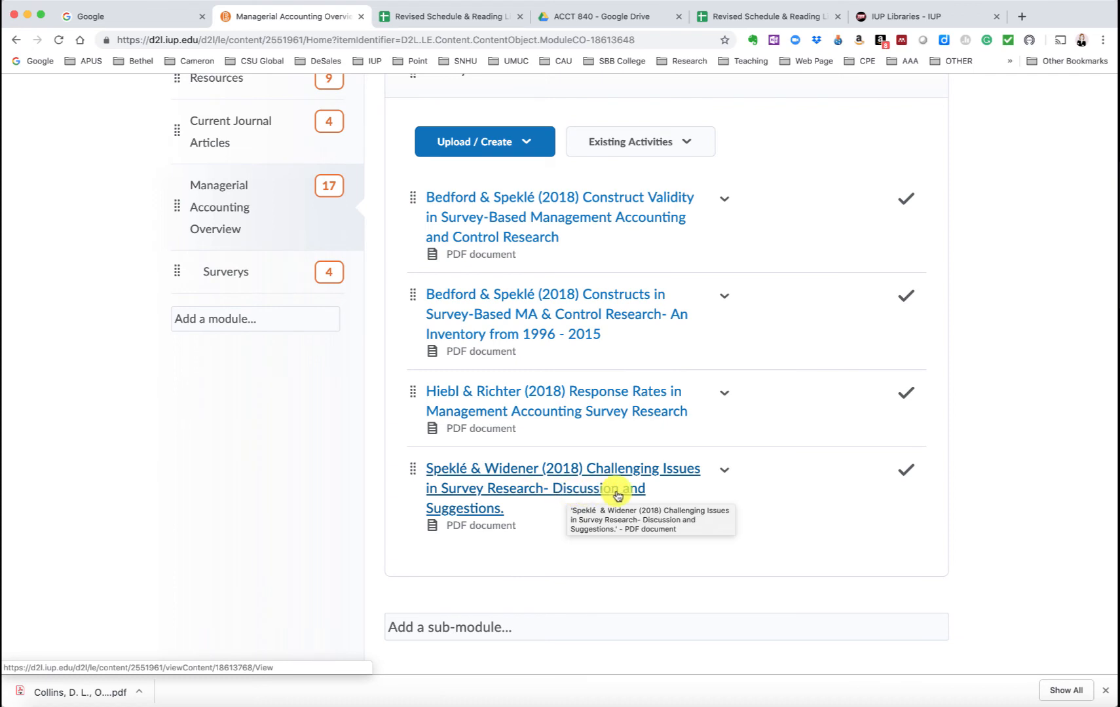
pyautogui.moveTo(698, 490)
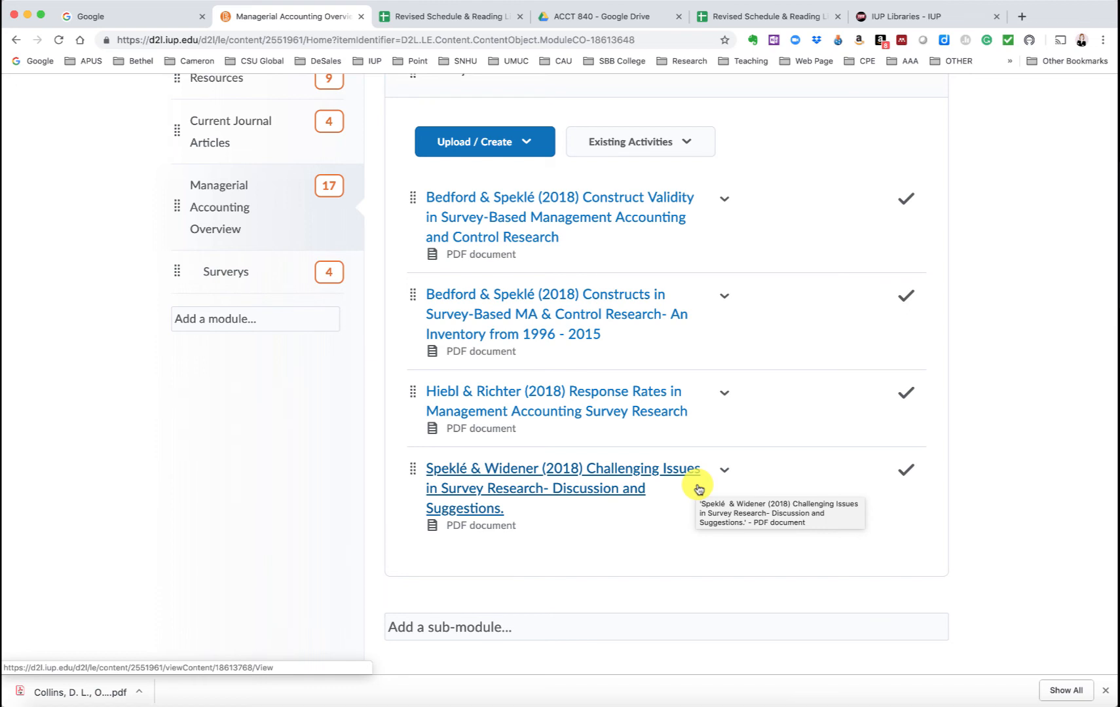
pyautogui.moveTo(698, 490)
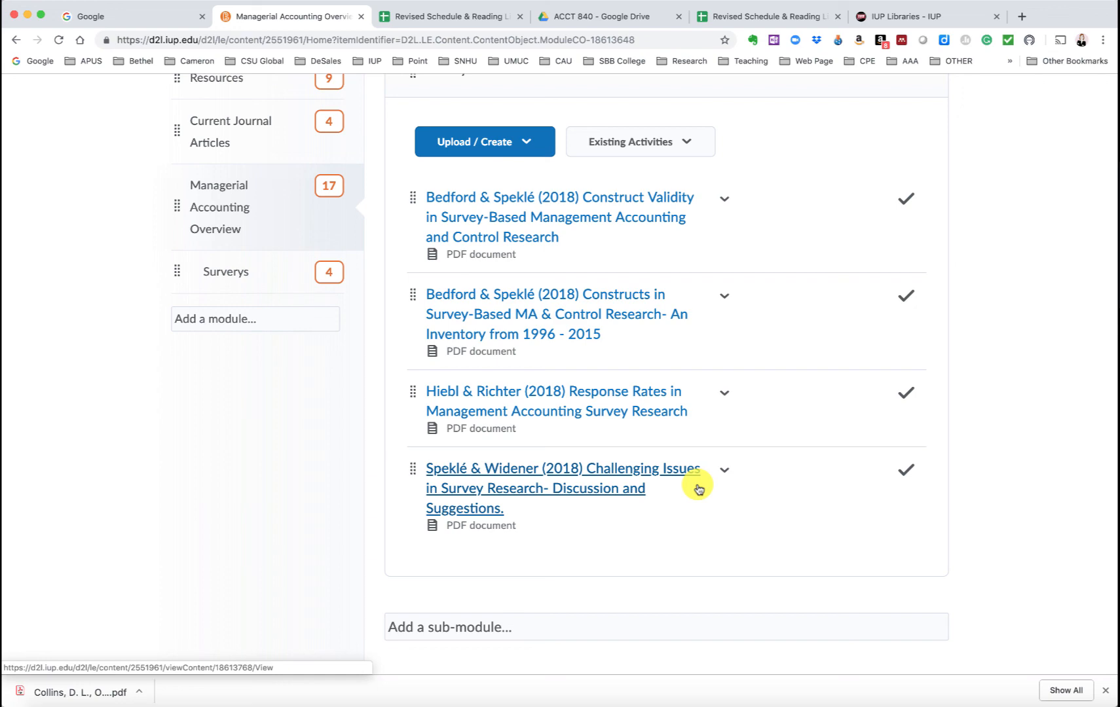
pyautogui.moveTo(698, 490)
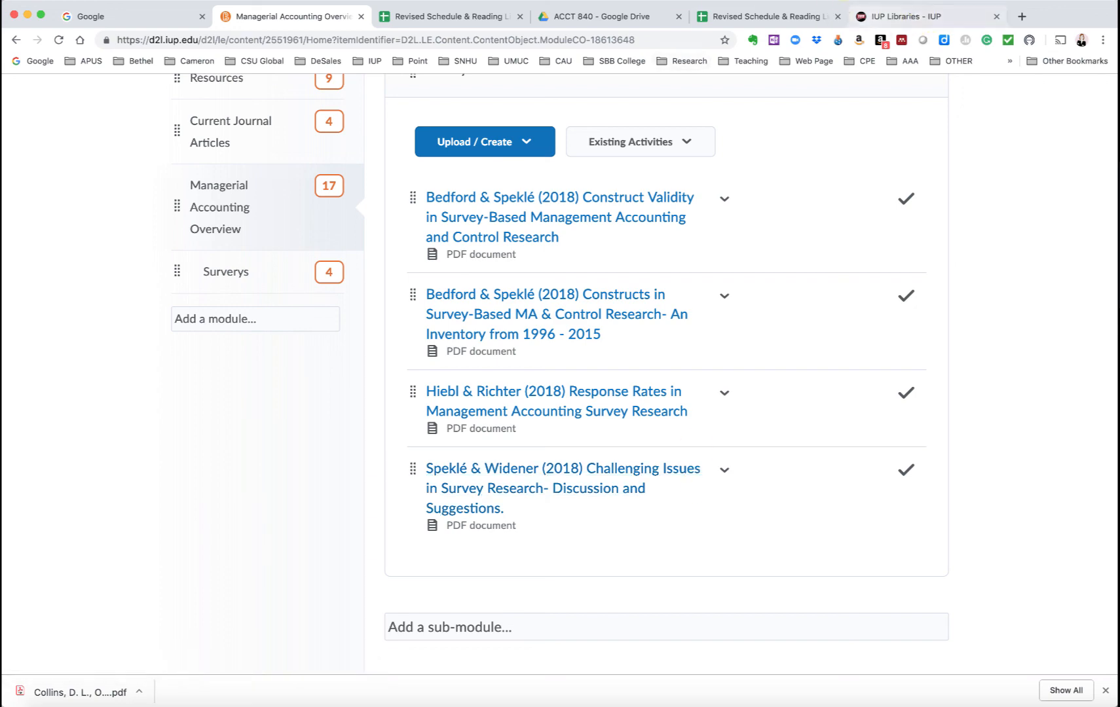